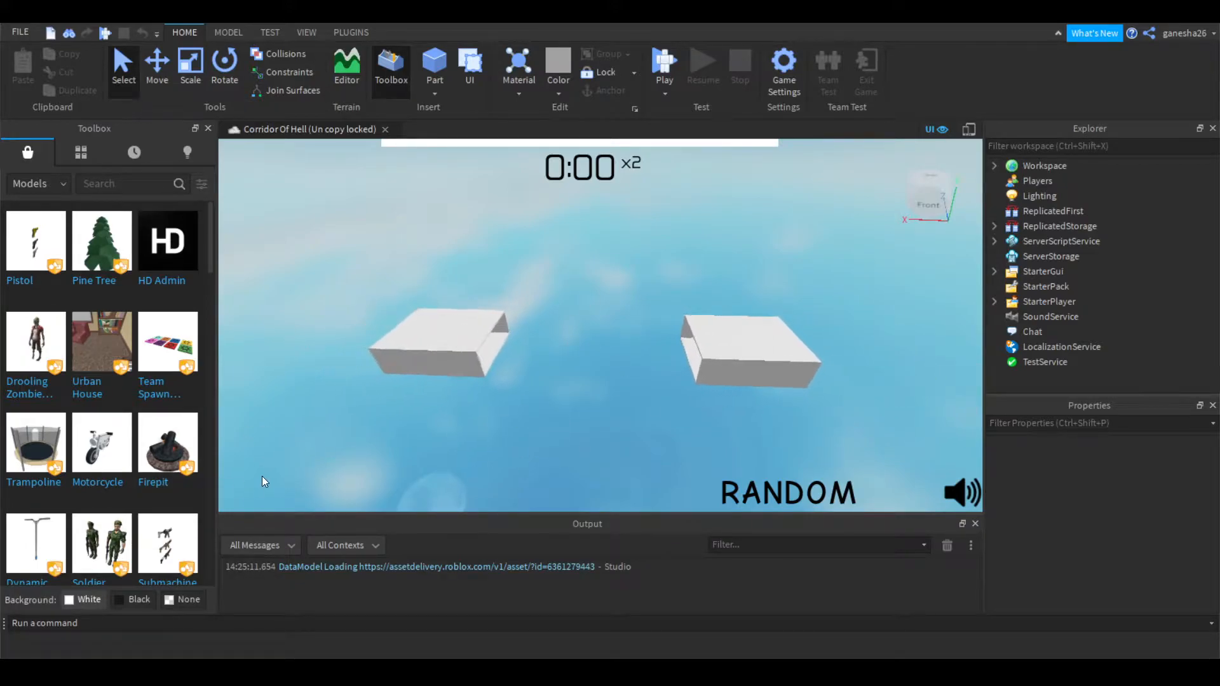
mouse_move(718, 297)
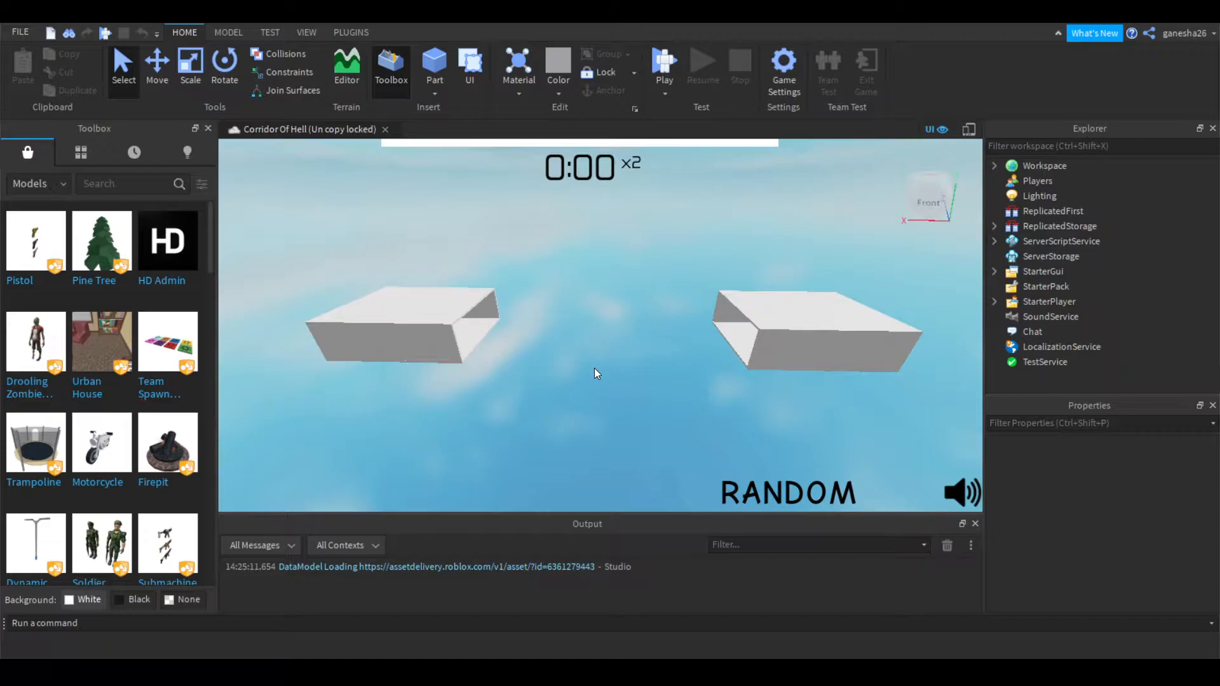
mouse_move(1081, 302)
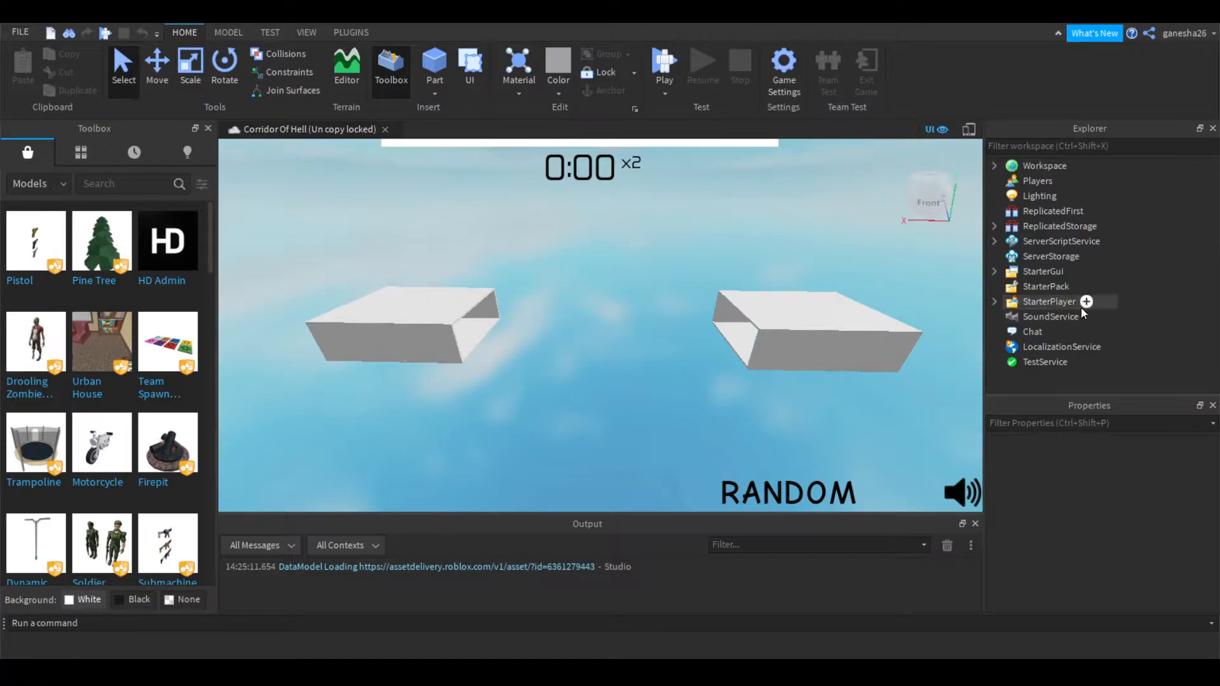
mouse_move(997, 246)
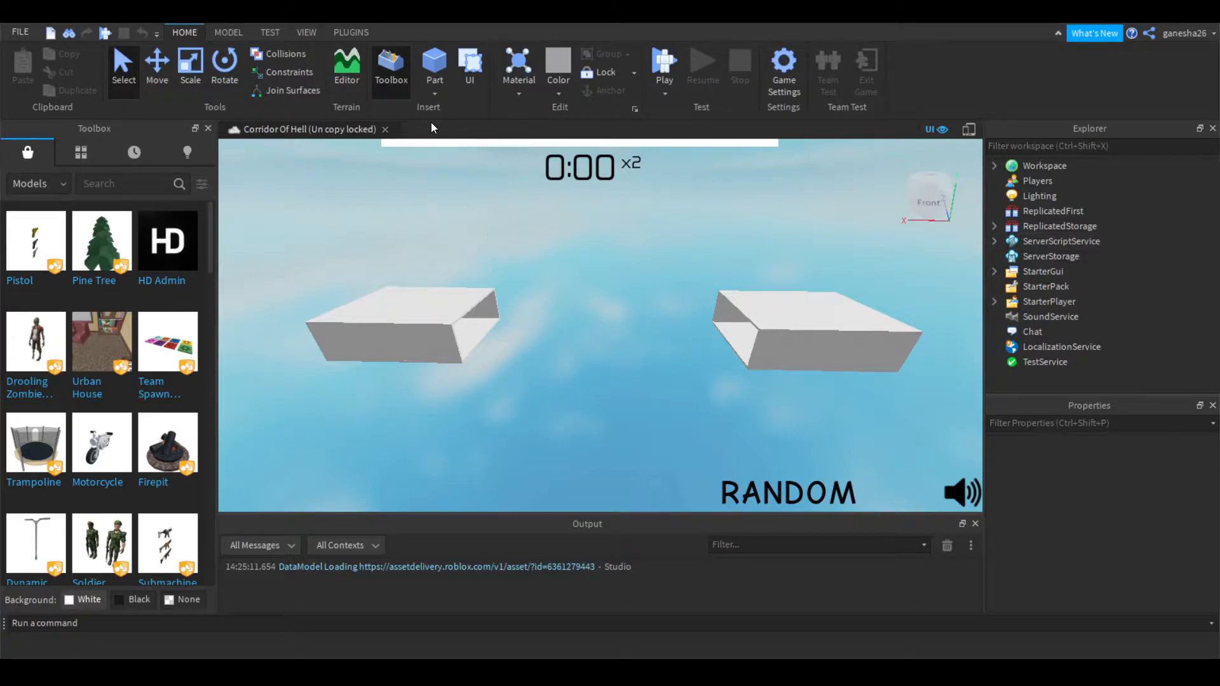
mouse_move(982, 260)
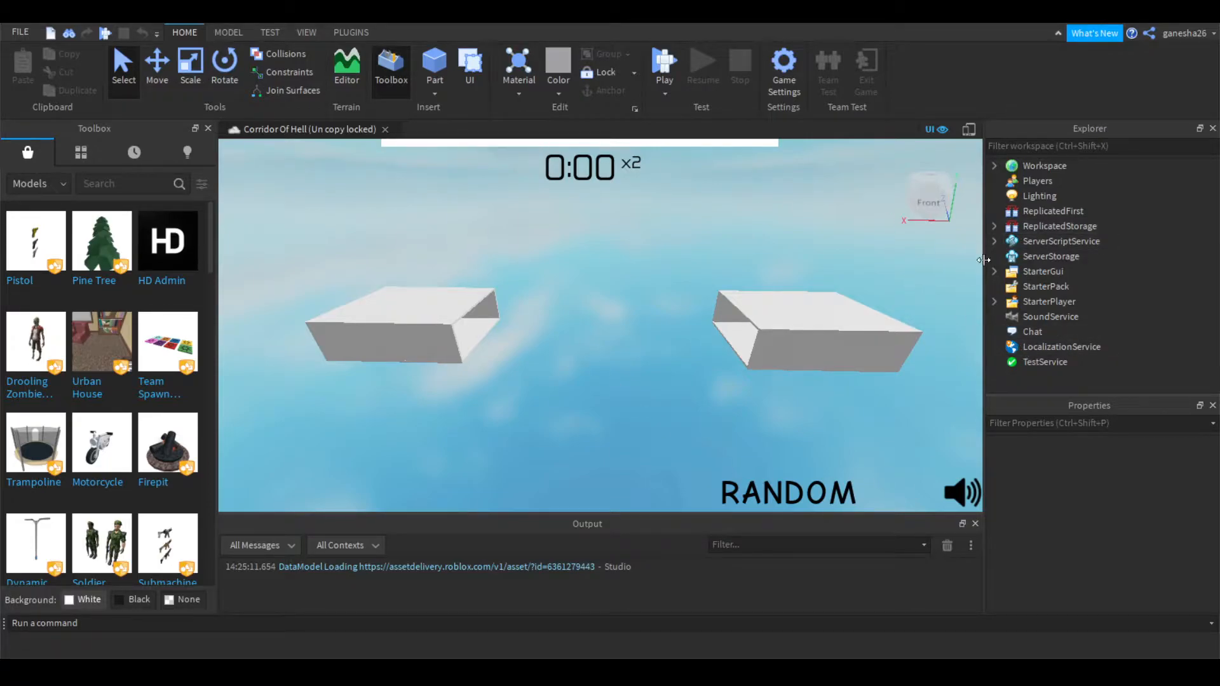
Step: Insert a ScreenGui under StarterGui named Stats
left_click(993, 271)
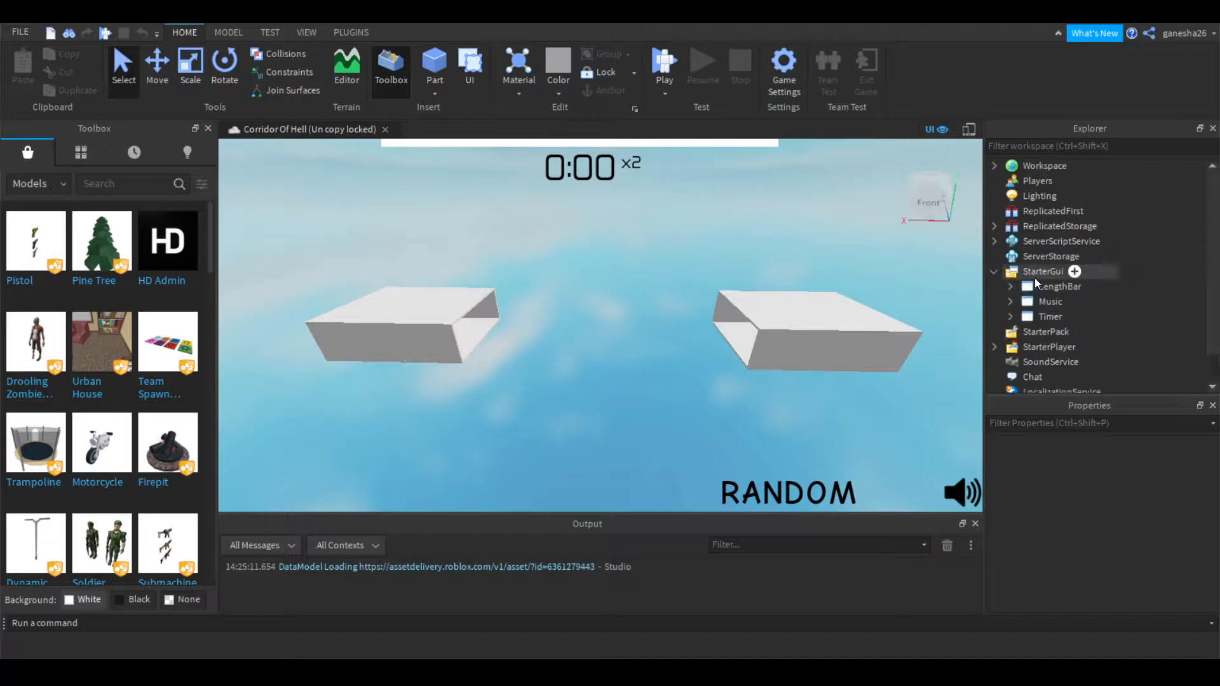
left_click(1043, 271)
type("Stats")
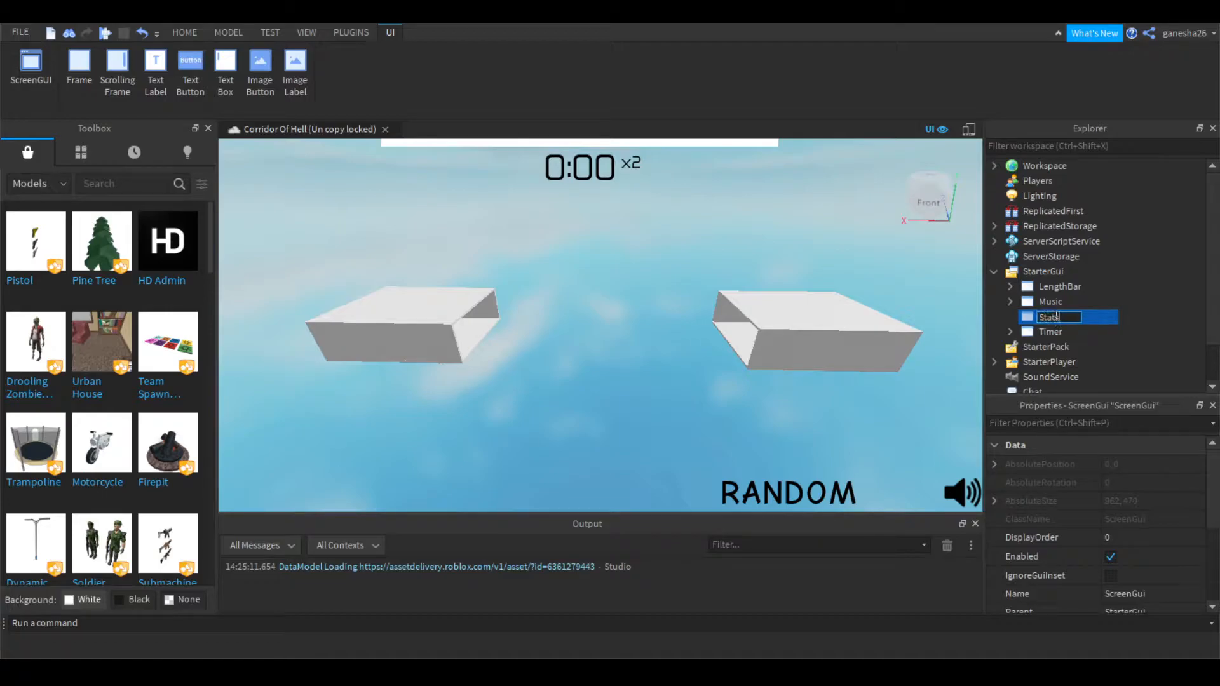
key("Return")
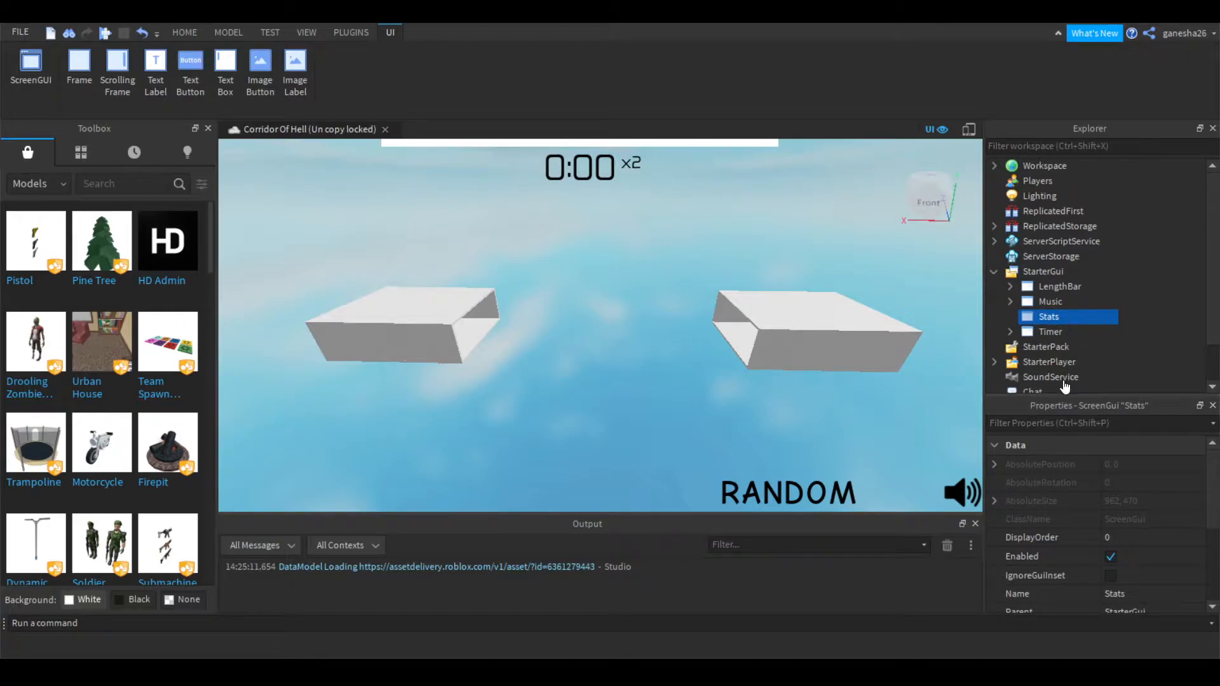
mouse_move(1064, 489)
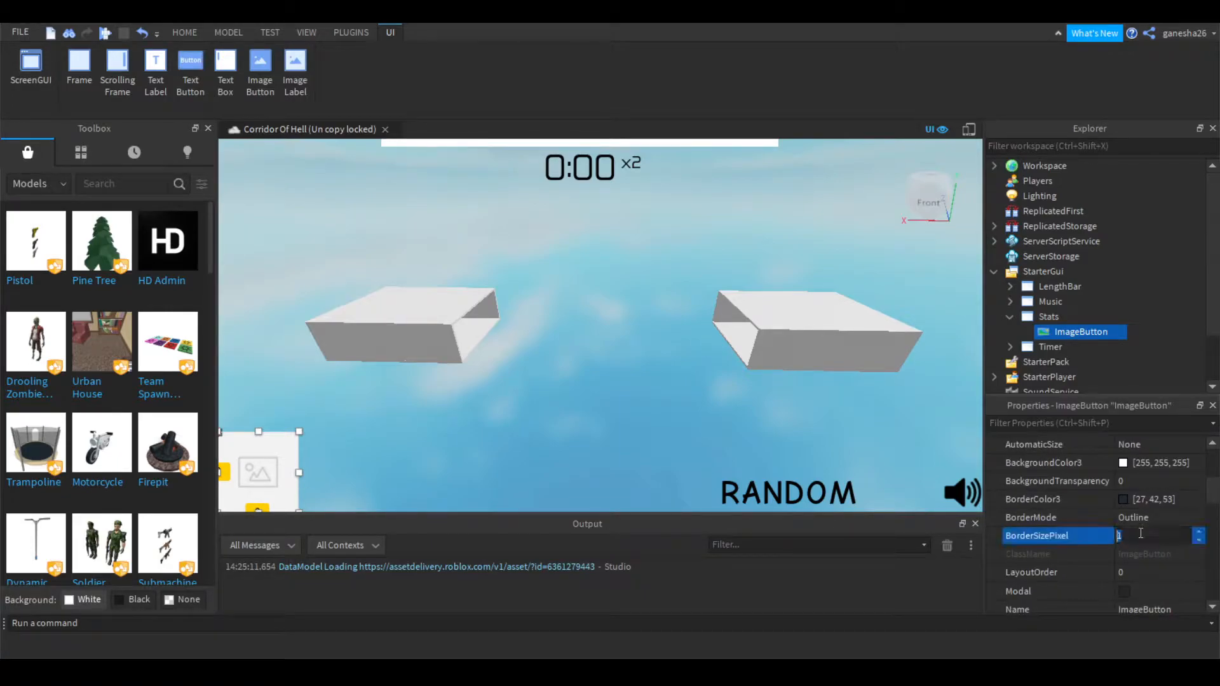
Step: Give the ImageButton BorderSizePixel 0 and Size {0,40},{0,40}
type("0")
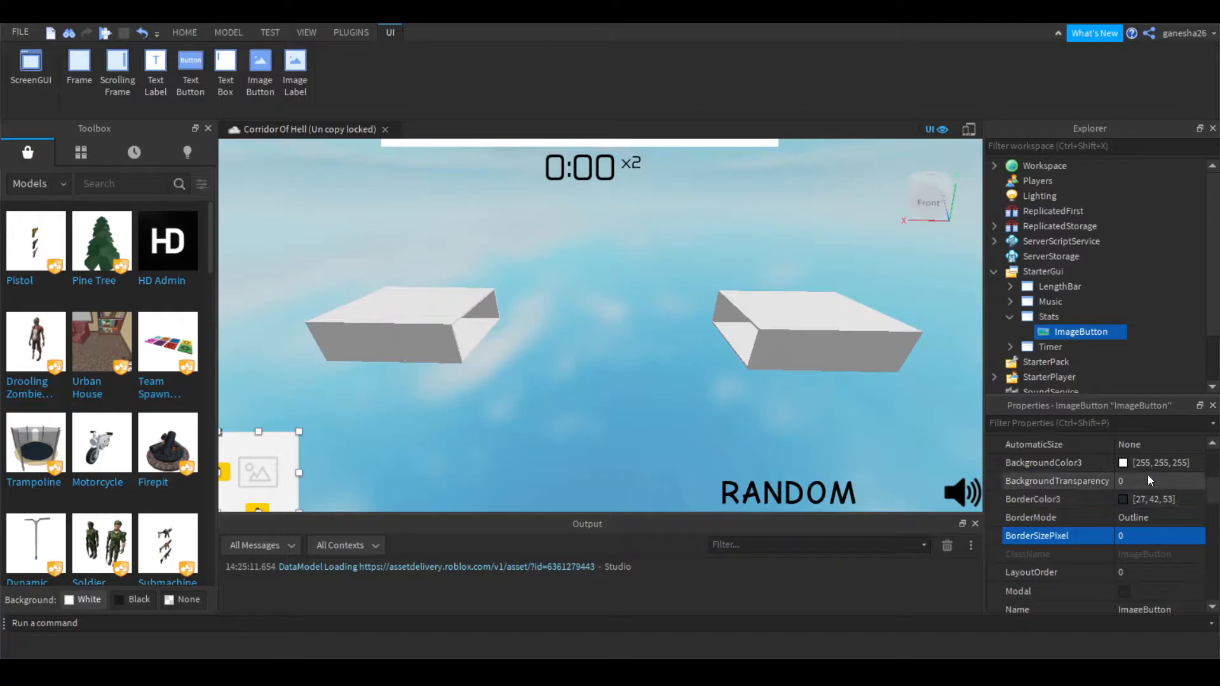
left_click(1158, 481)
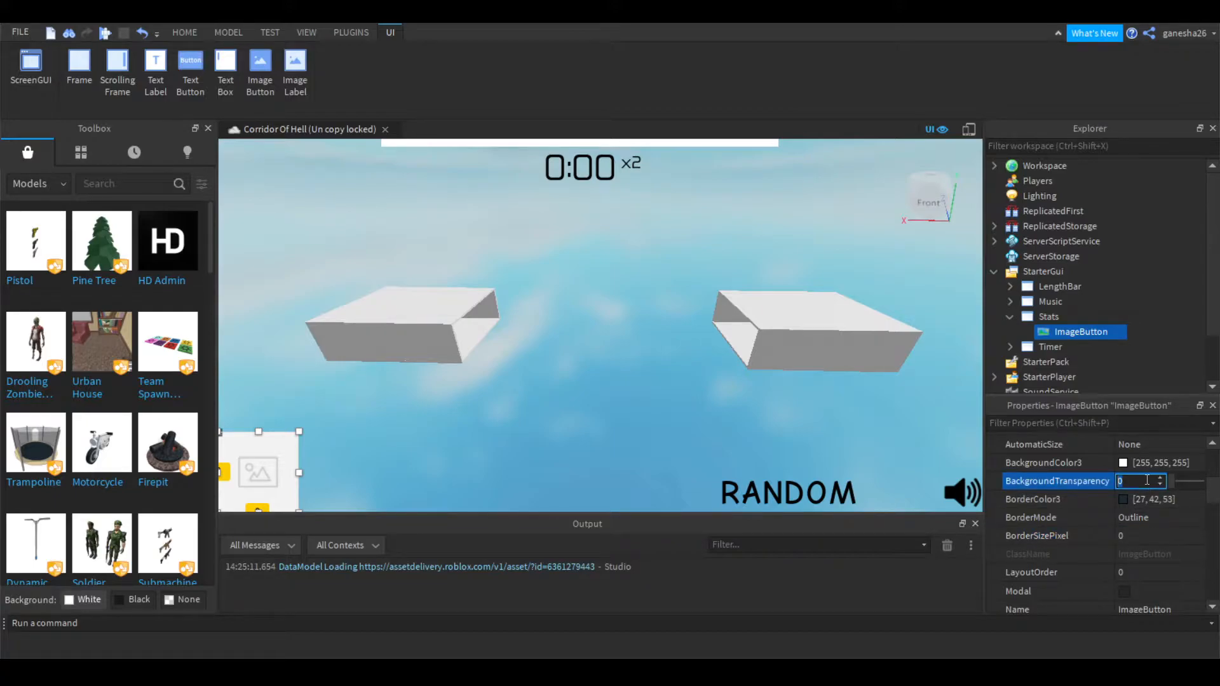
scroll("down", 3)
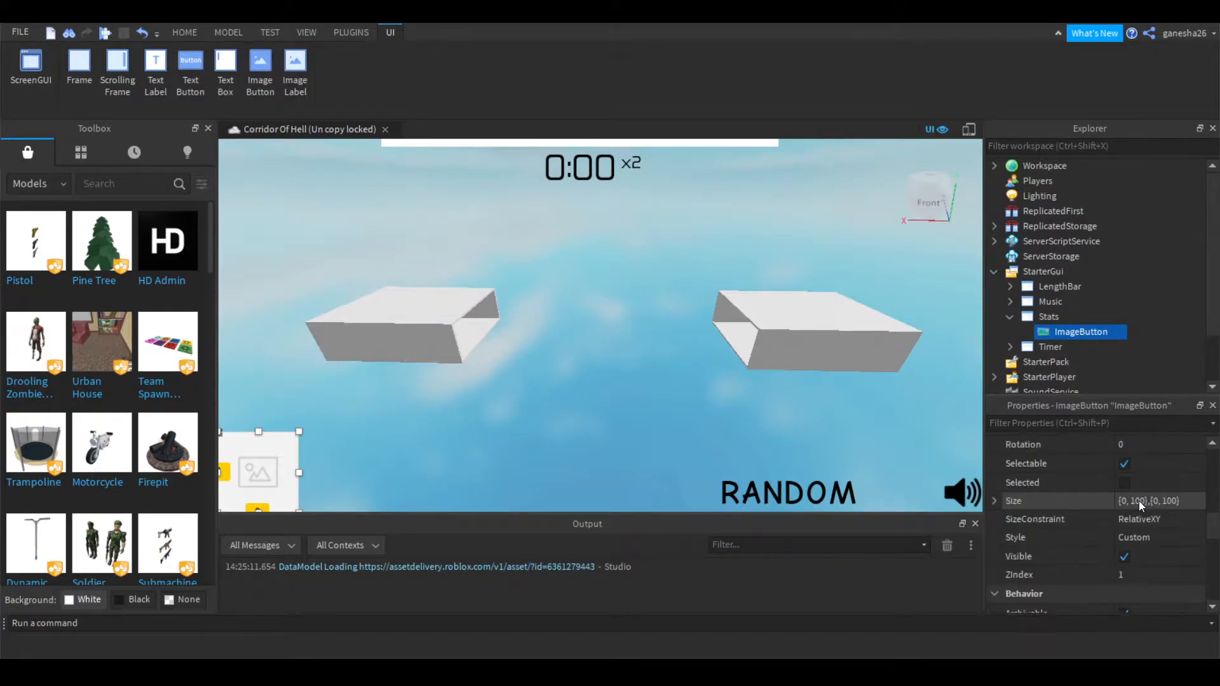
scroll("down", 3)
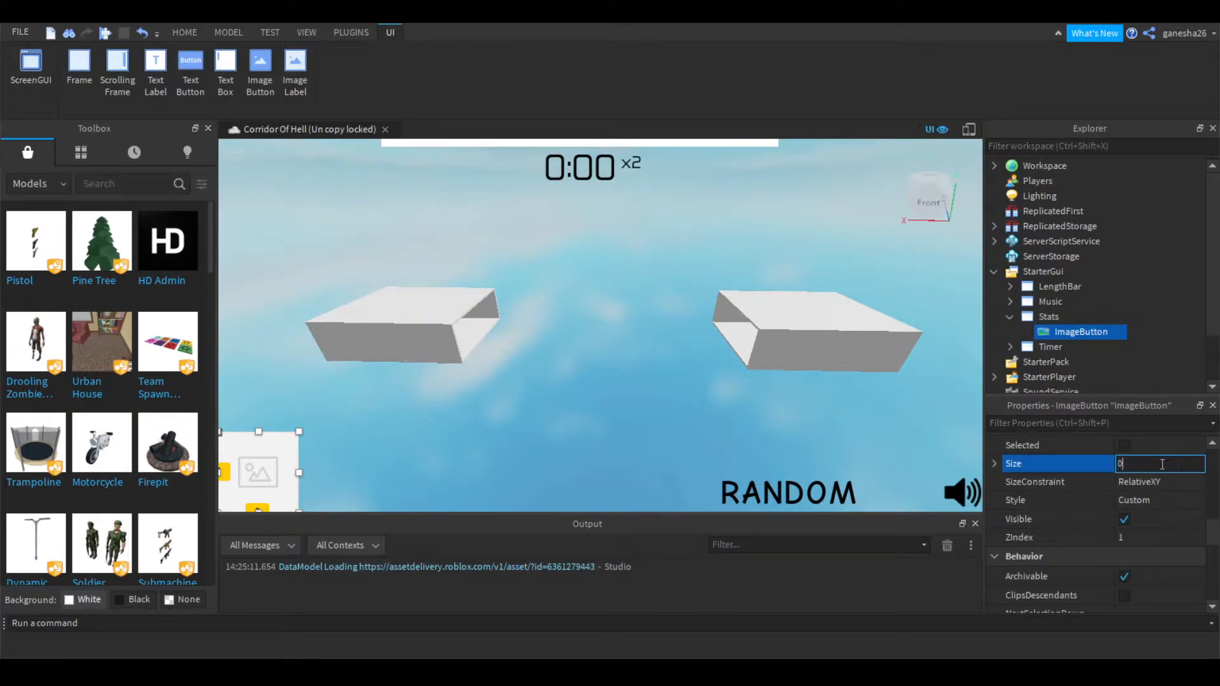
type("0,40,0,4")
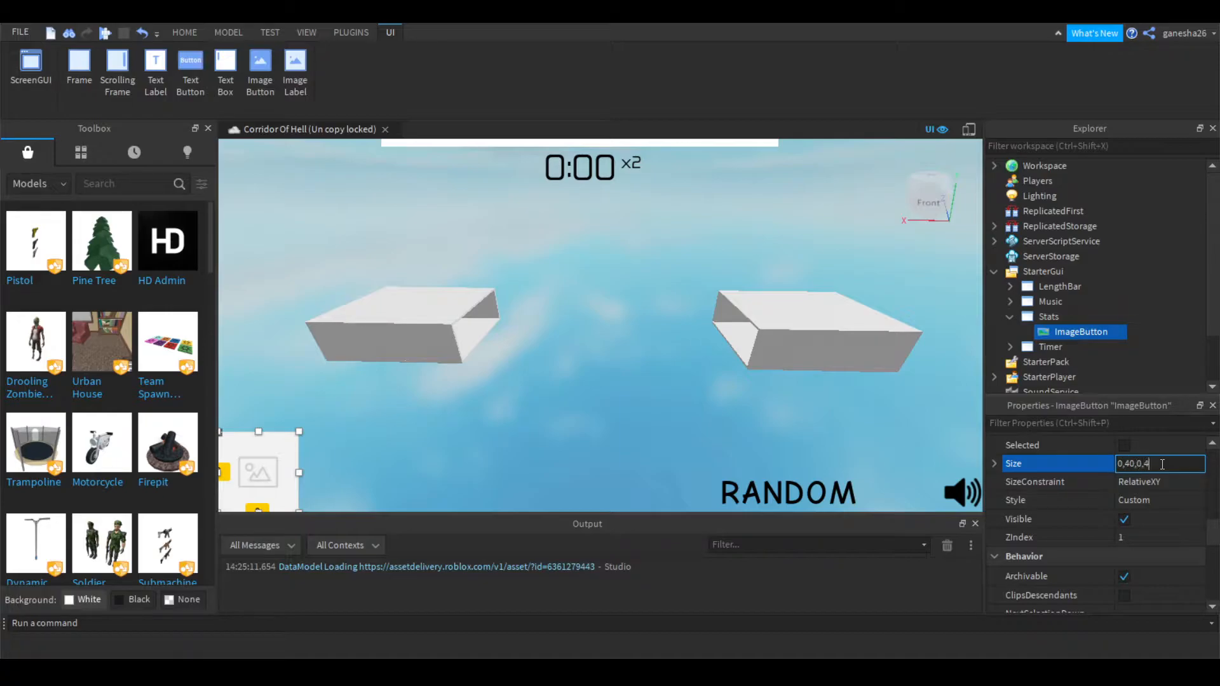
key("Return")
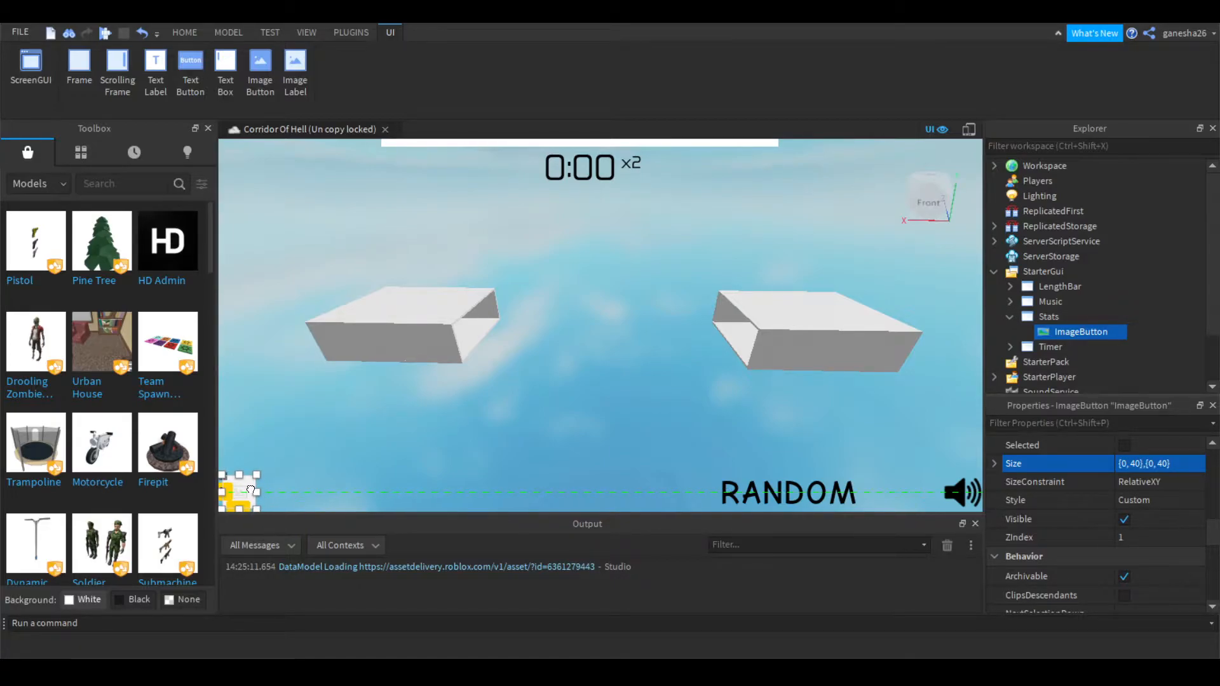
Step: Set the ImageButton's BackgroundTransparency to 1 and its Image to a gear asset
left_click(184, 32)
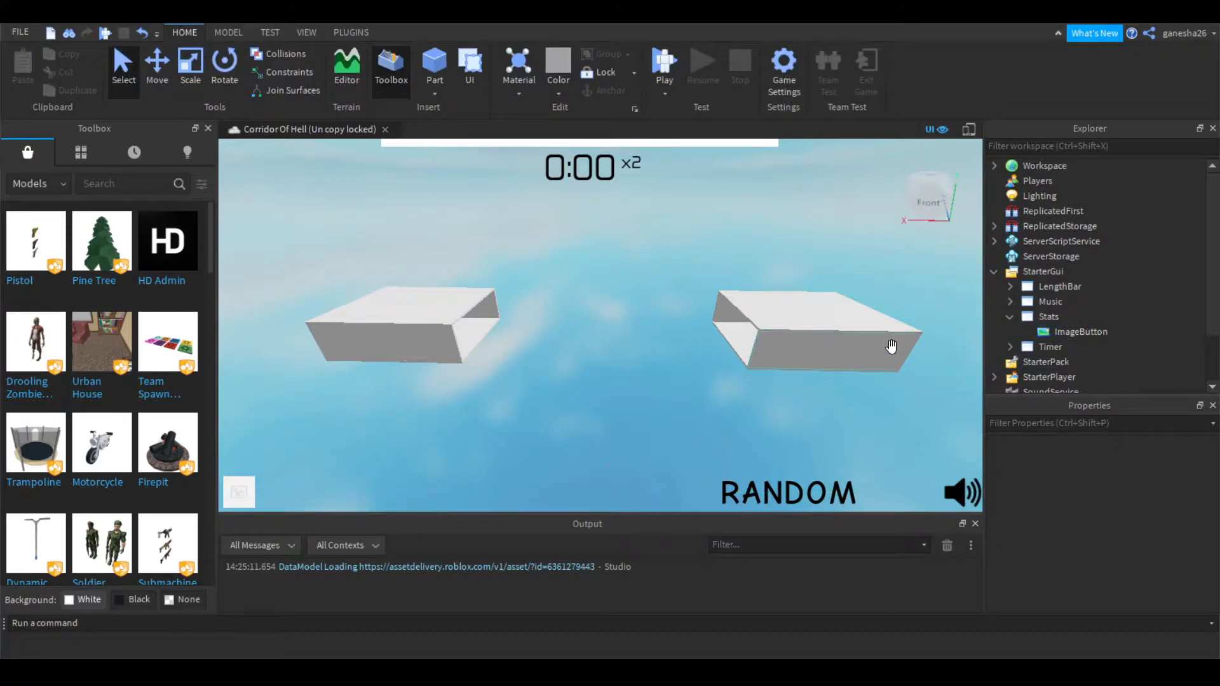
left_click(1080, 330)
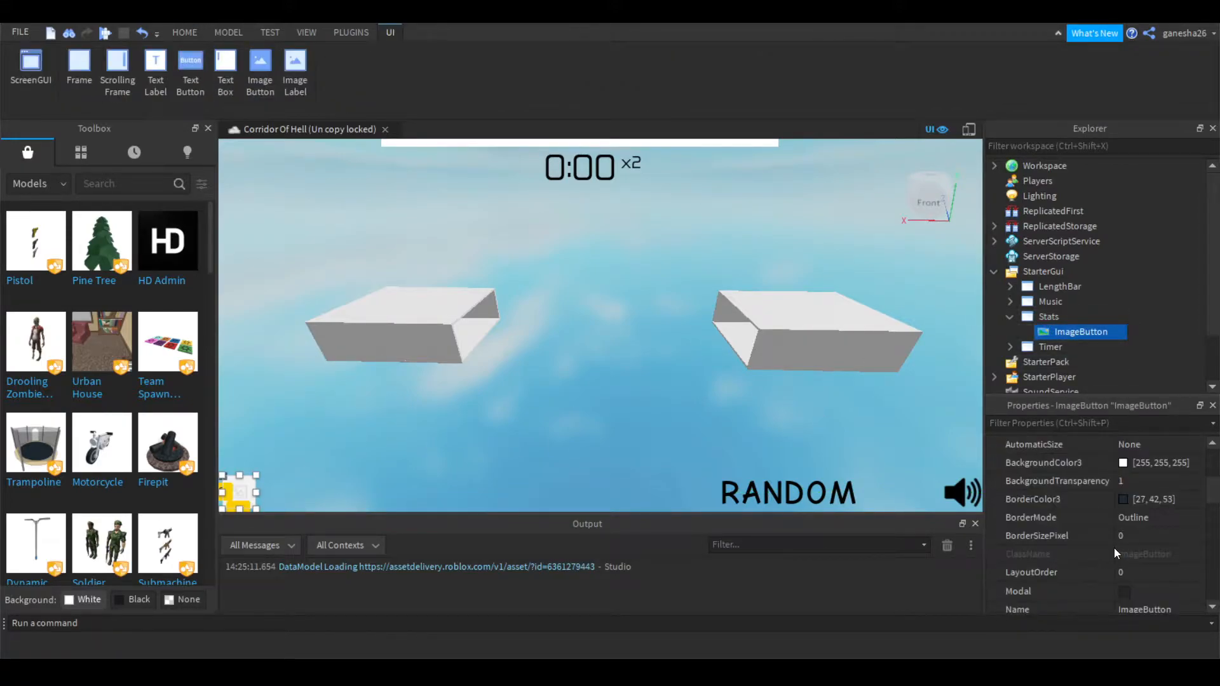
scroll("down", 3)
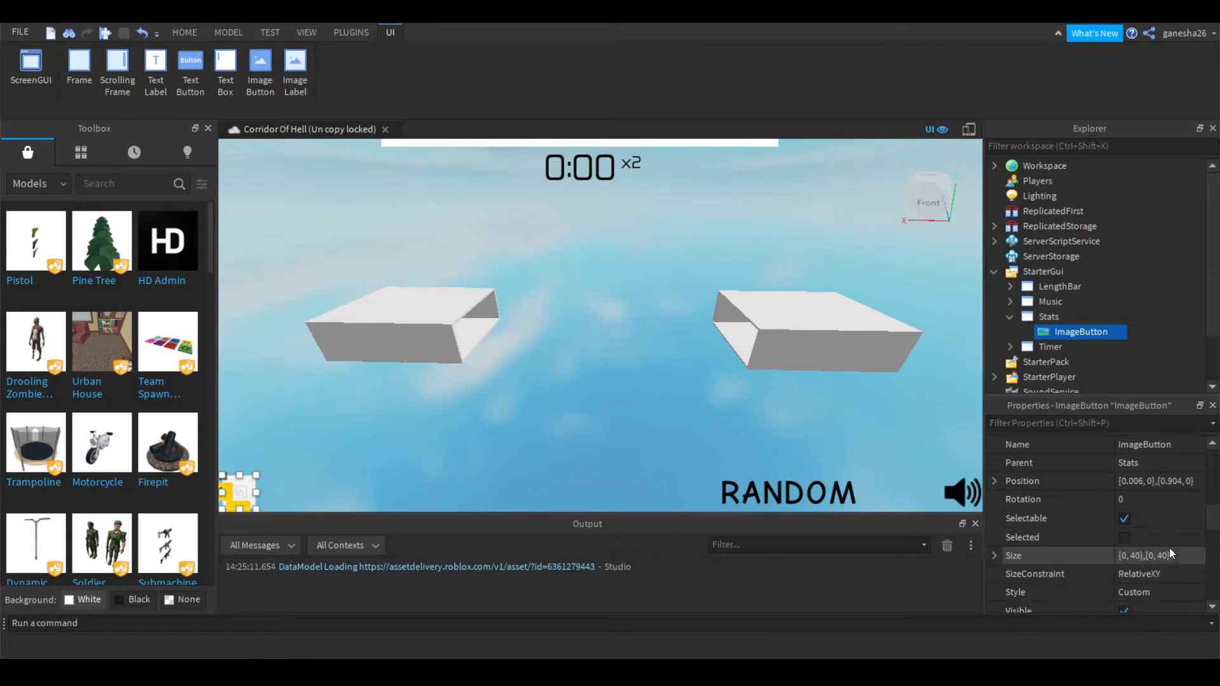
scroll("down", 3)
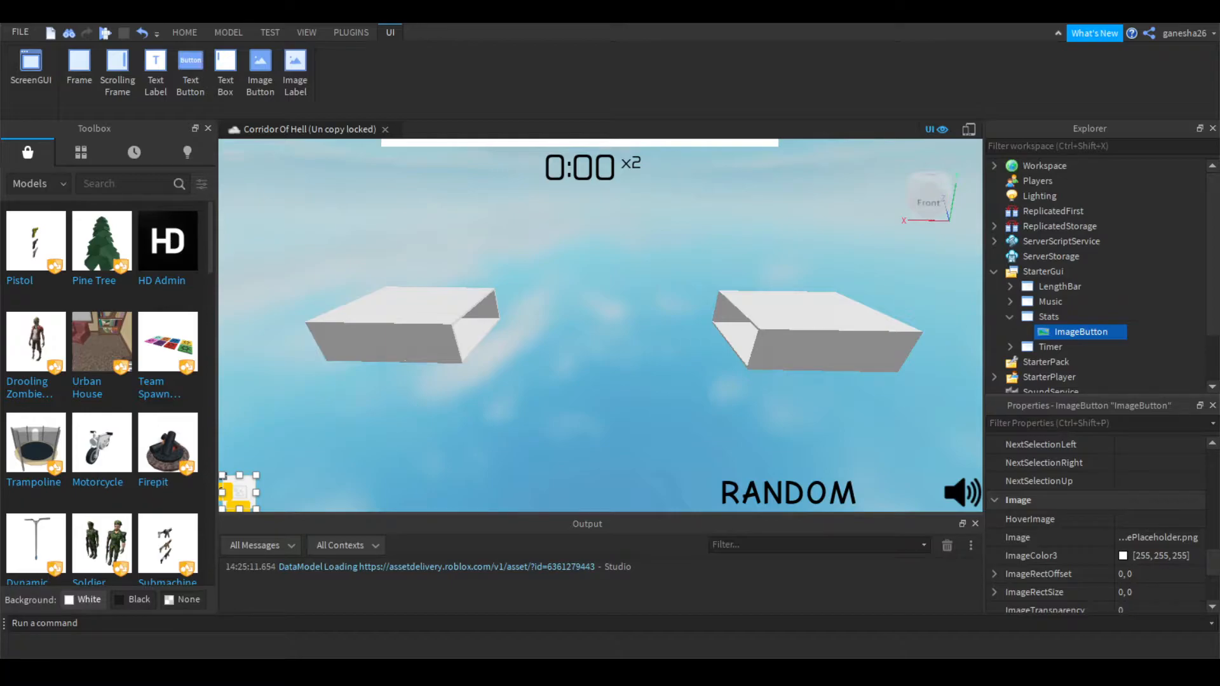
left_click(184, 32)
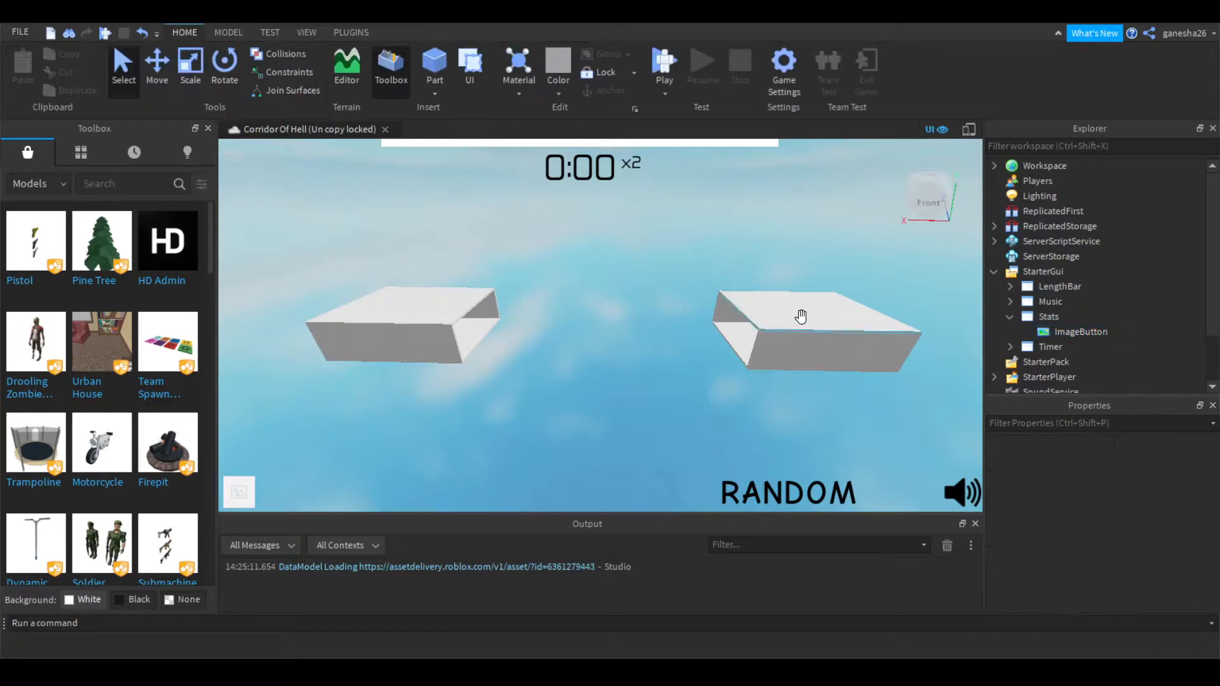
left_click(1080, 332)
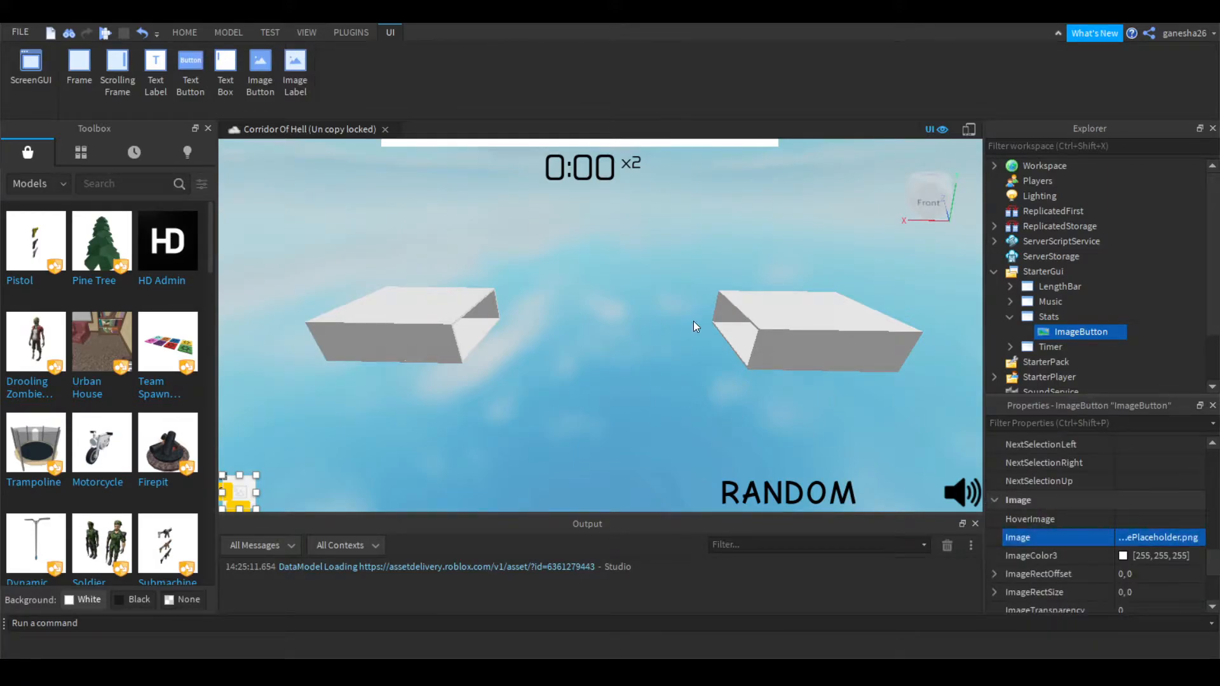
mouse_move(687, 323)
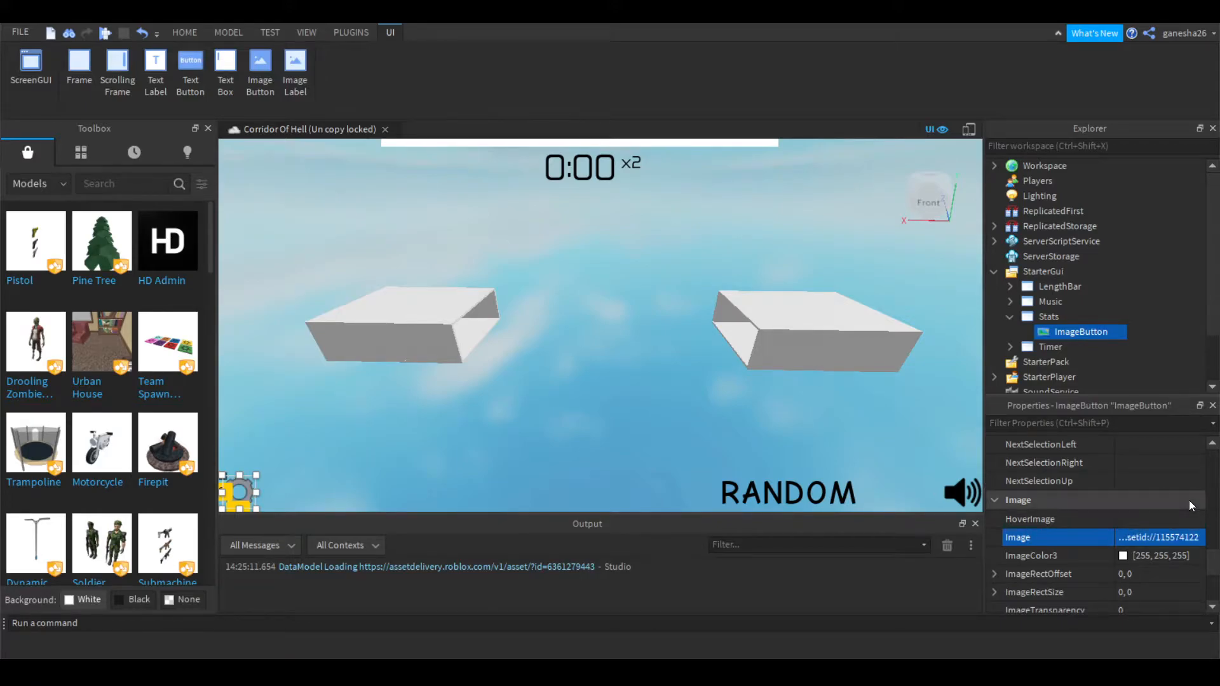
left_click(184, 32)
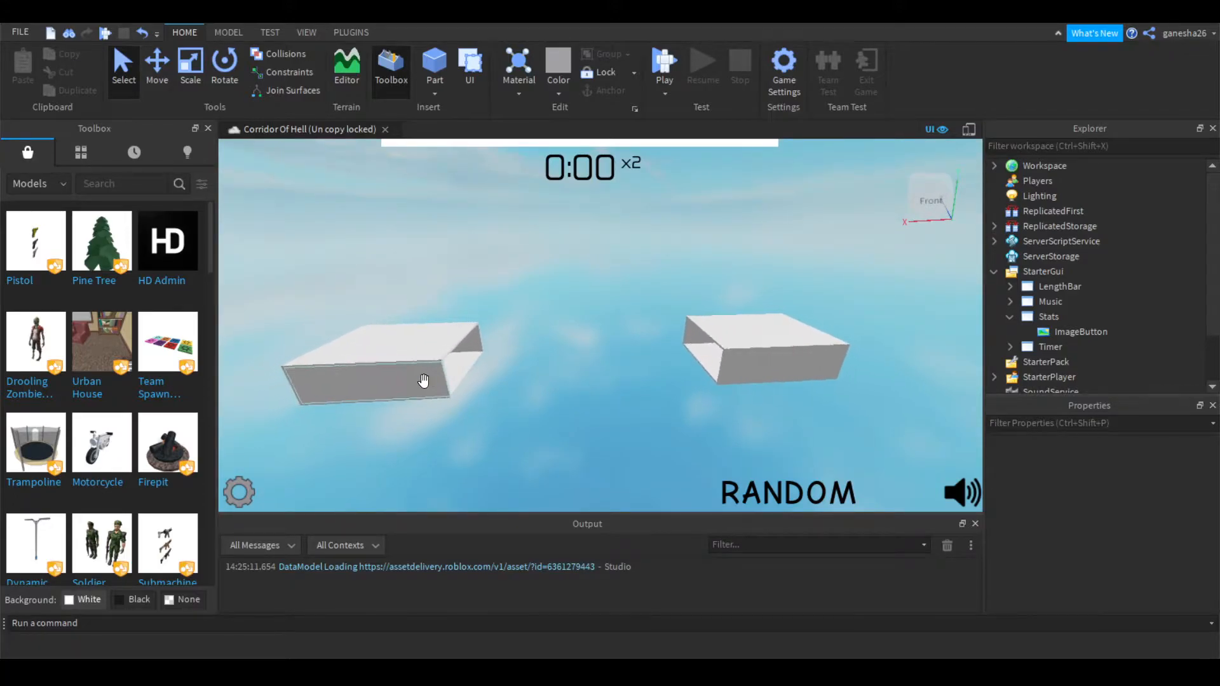
Step: Rename the ImageButton and add a Frame to the Stats ScreenGui
left_click(1080, 332)
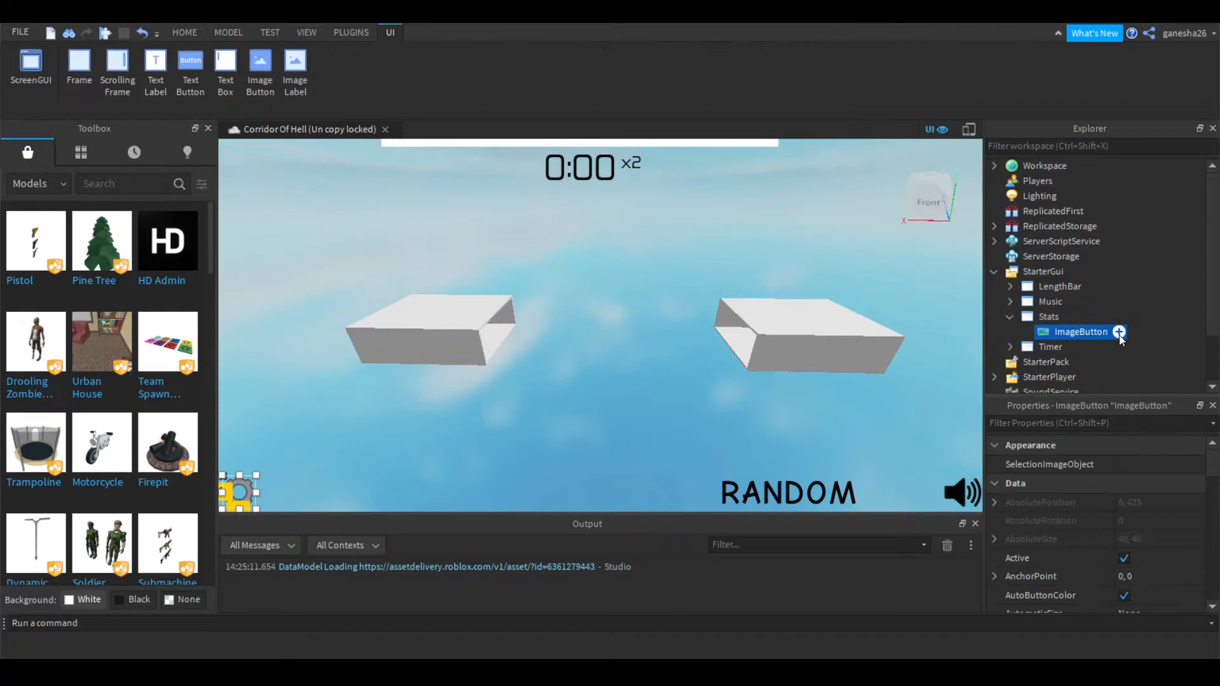
double_click(1080, 332)
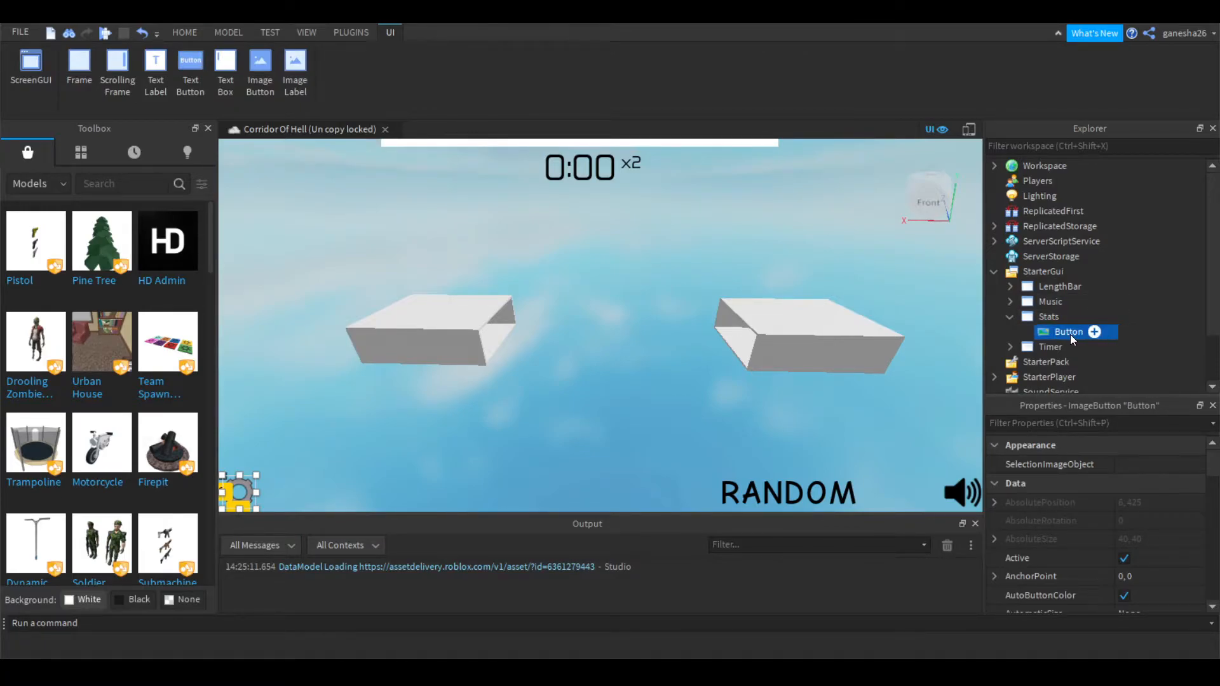
left_click(1047, 317)
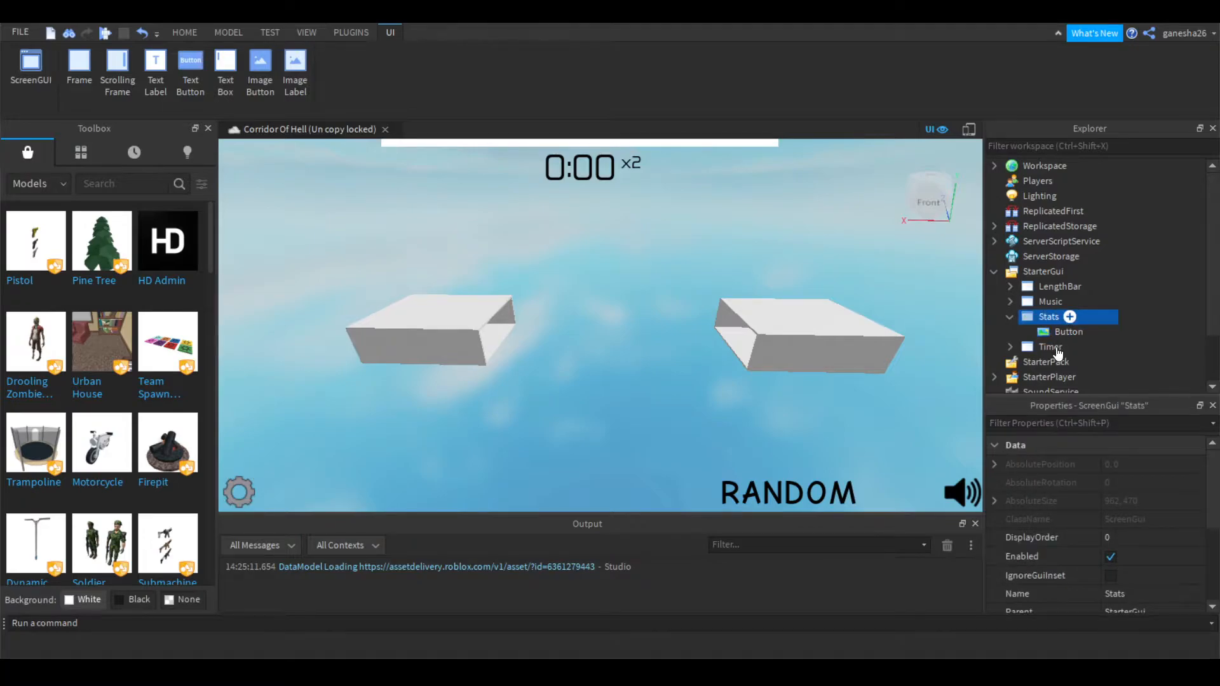
mouse_move(1054, 377)
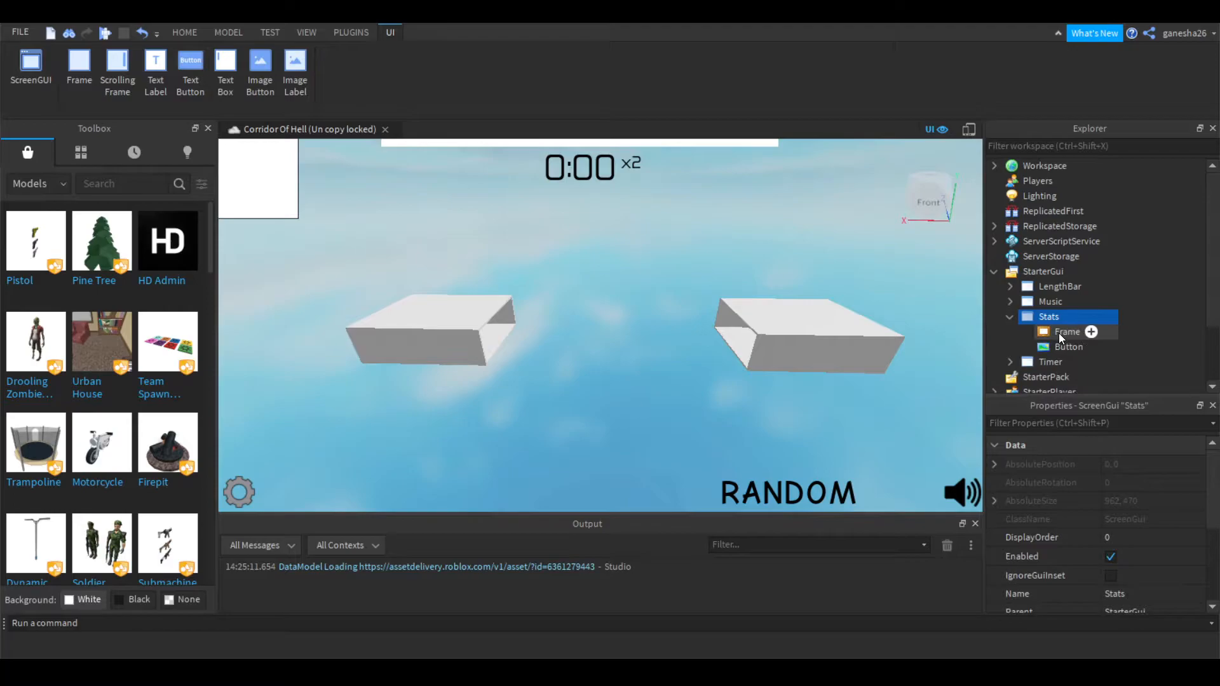
Step: Size the Frame to {0,400},{0,200} and centre it on screen
left_click(1067, 331)
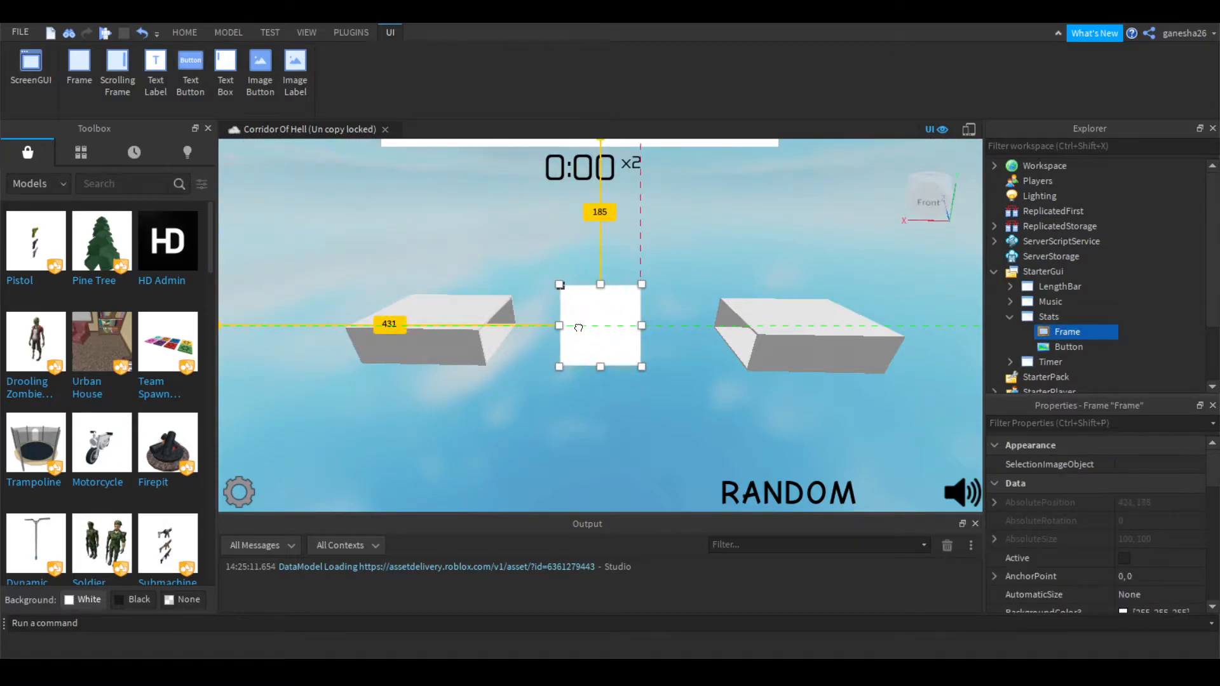
scroll("down", 3)
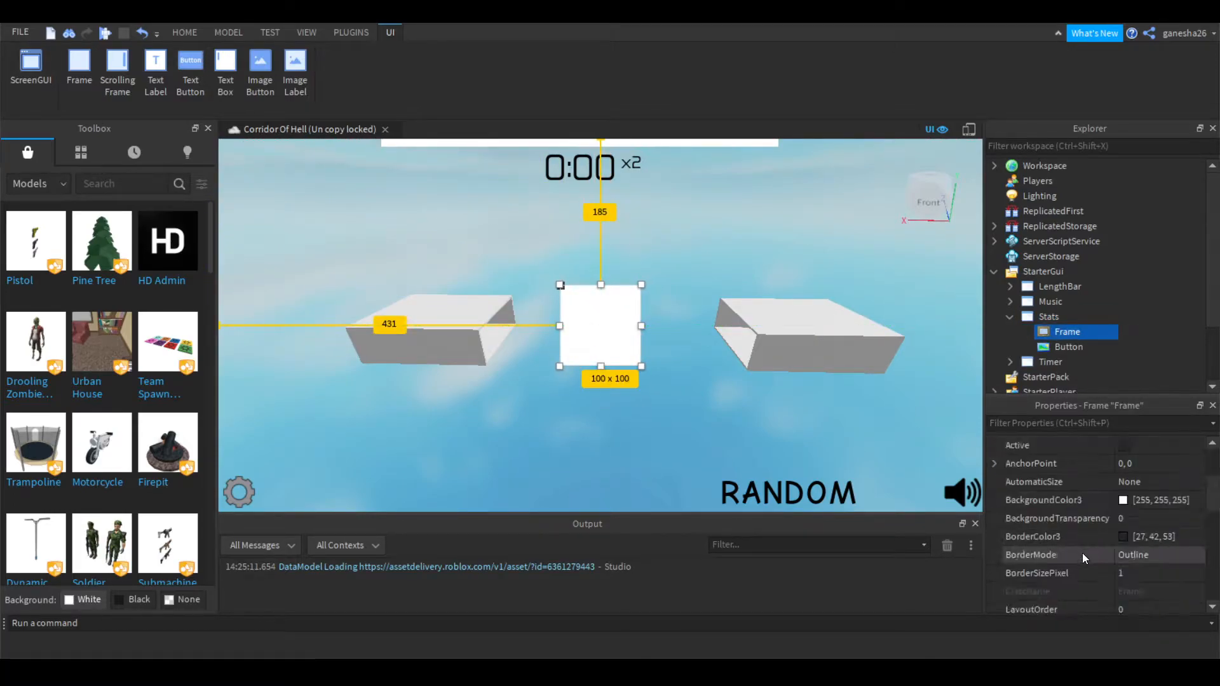
scroll("down", 3)
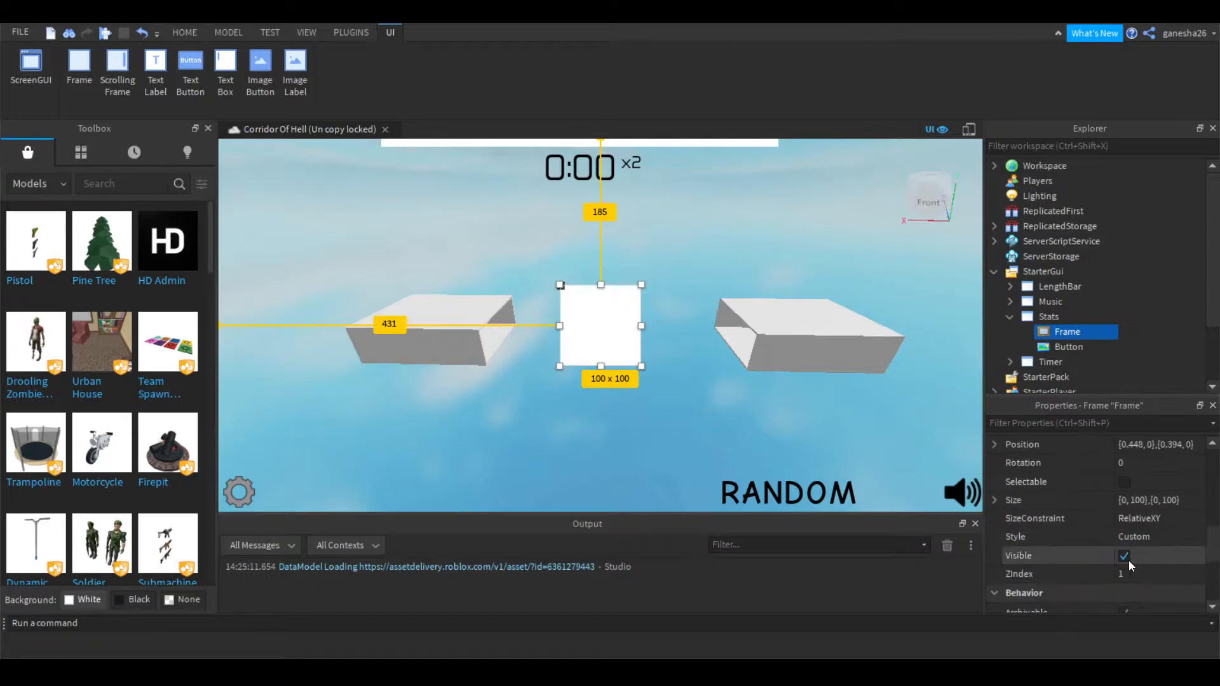
scroll("up", 3)
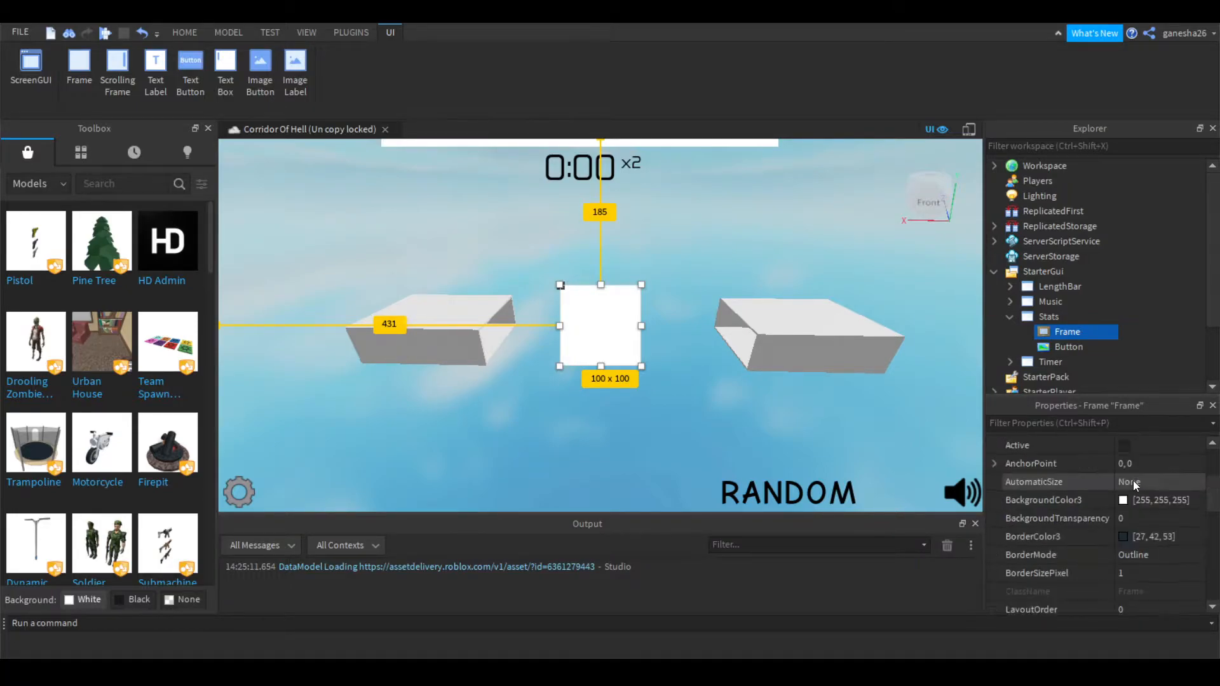
scroll("down", 3)
type("{0, 400},{0, 200}")
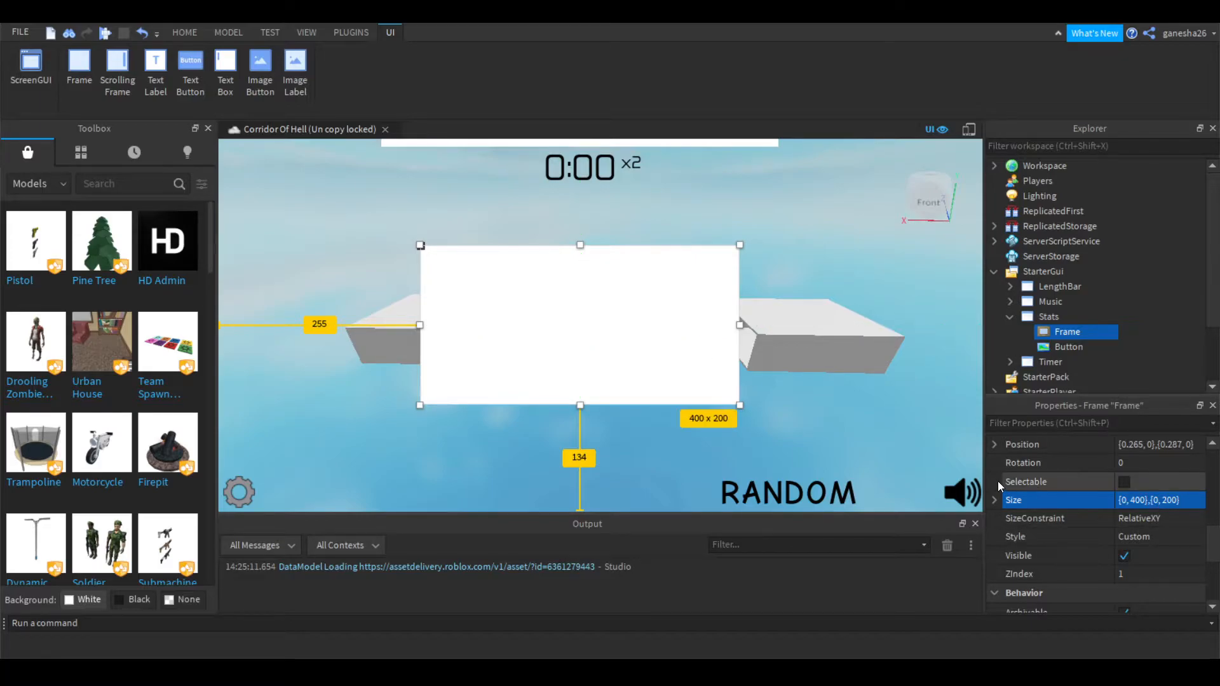
left_click(1159, 499)
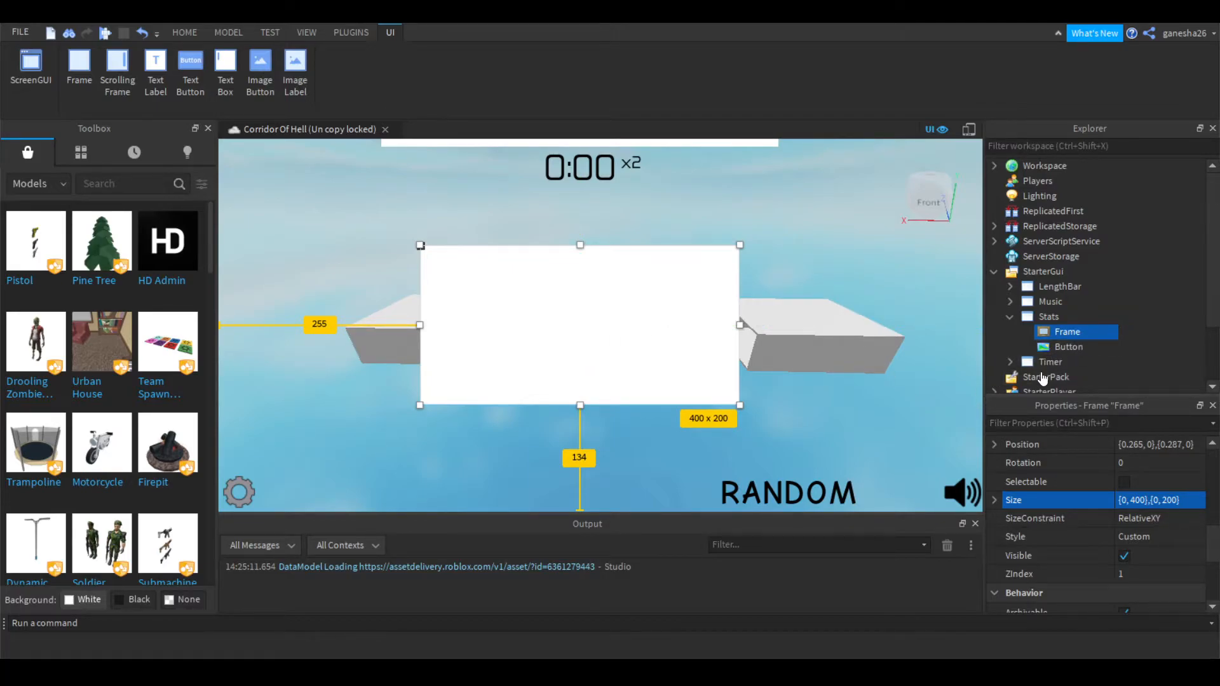
Step: Add a TextLabel named Wins with transparent background, TextScaled on, and text 'Wins:'
left_click(155, 70)
type("1")
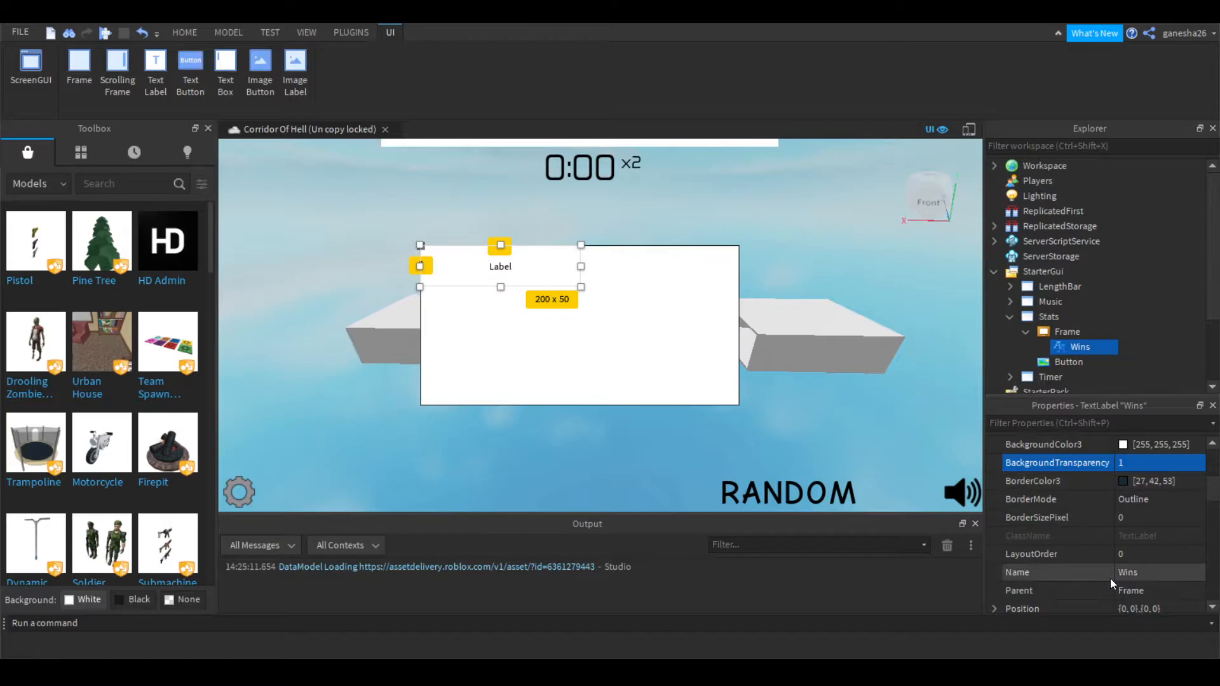
scroll("down", 3)
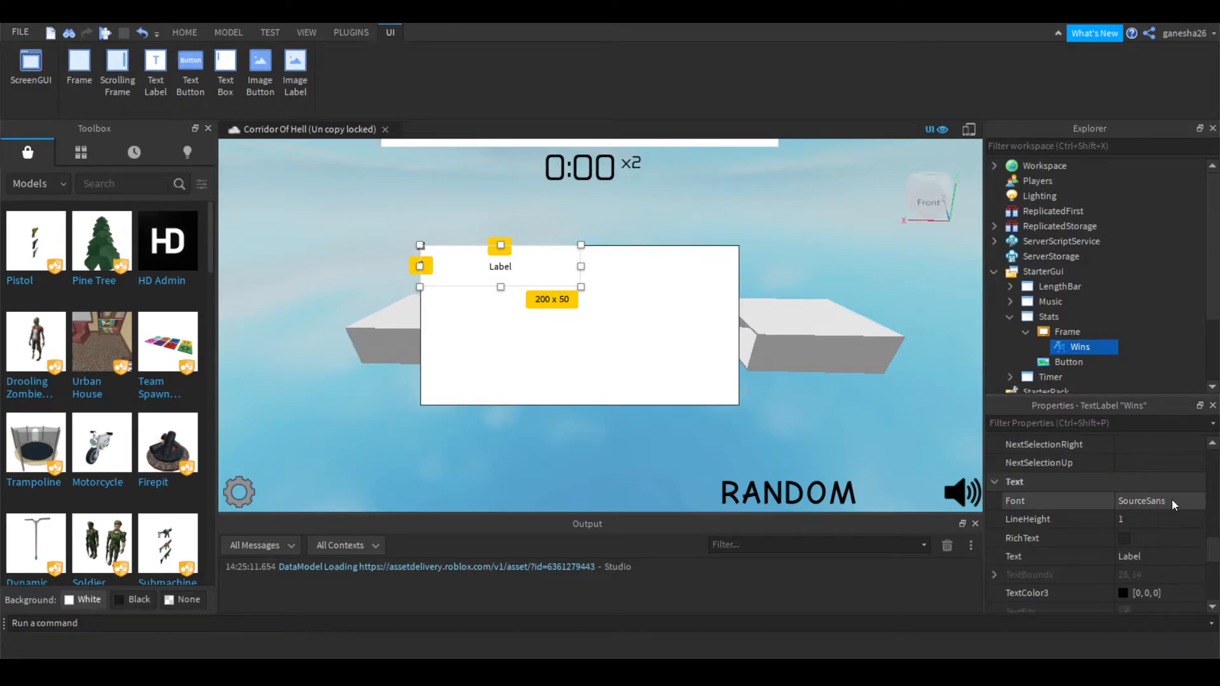
scroll("down", 3)
type("W")
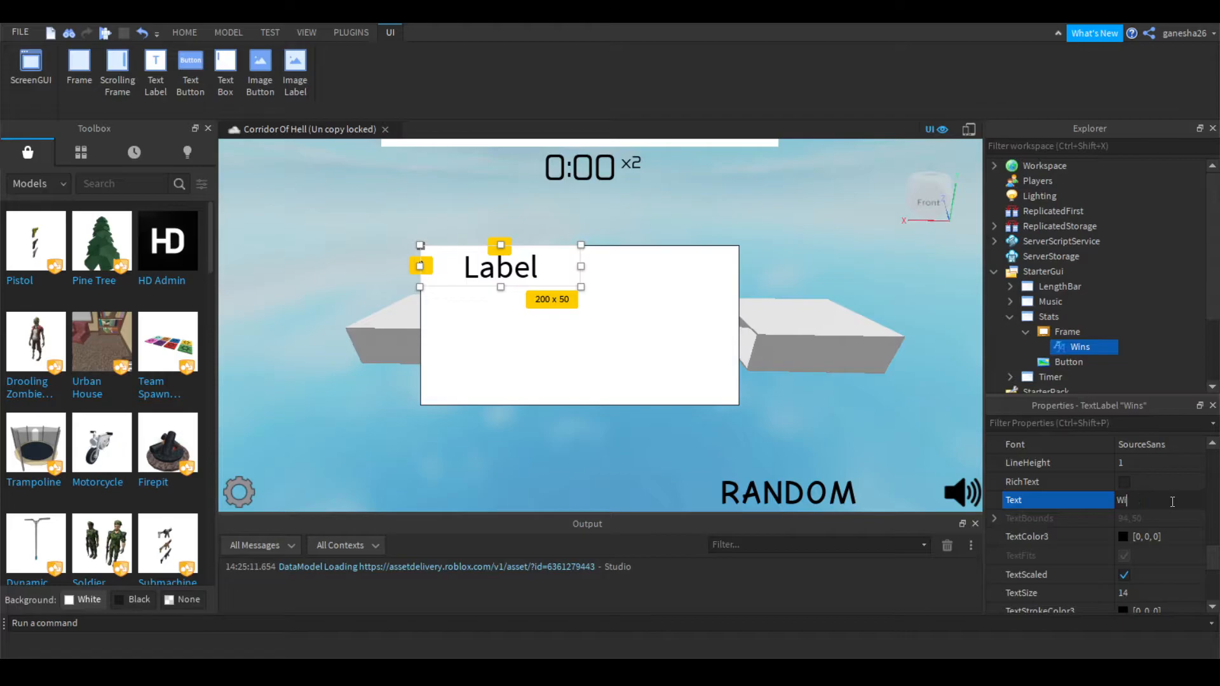
type("ins:")
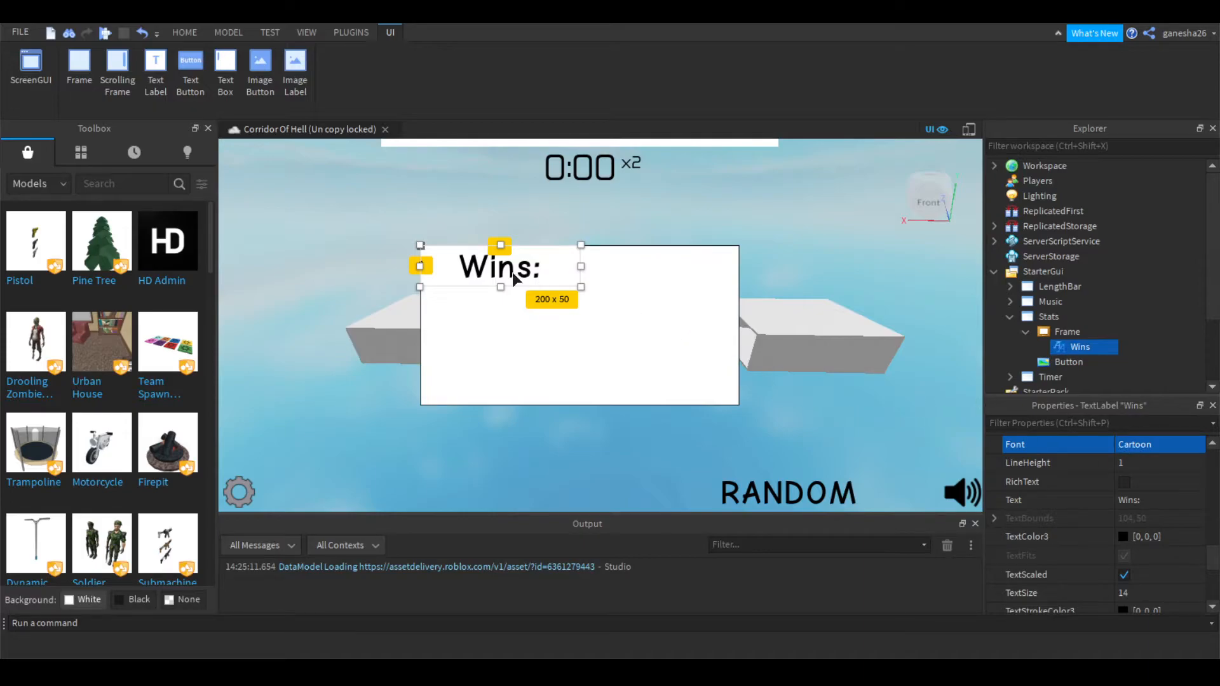
mouse_move(853, 464)
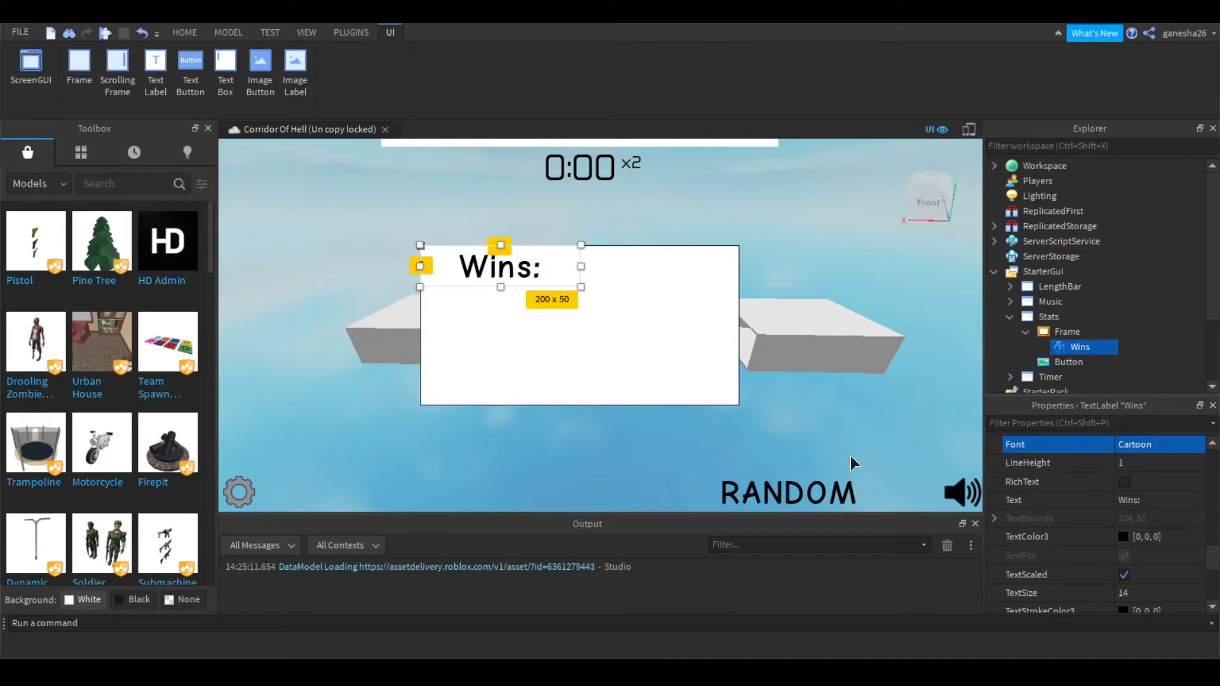
mouse_move(1102, 346)
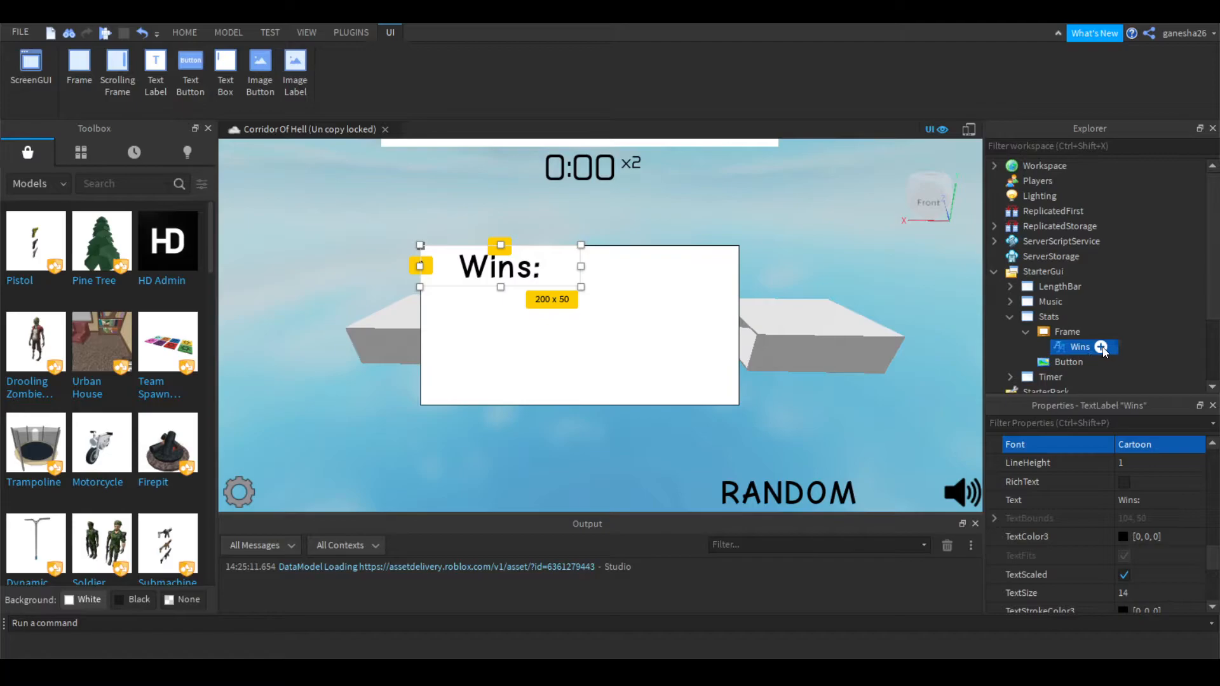
mouse_move(1050, 437)
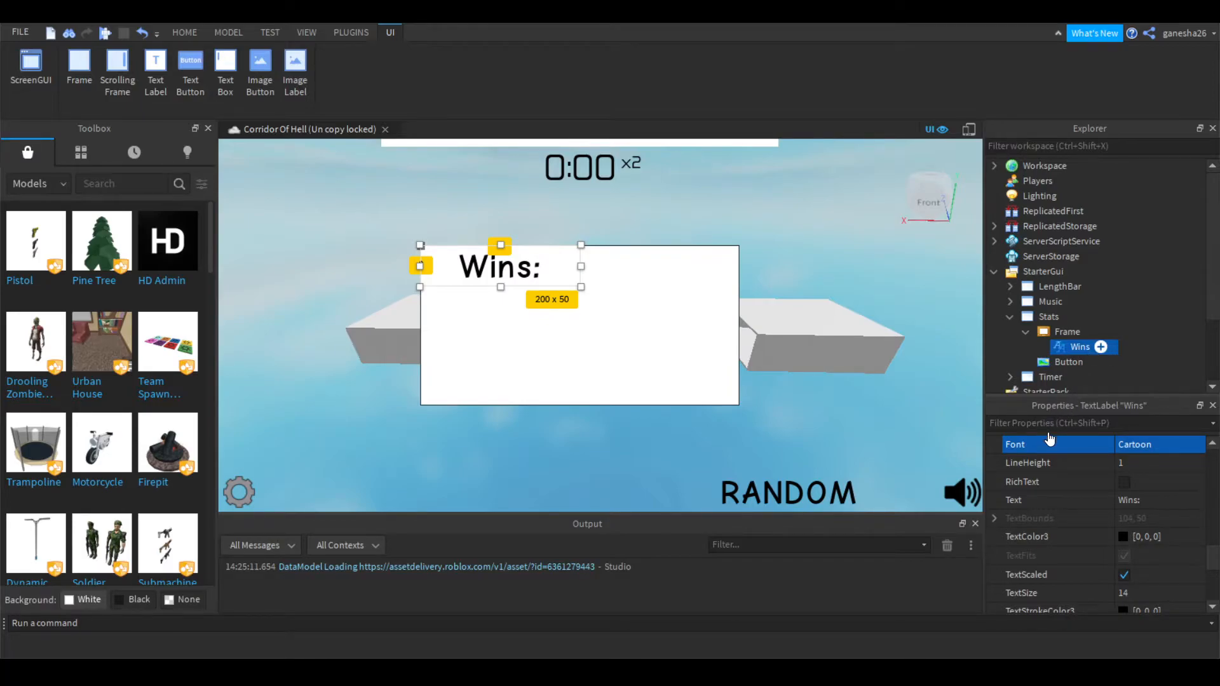
Step: Insert a child TextLabel under Wins and rename it Value
left_click(1040, 346)
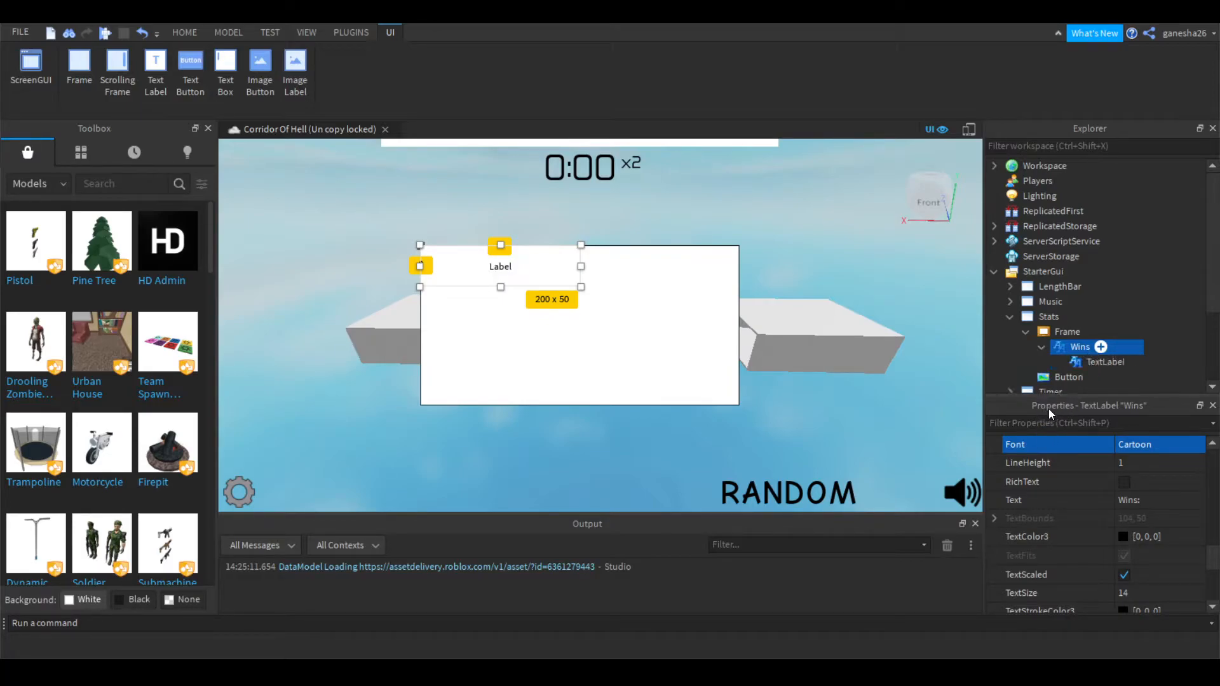
double_click(1080, 346)
type("Value")
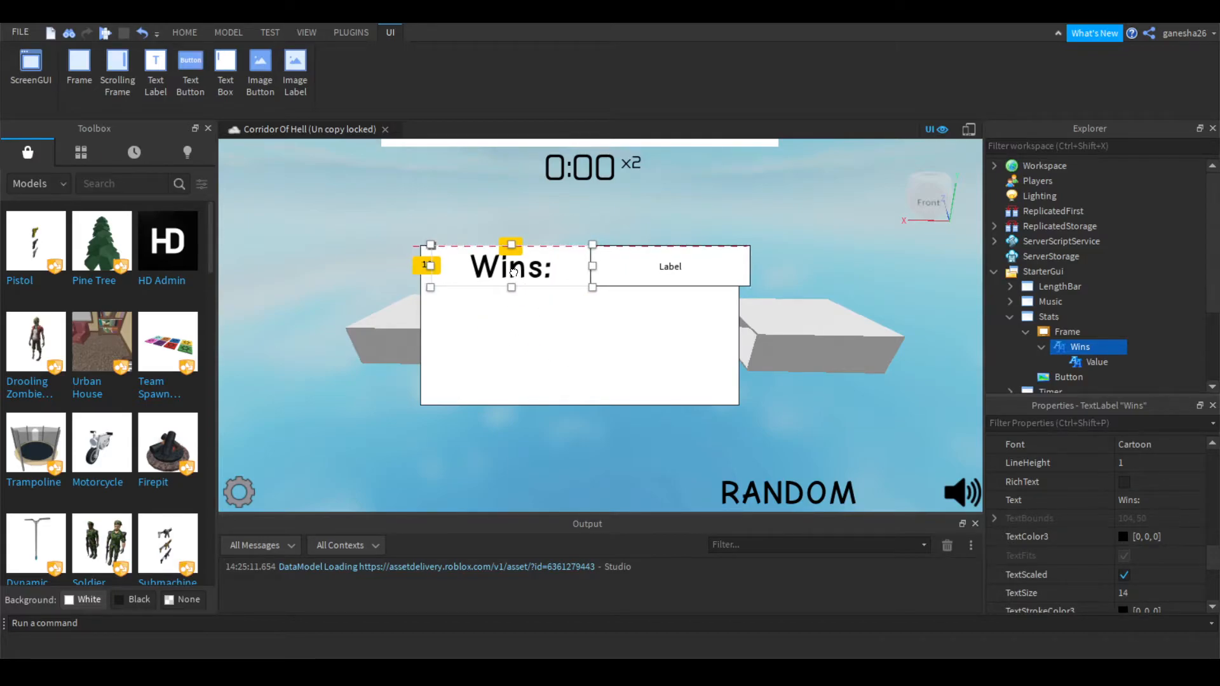
left_click(791, 319)
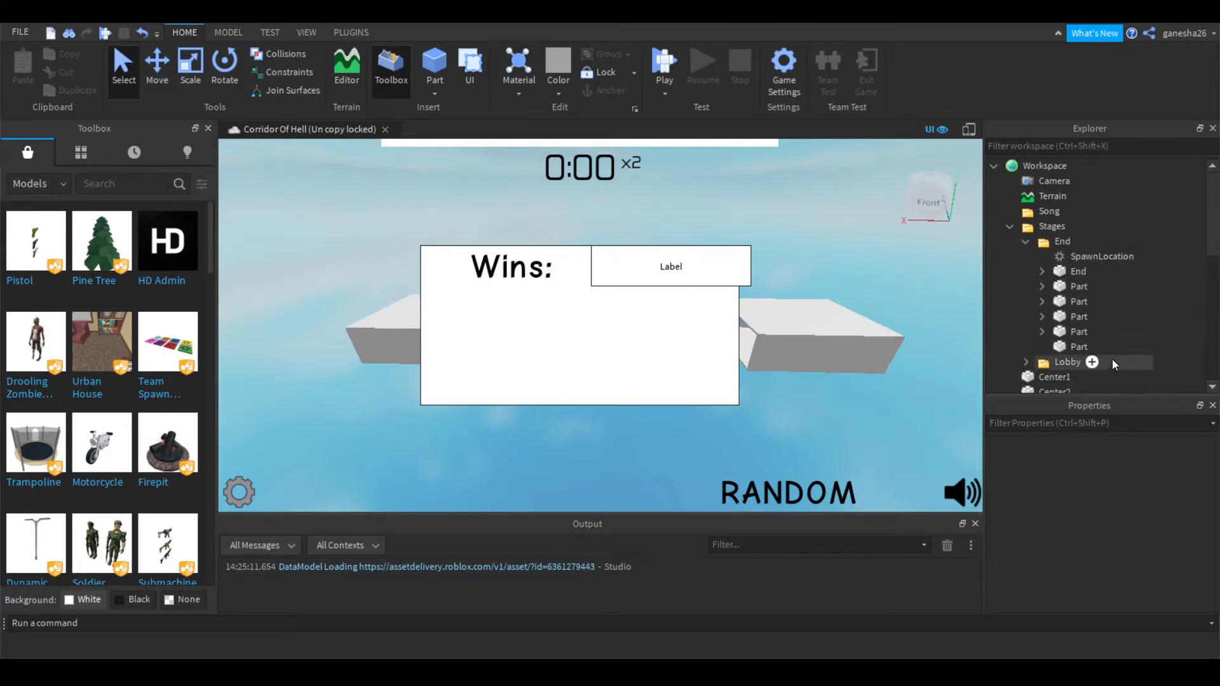
left_click(994, 165)
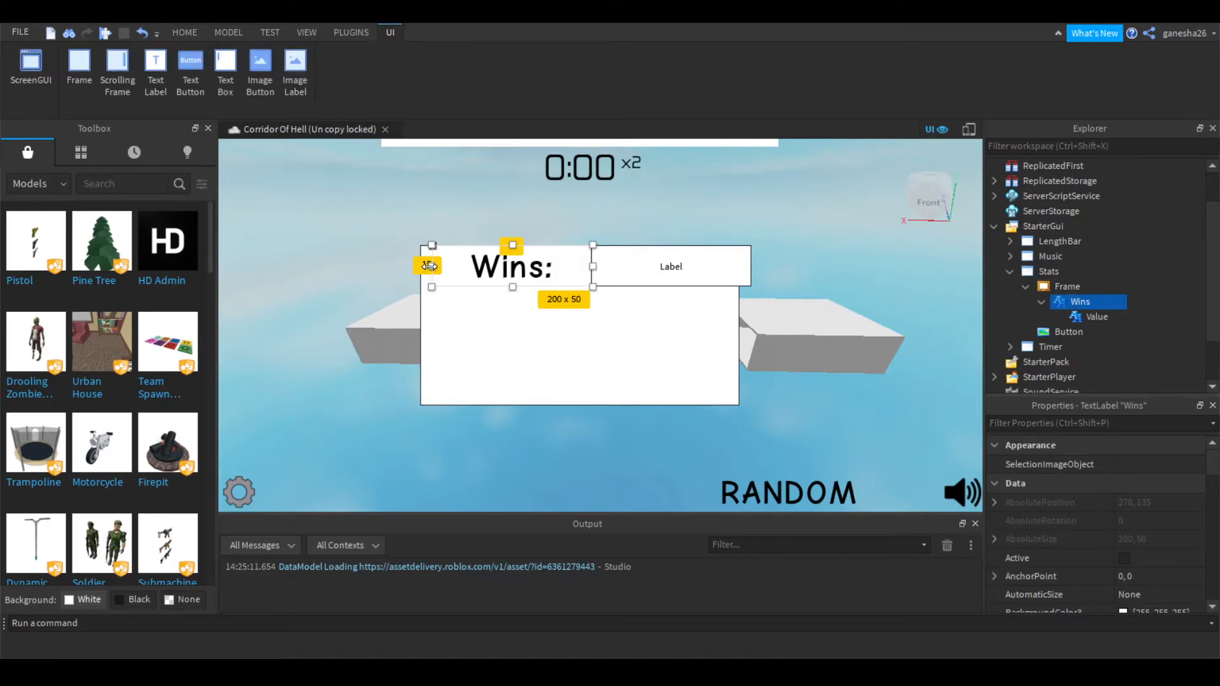
mouse_move(427, 266)
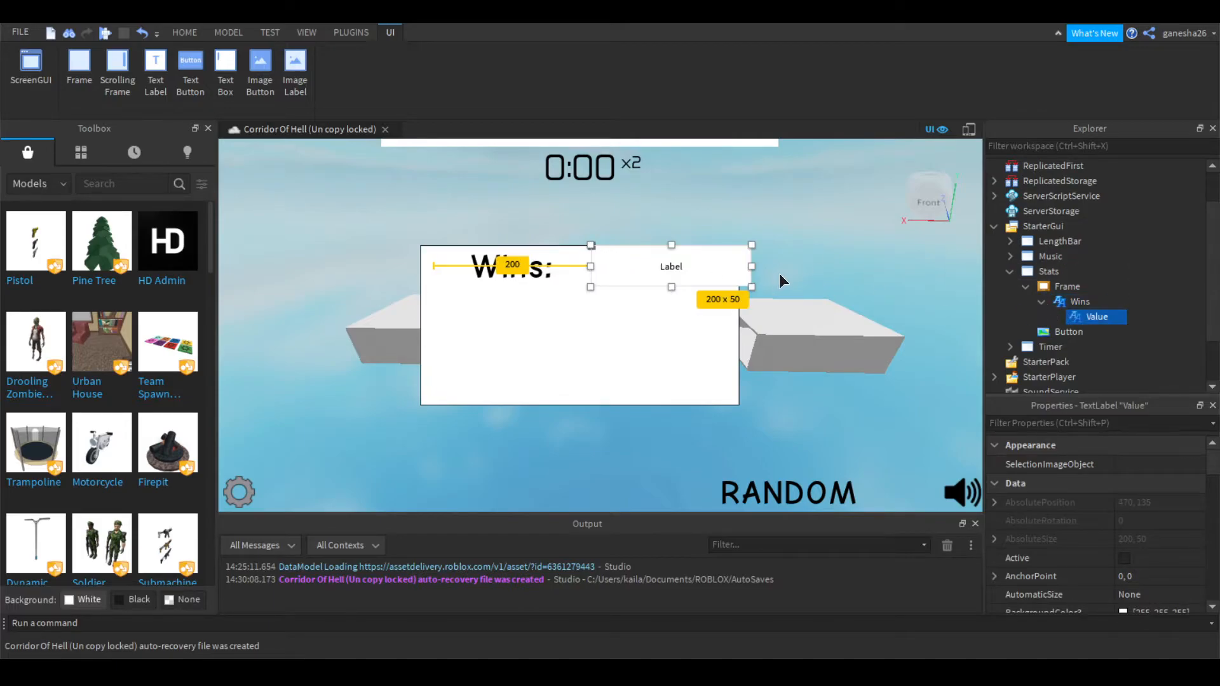
left_click(184, 31)
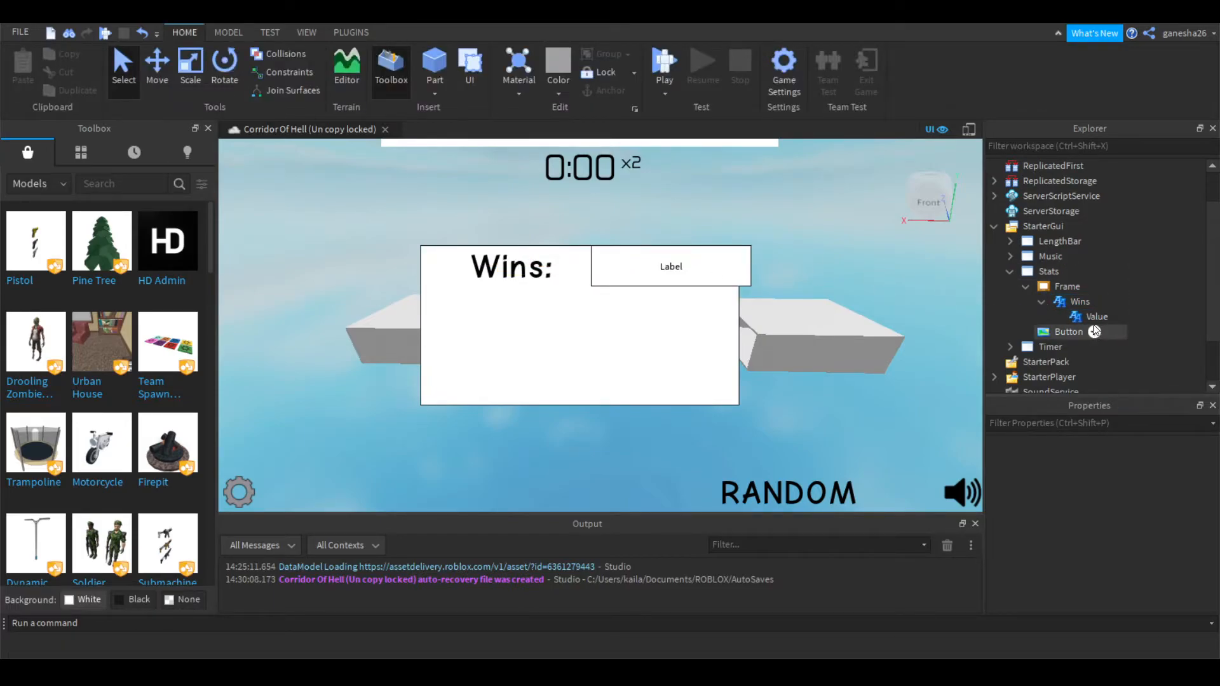
left_click(1098, 316)
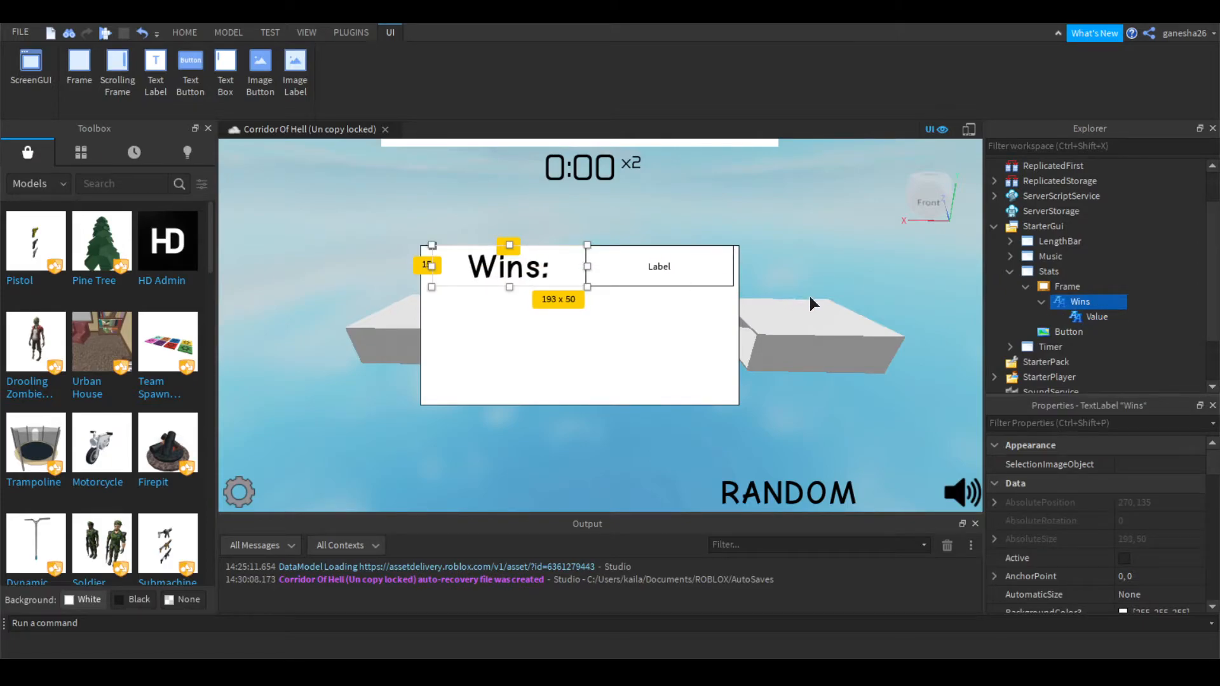
left_click(1096, 317)
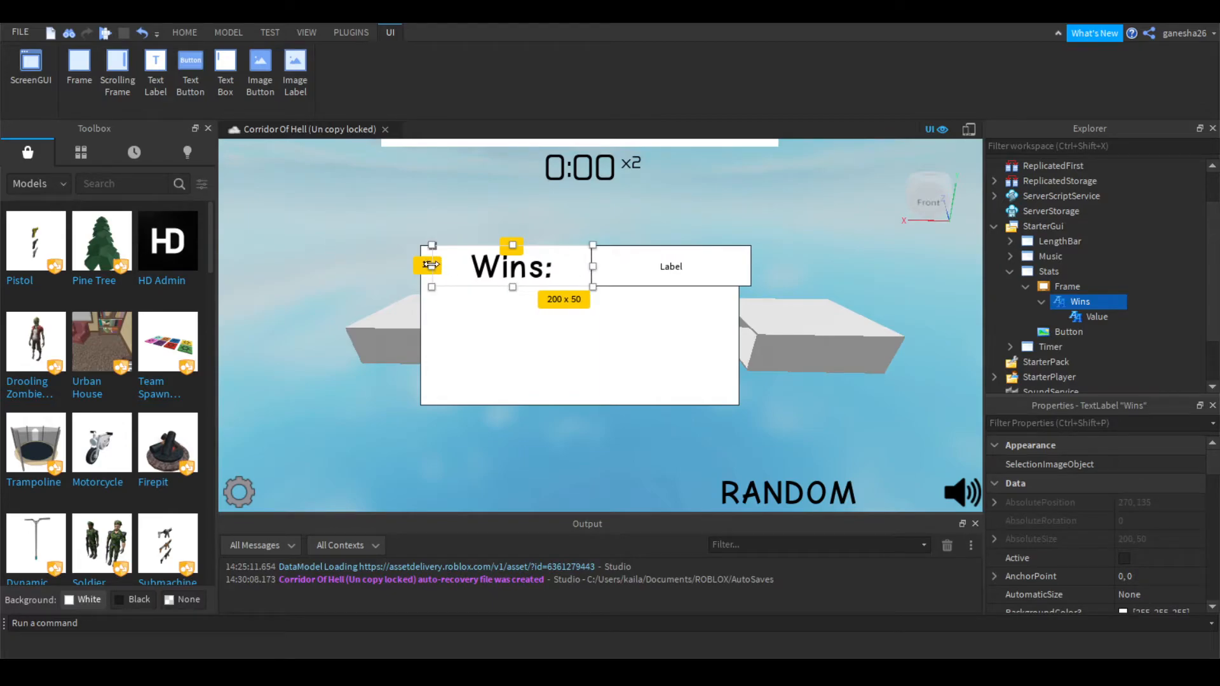
Step: Resize Value to fit the frame, with TextScaled on, text 0, left-aligned
left_click_drag(429, 264, 420, 264)
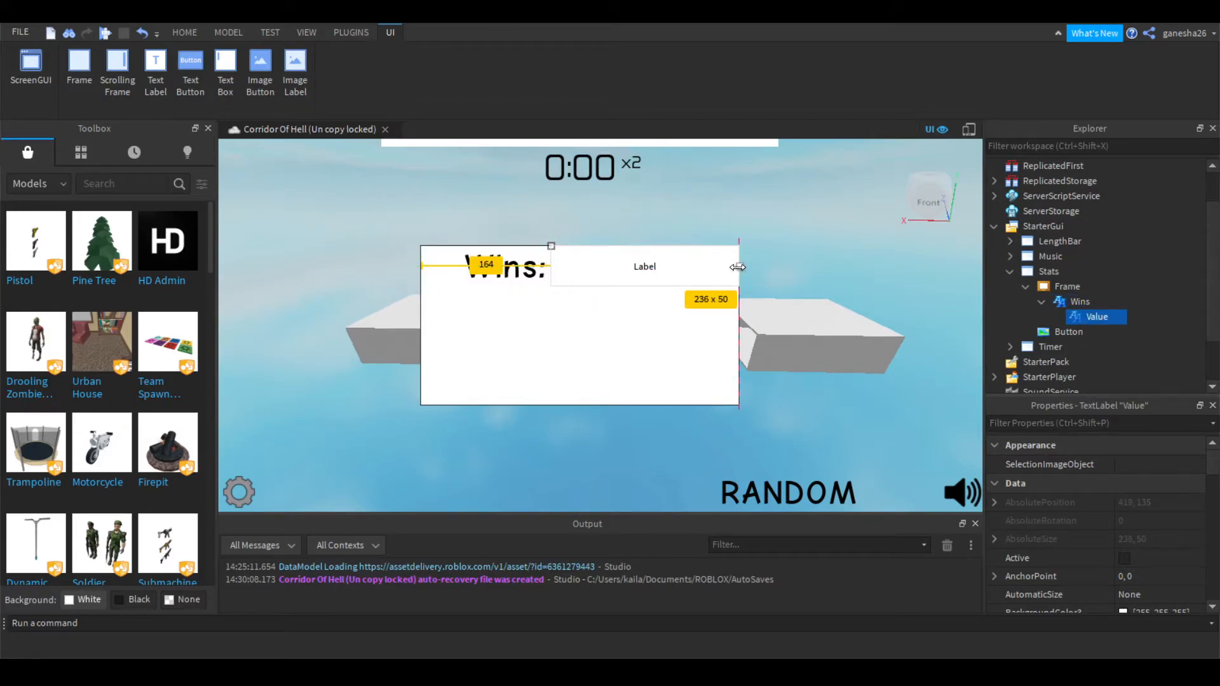
scroll("down", 3)
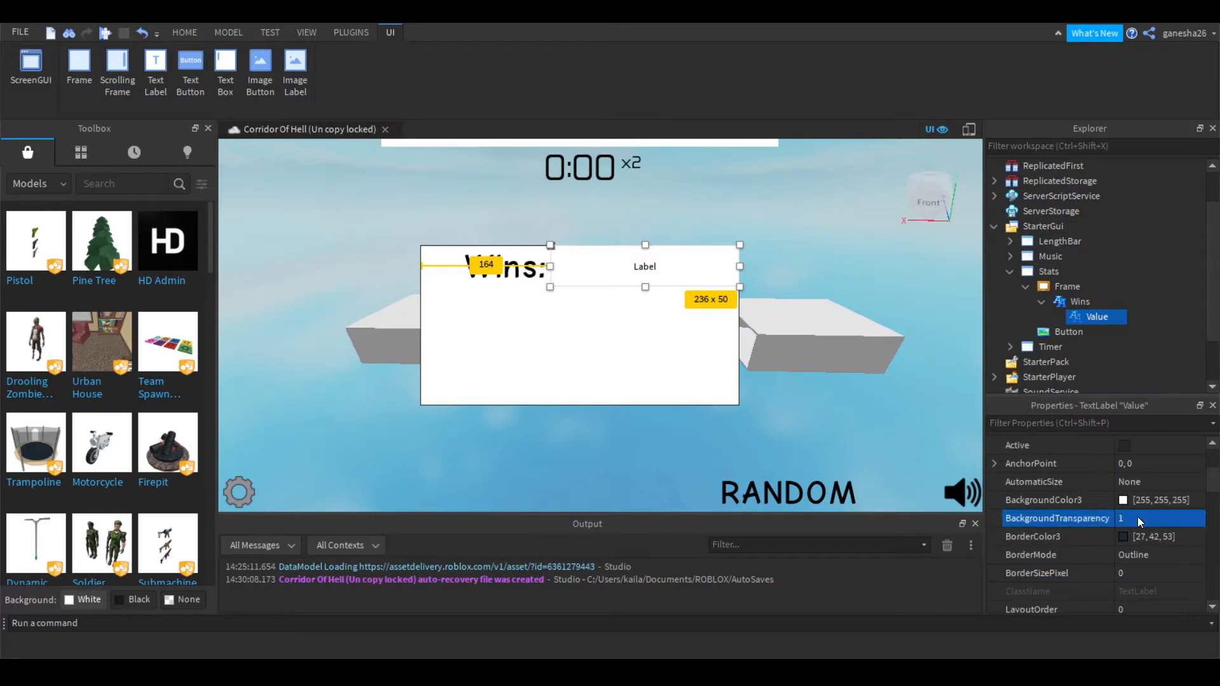
scroll("down", 3)
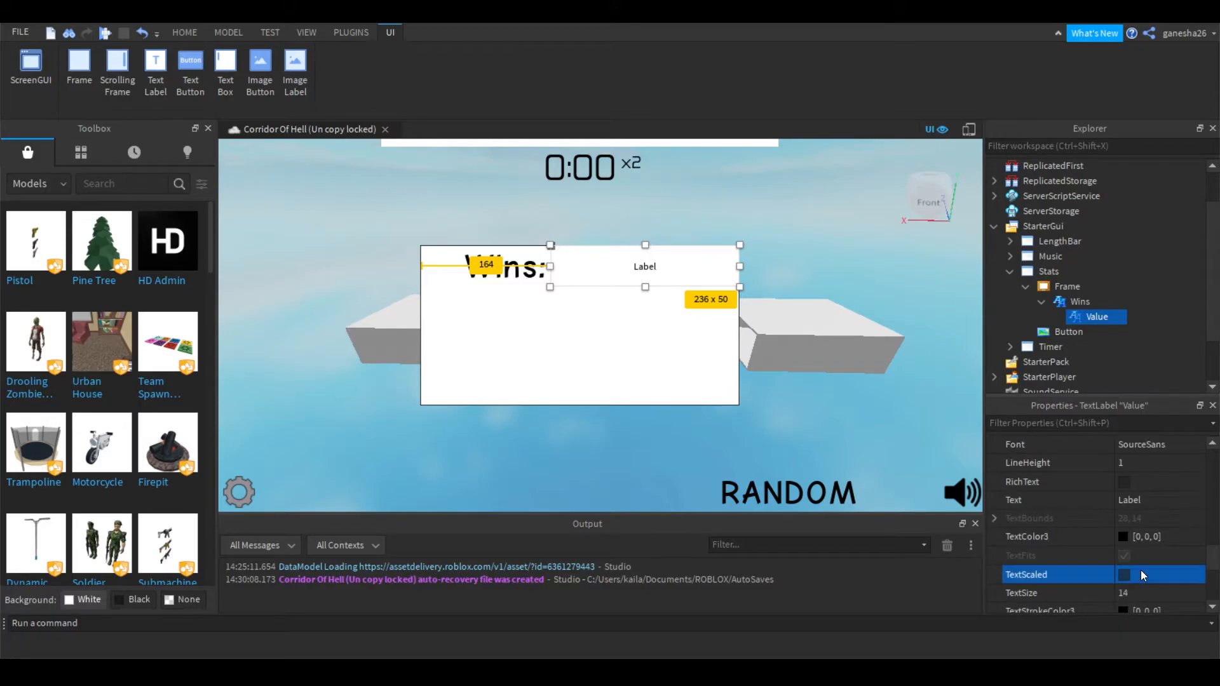
left_click(1123, 574)
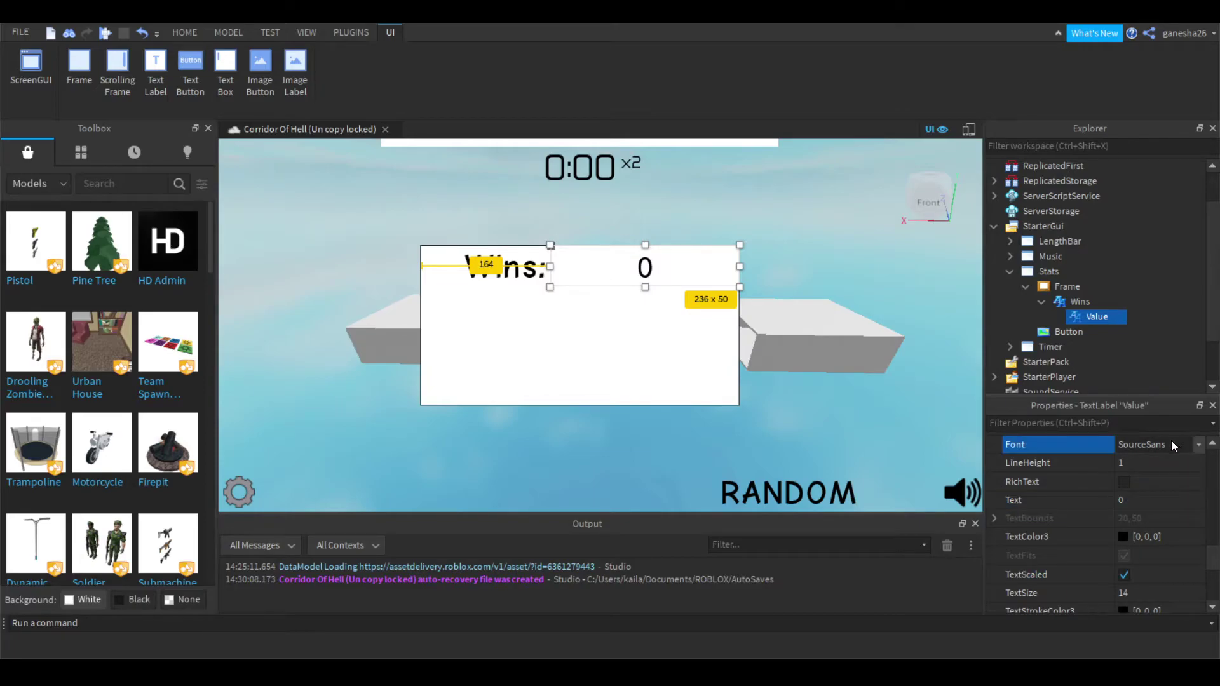
left_click(1159, 444)
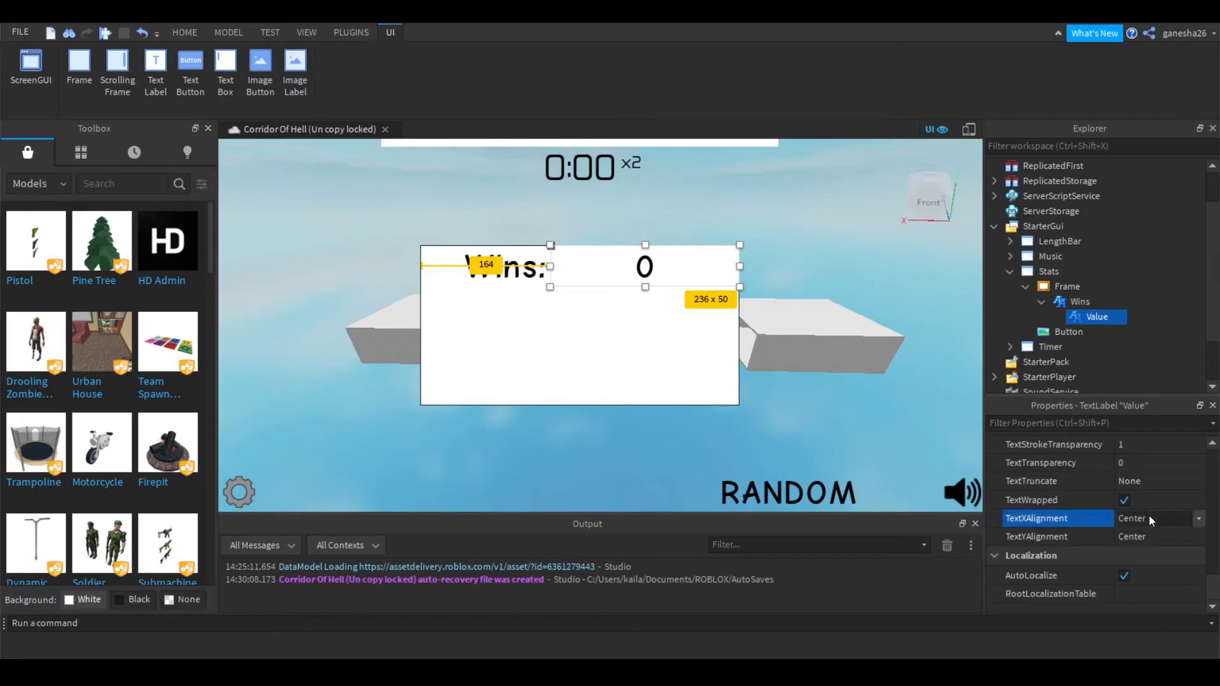
left_click(1157, 519)
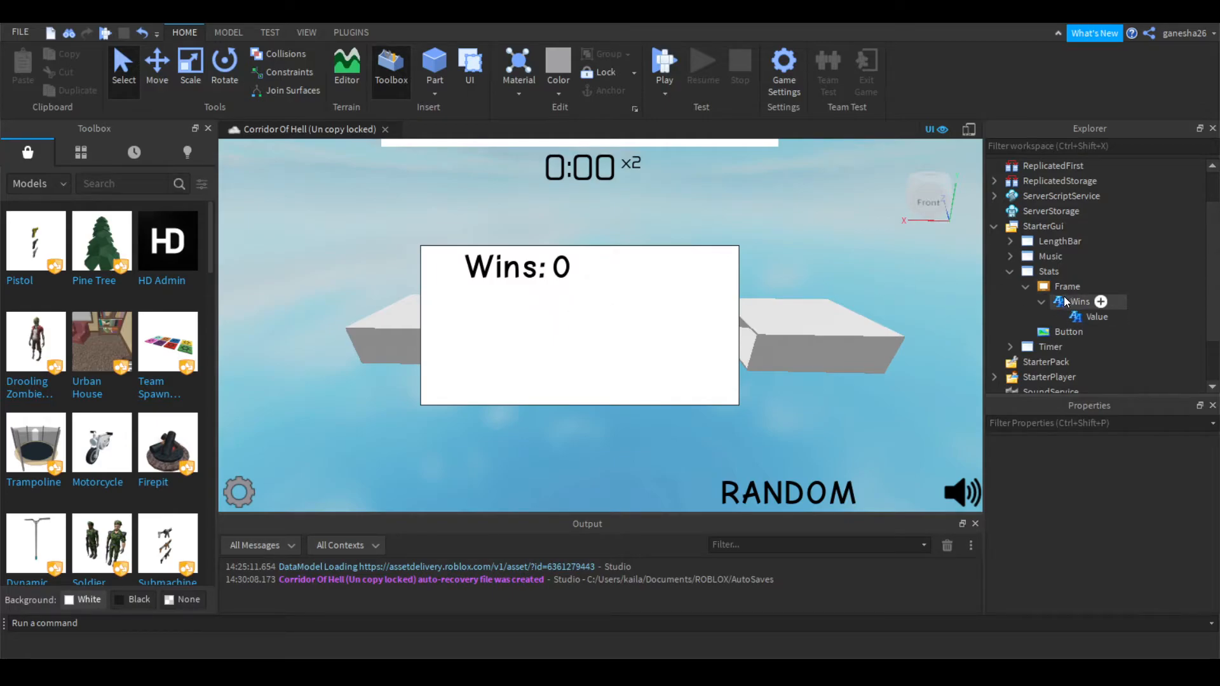
Step: Round the Wins frame's corners with the Roundify plugin
left_click(1067, 286)
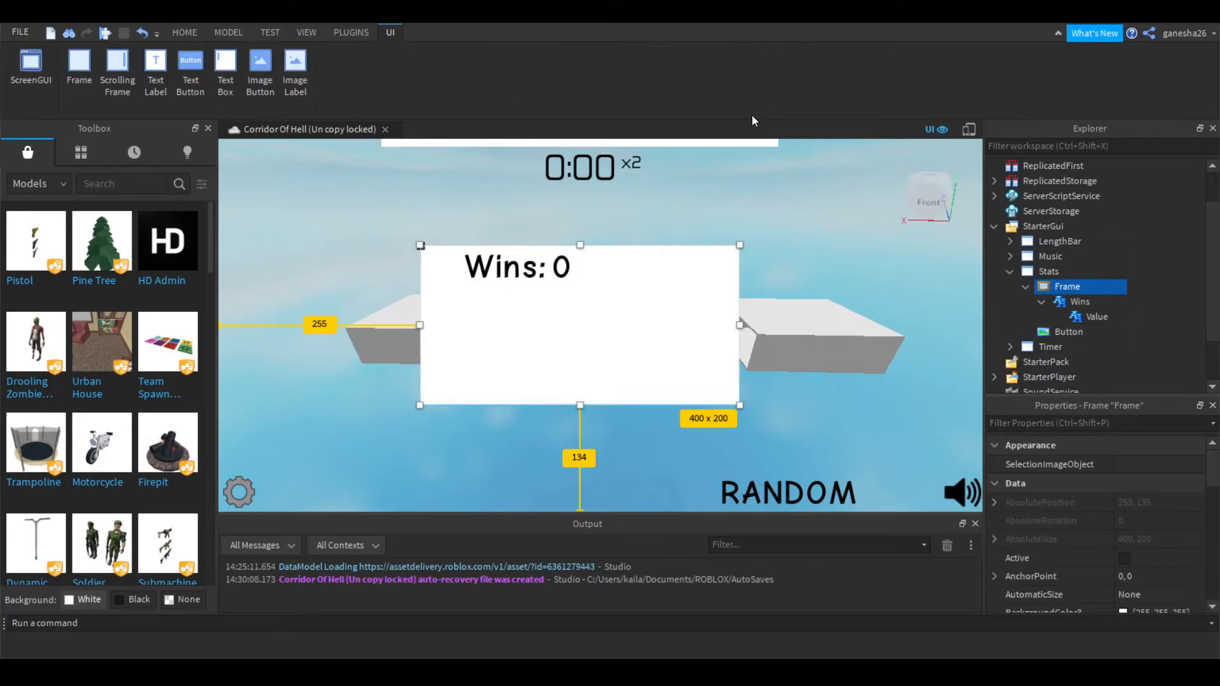
left_click(350, 32)
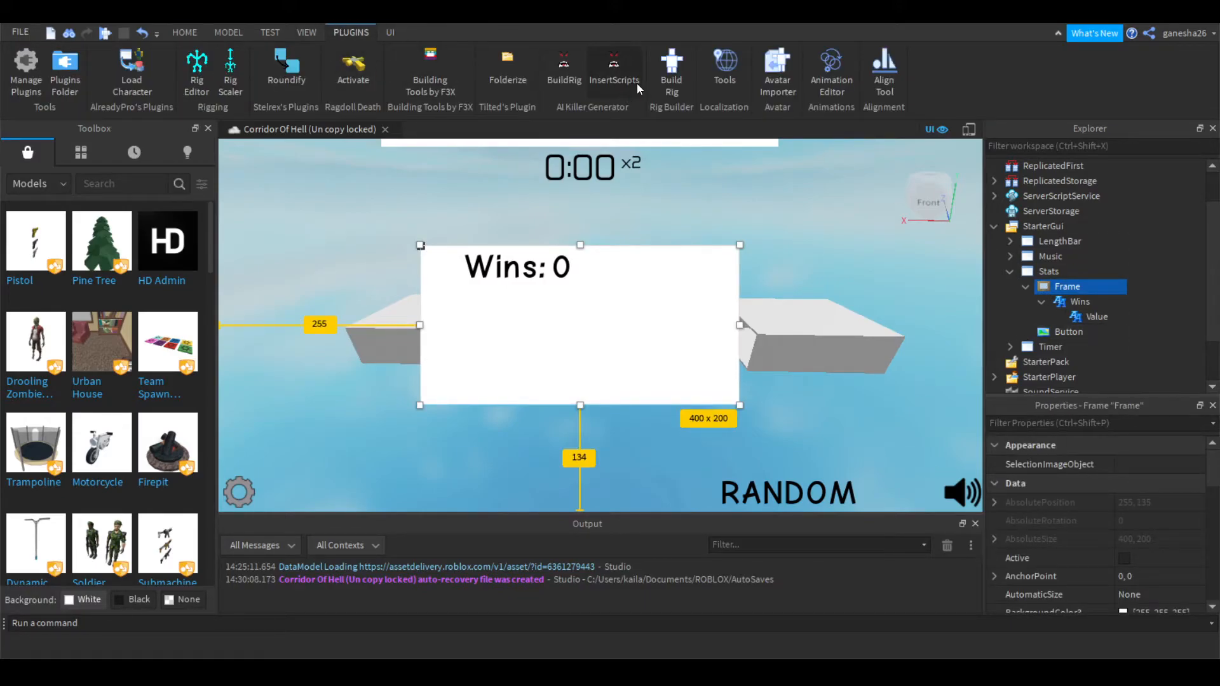
mouse_move(708, 69)
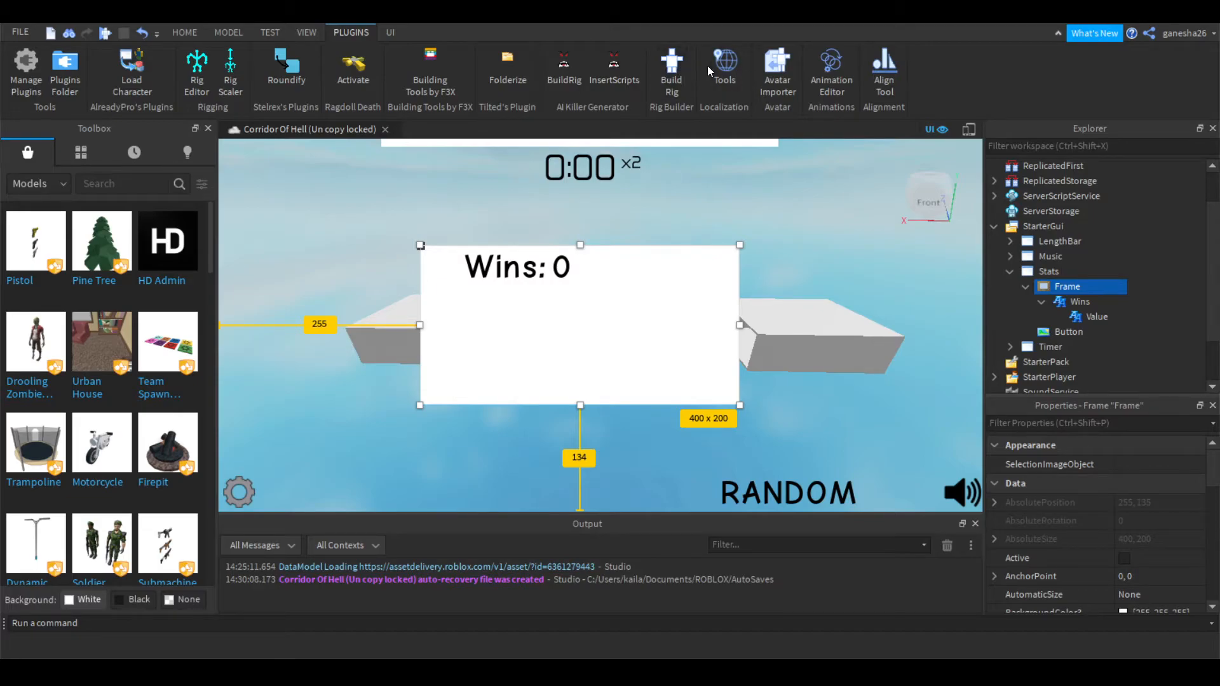
mouse_move(285, 69)
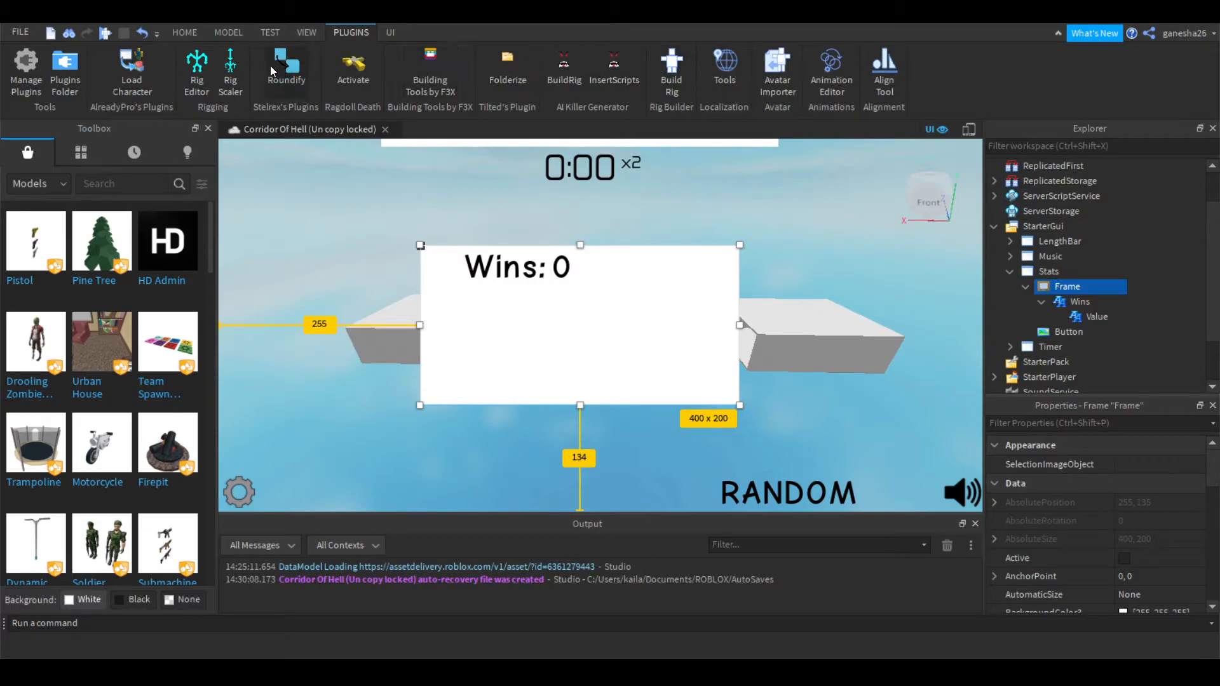
left_click(389, 32)
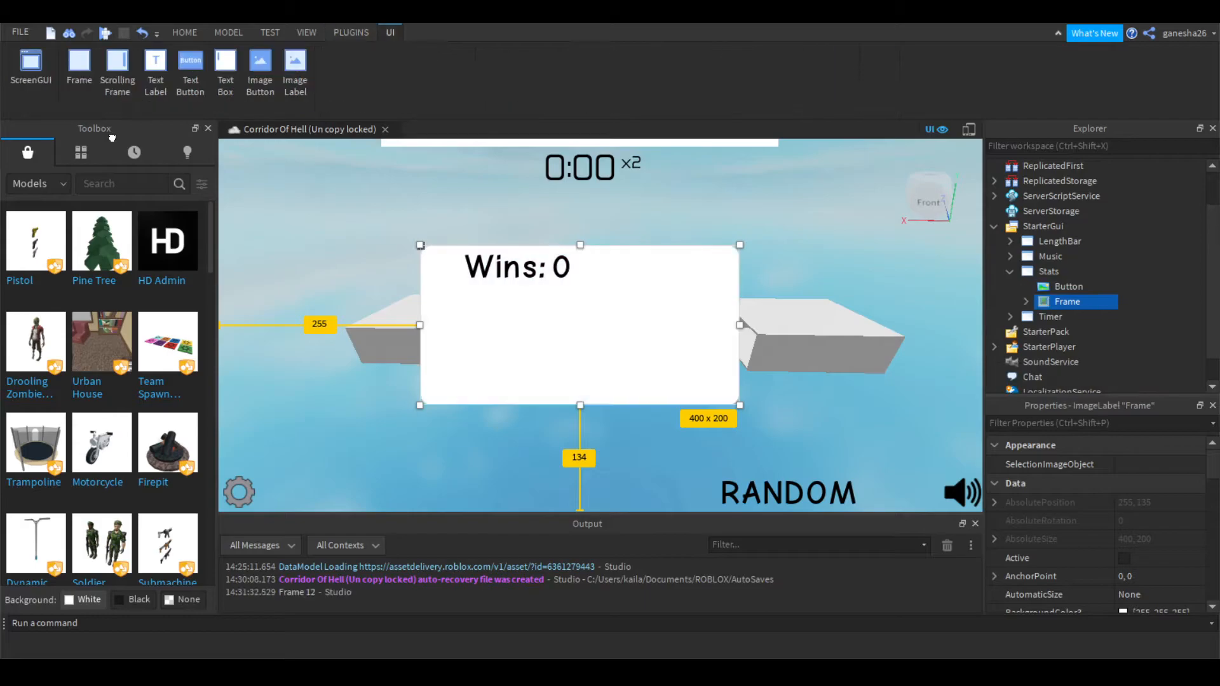
left_click(184, 32)
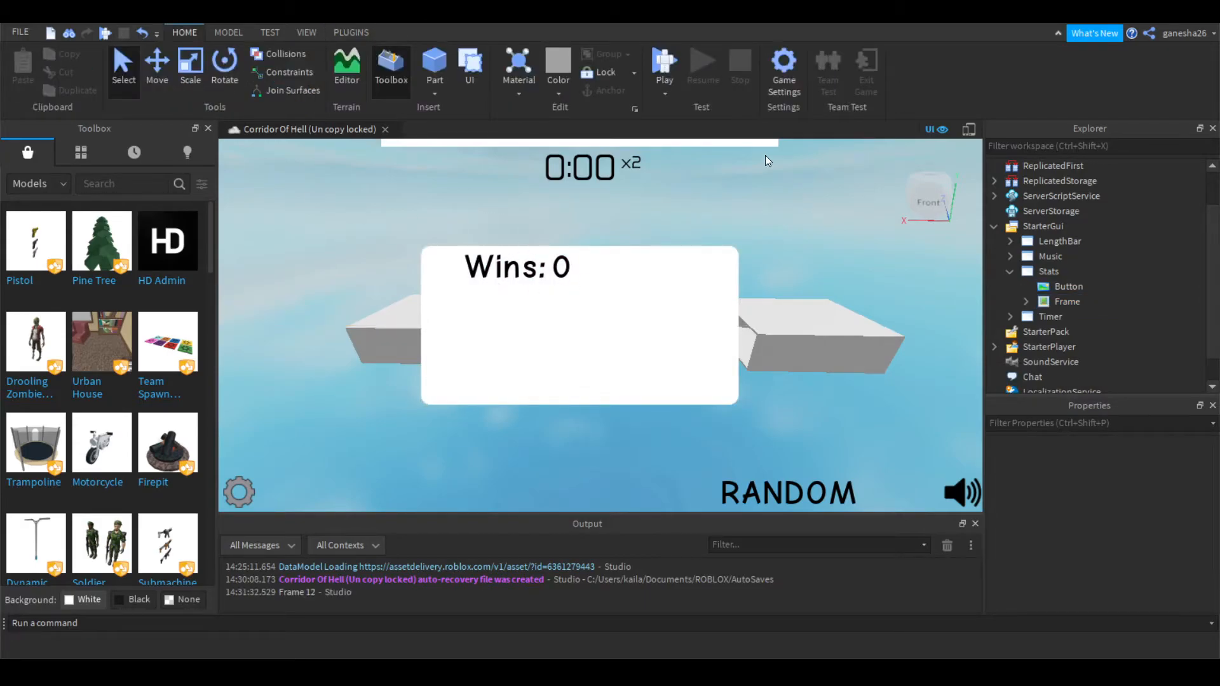
left_click(351, 32)
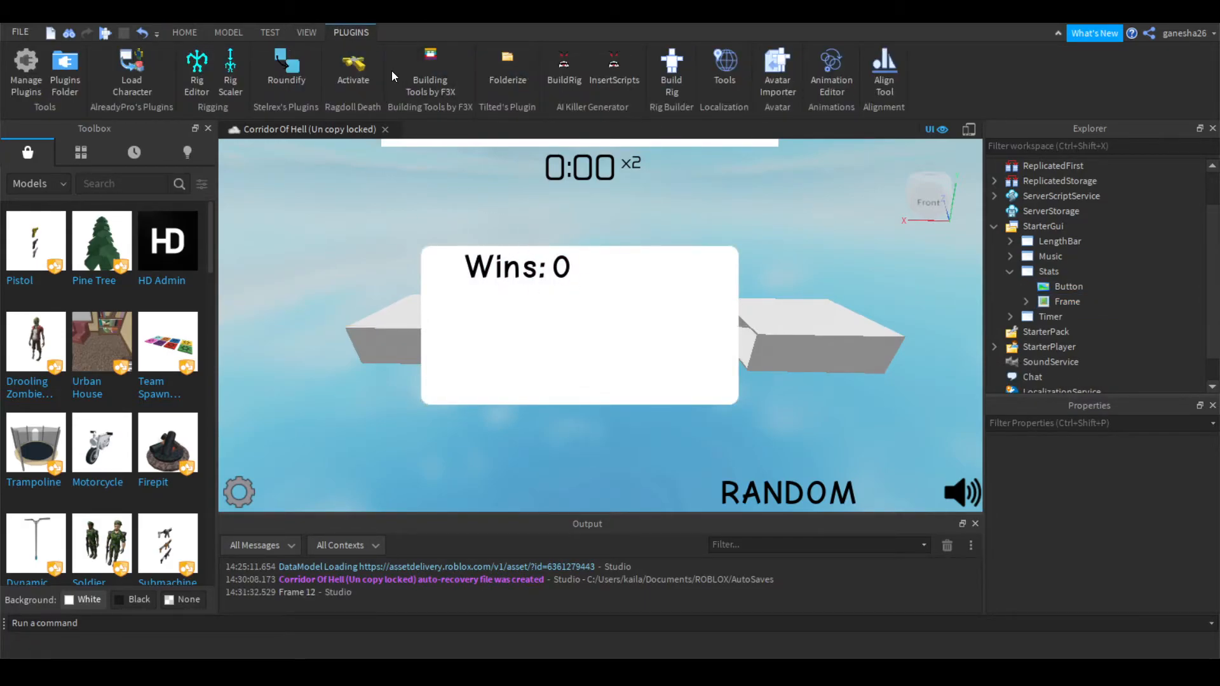
left_click(270, 31)
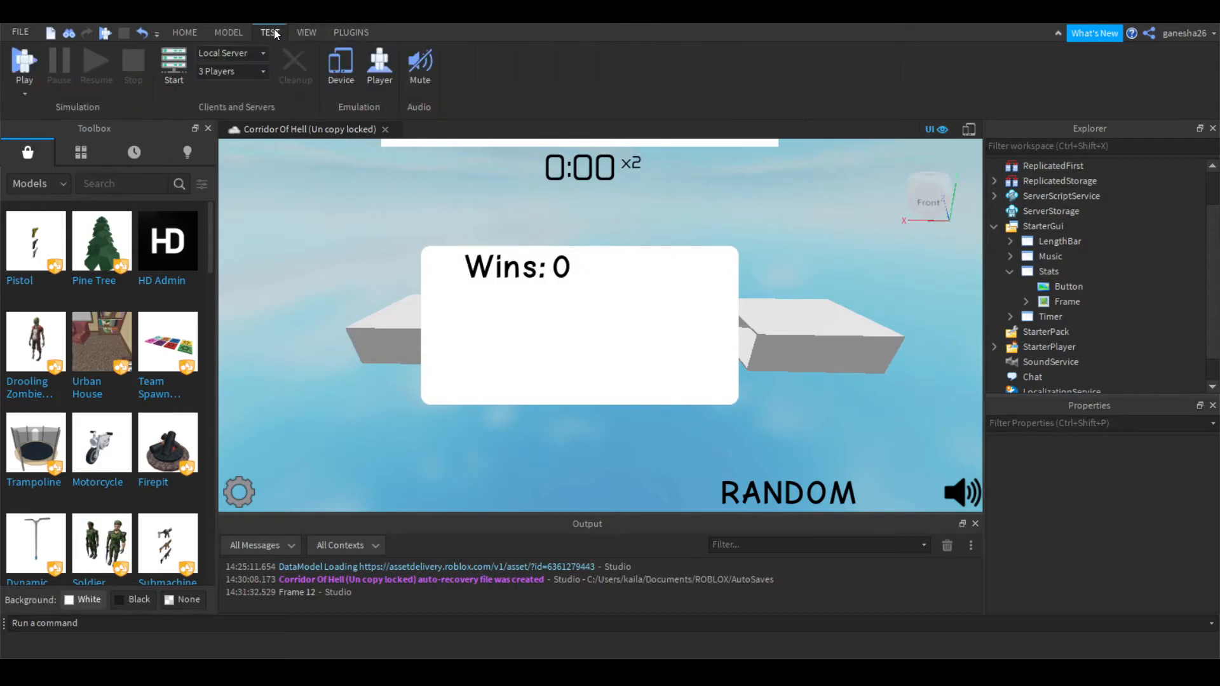
left_click(306, 31)
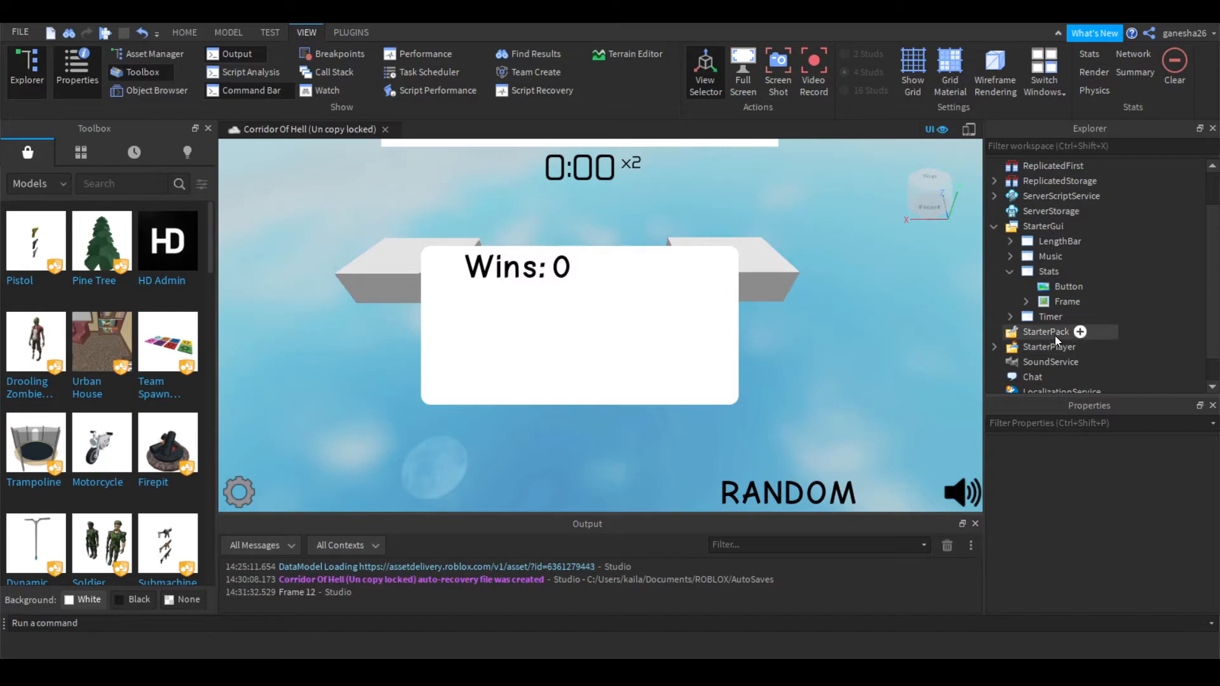
Step: Insert a LocalScript under Stats named Controller
left_click(1048, 270)
type("Con")
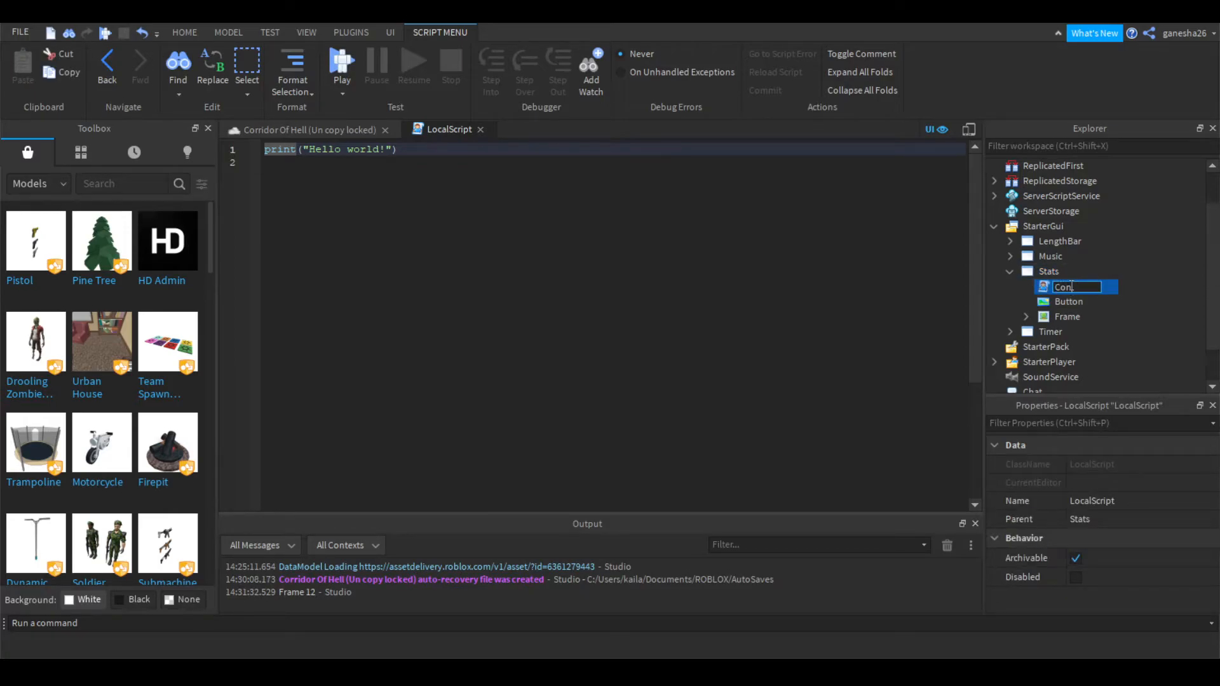
type("tr")
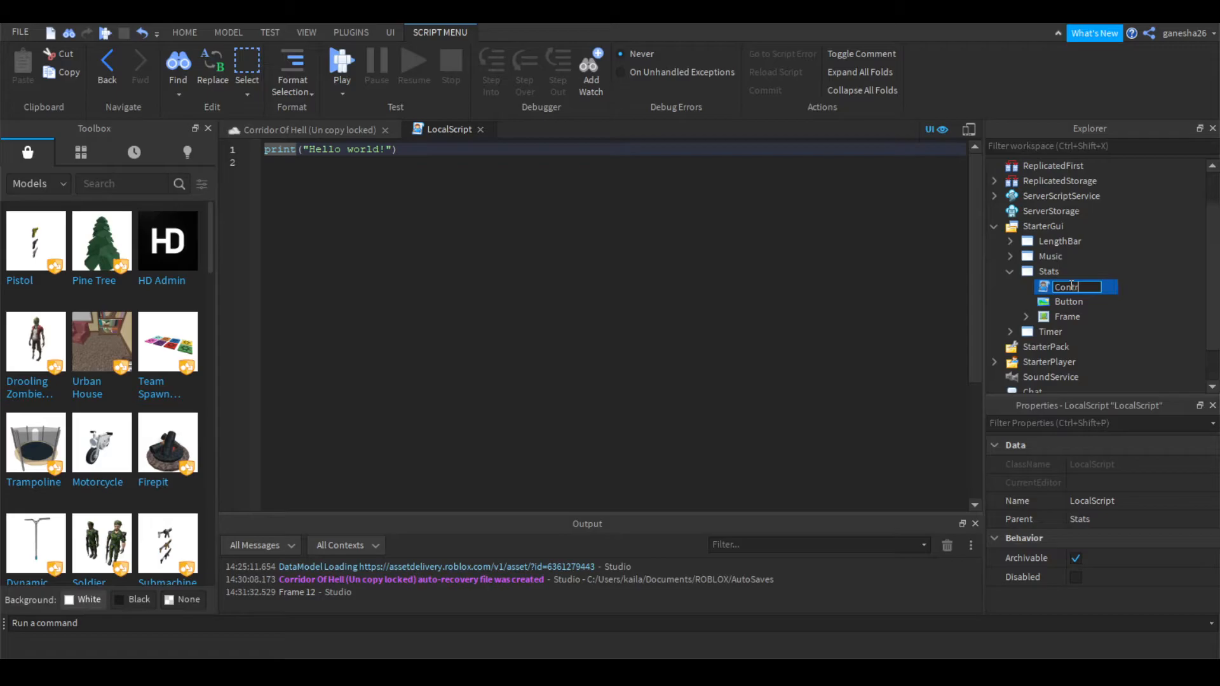
key("Return")
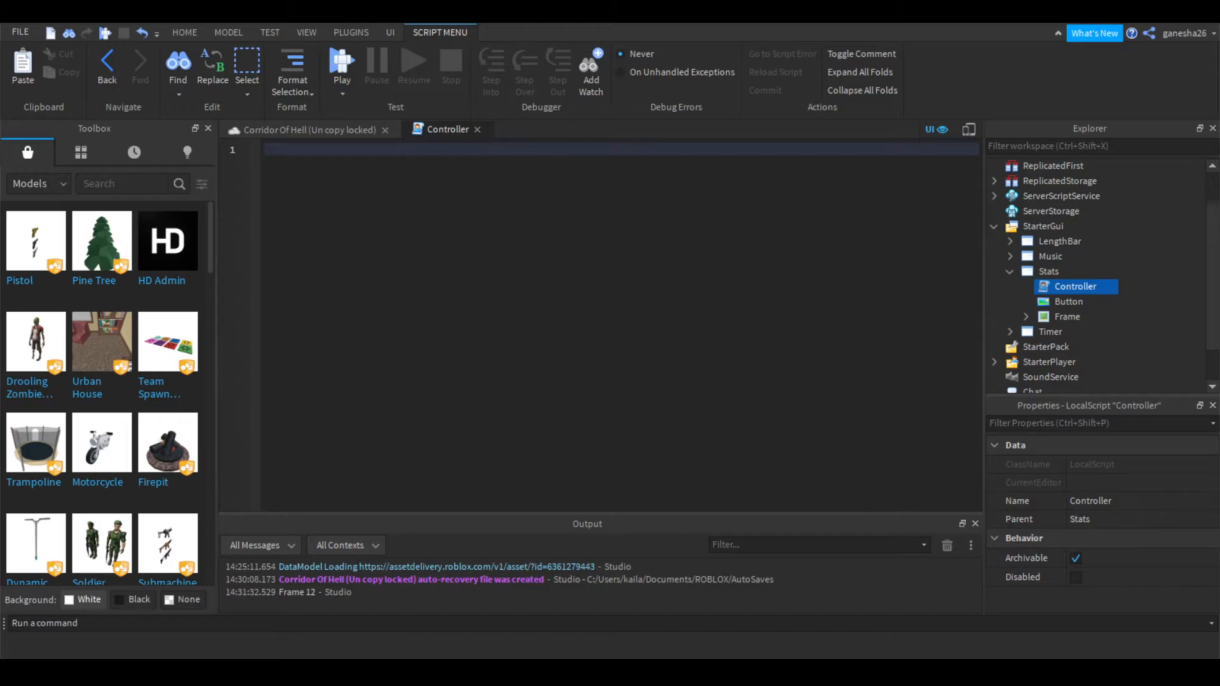
Step: Declare local button = script.Parent.Button and frame = script.Parent.Frame
type("local")
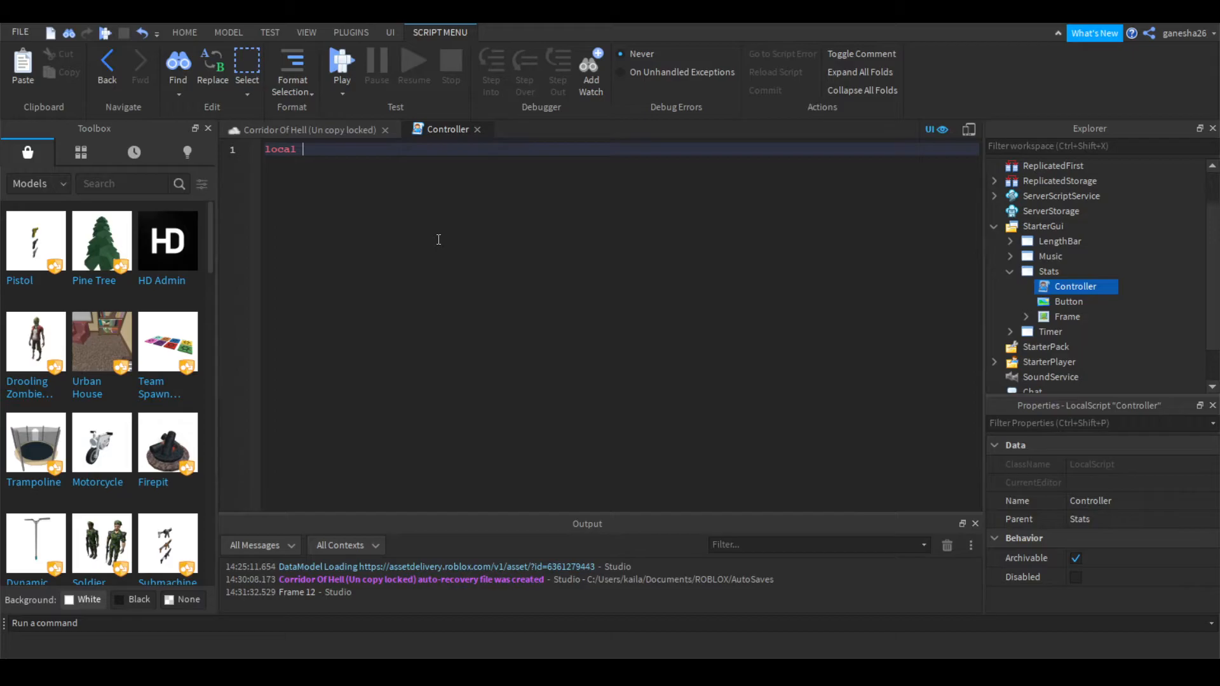
type("button")
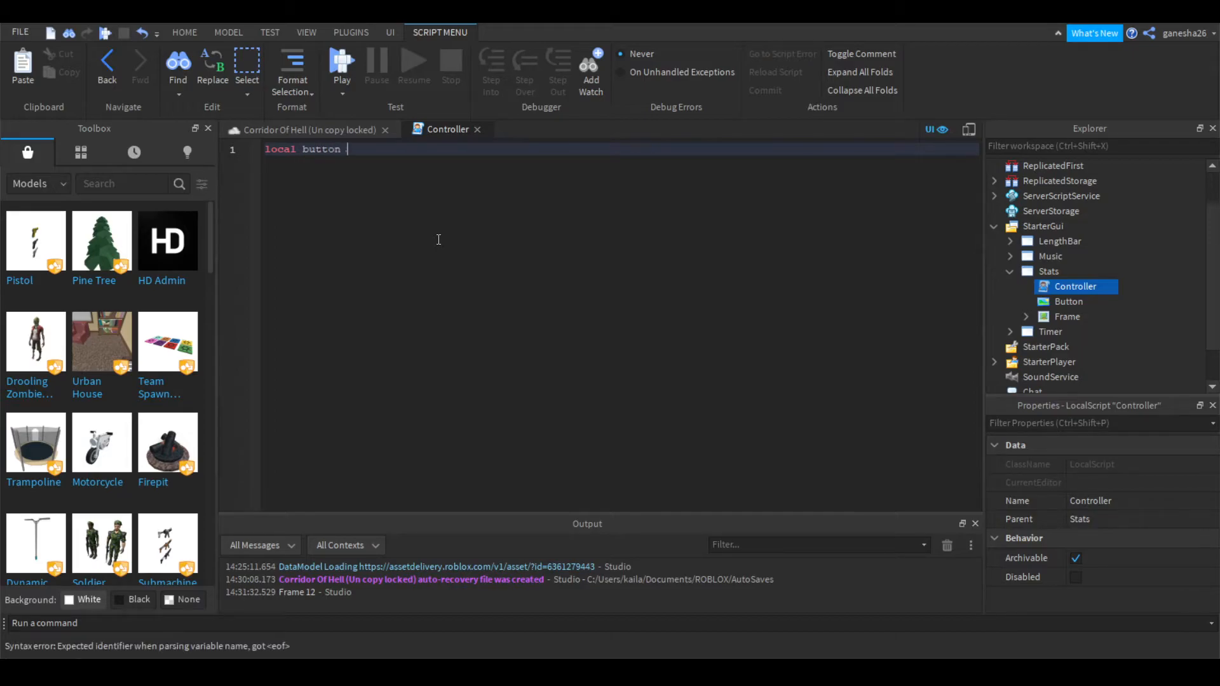
type("= script.Parent.B")
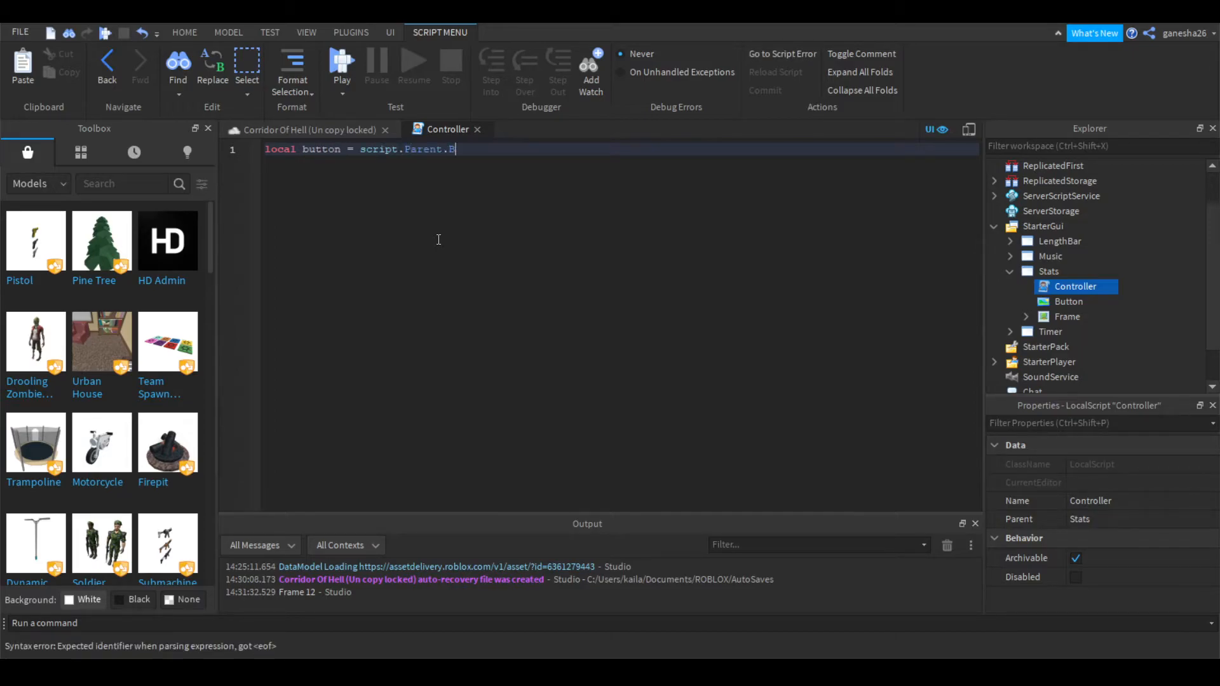
type("utton")
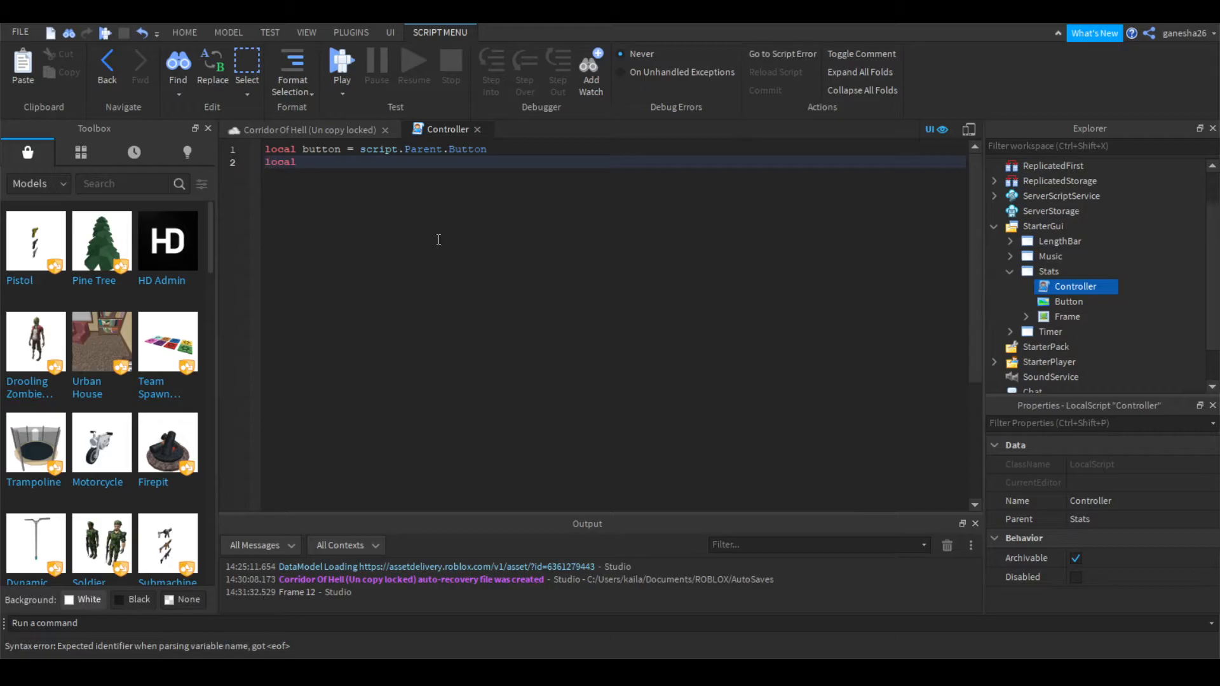
type("frame =")
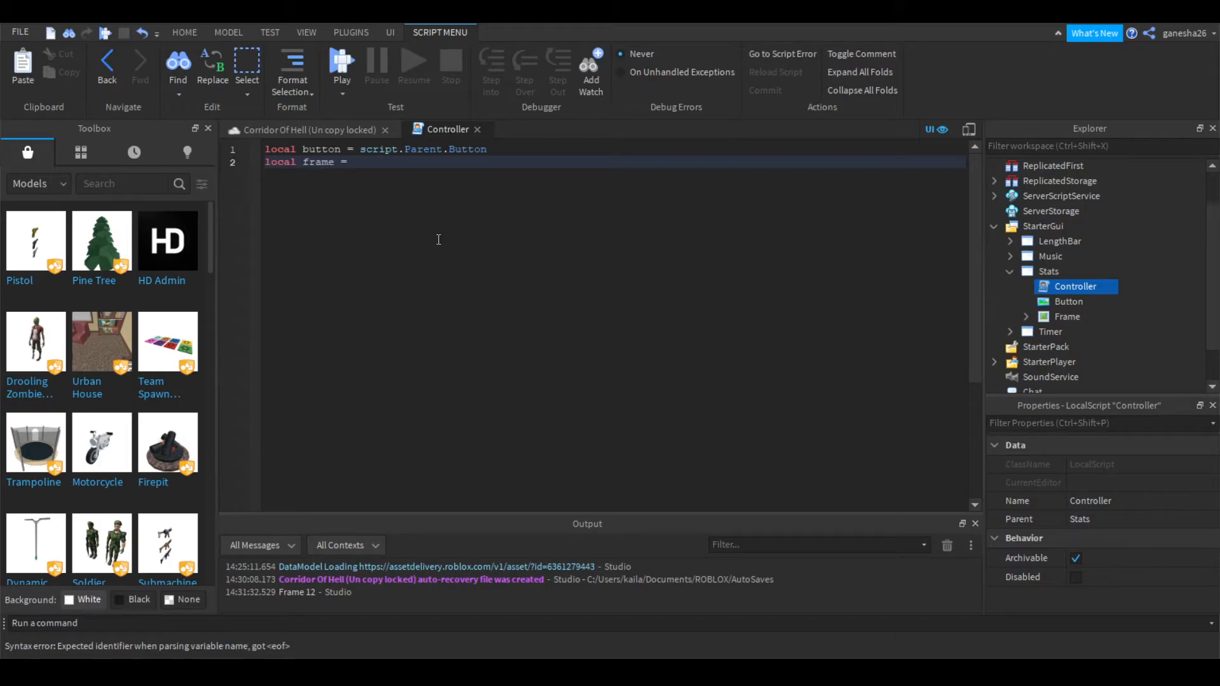
type("script.Parent.Frame")
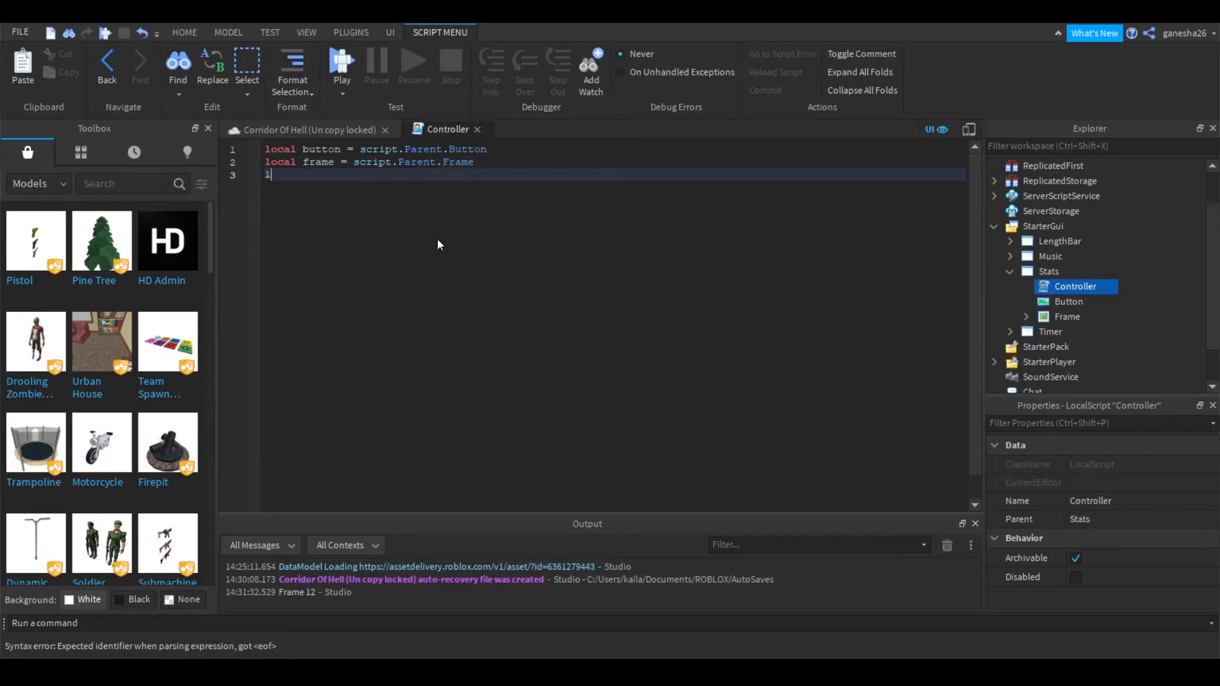
Step: Declare wins = frame.Wins.Value and player = game.Players.LocalPlayer
type("local wins = script")
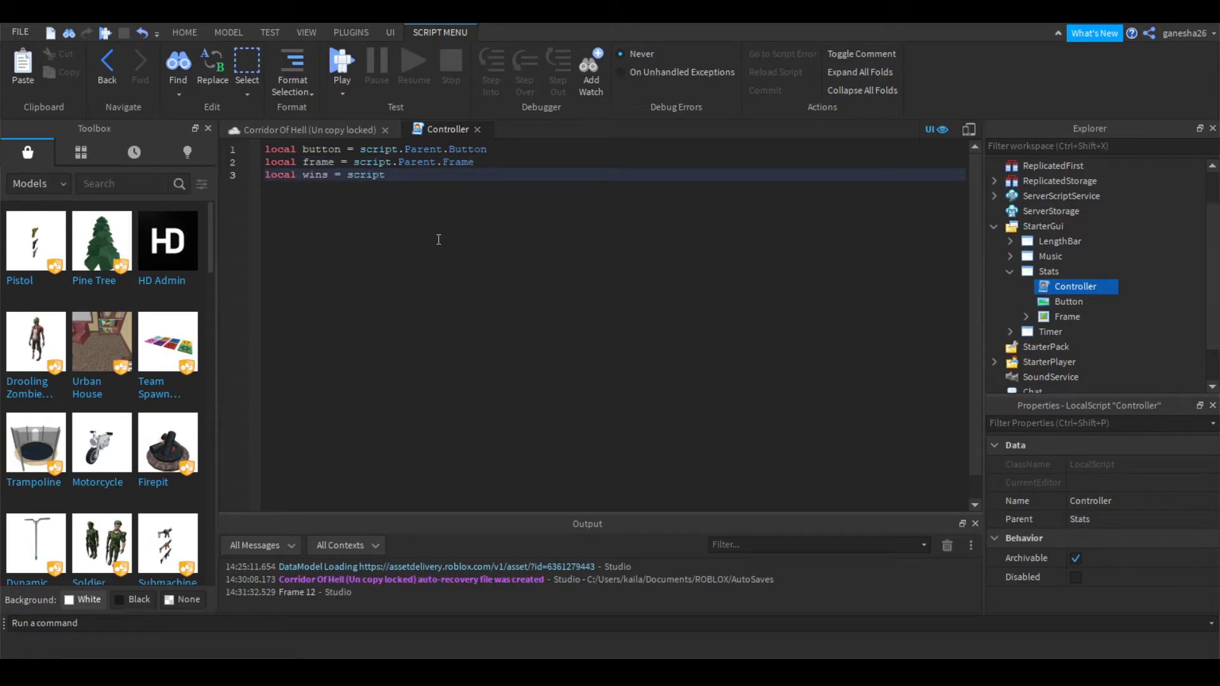
type("f")
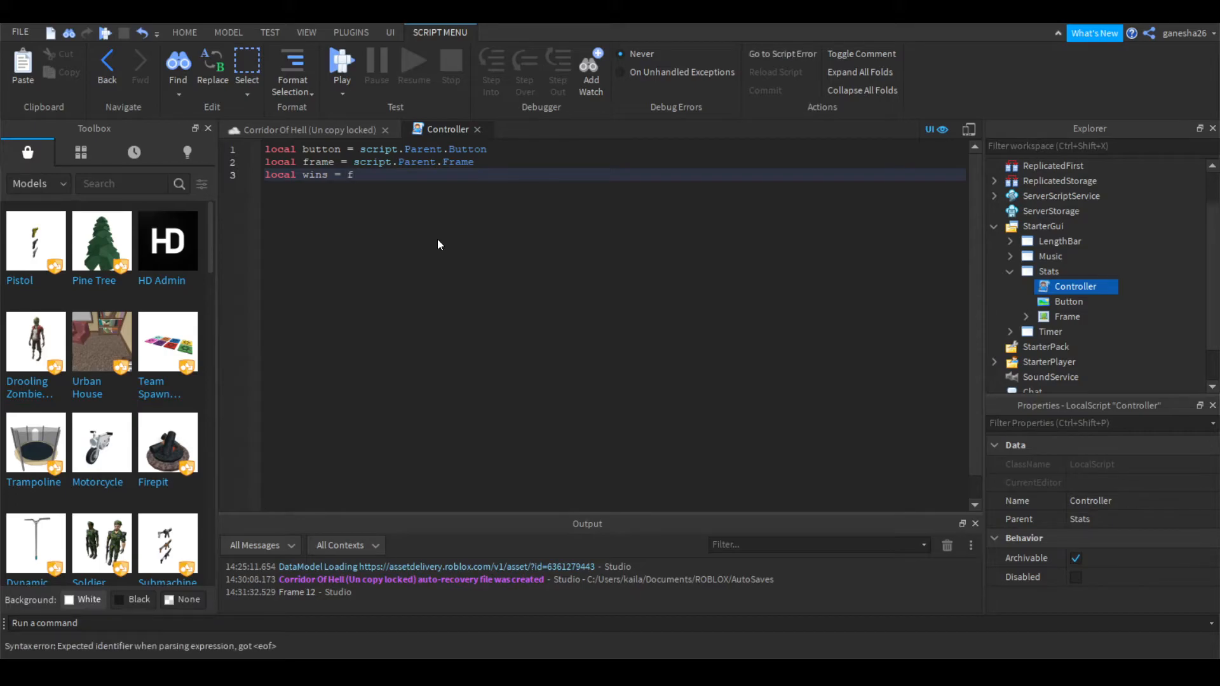
type("rame.Wins.")
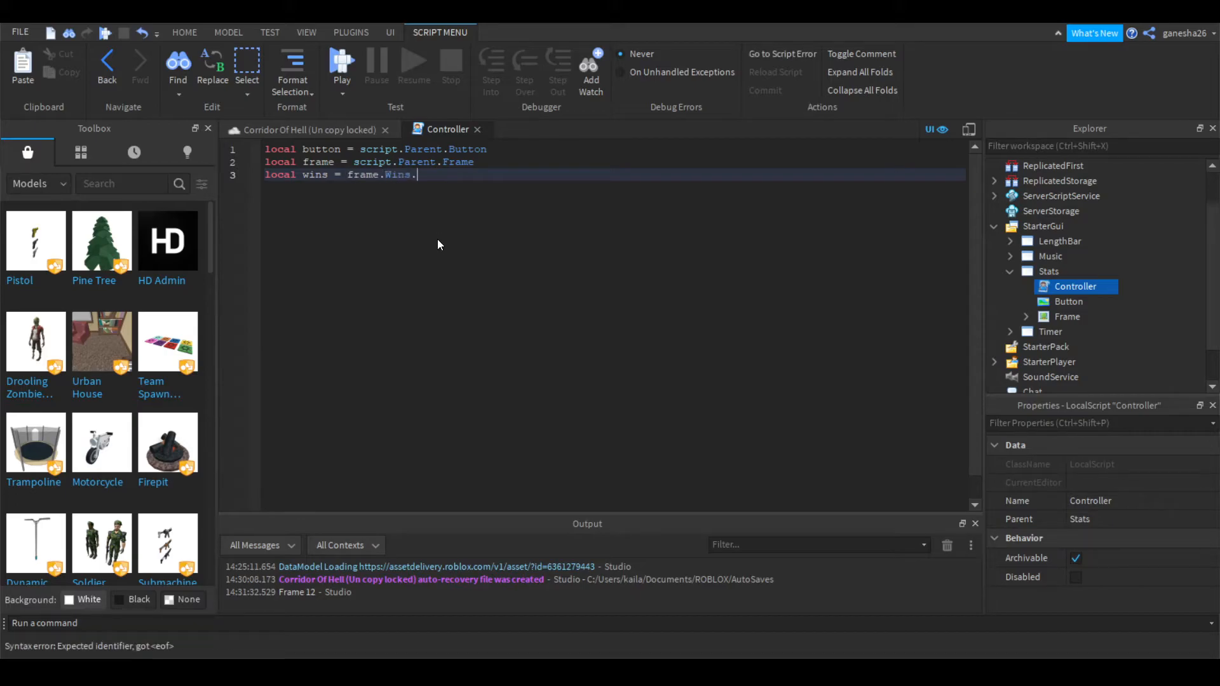
type("Value")
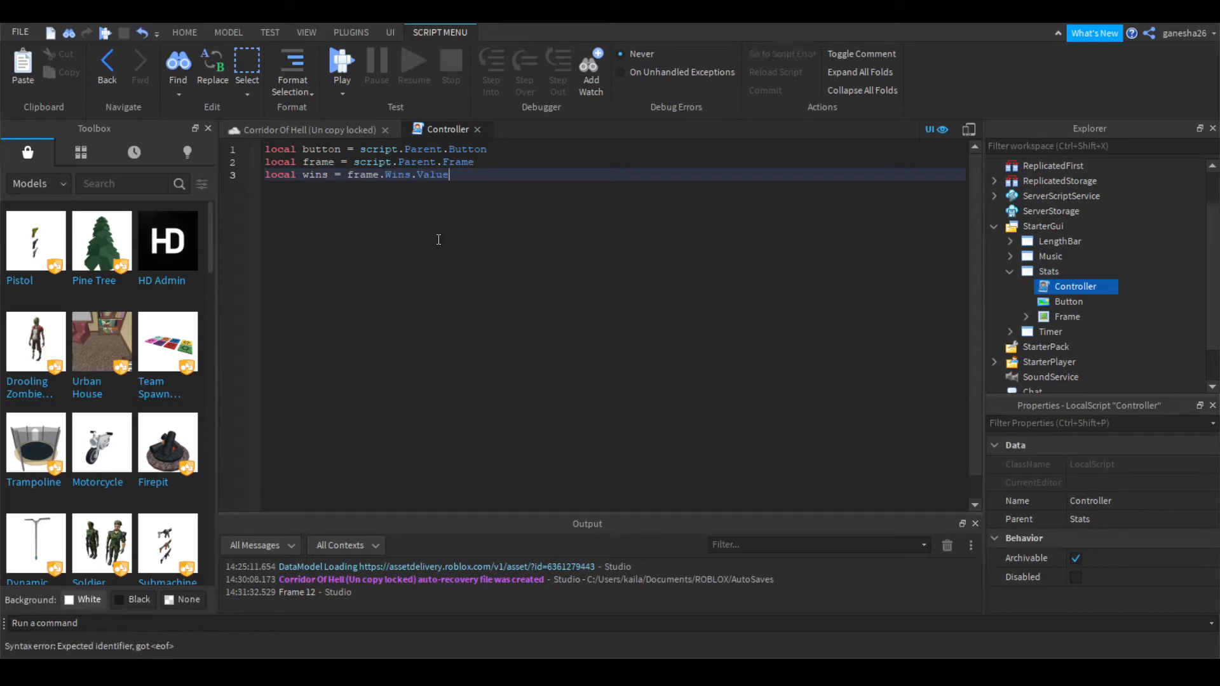
key("Return")
type("local player")
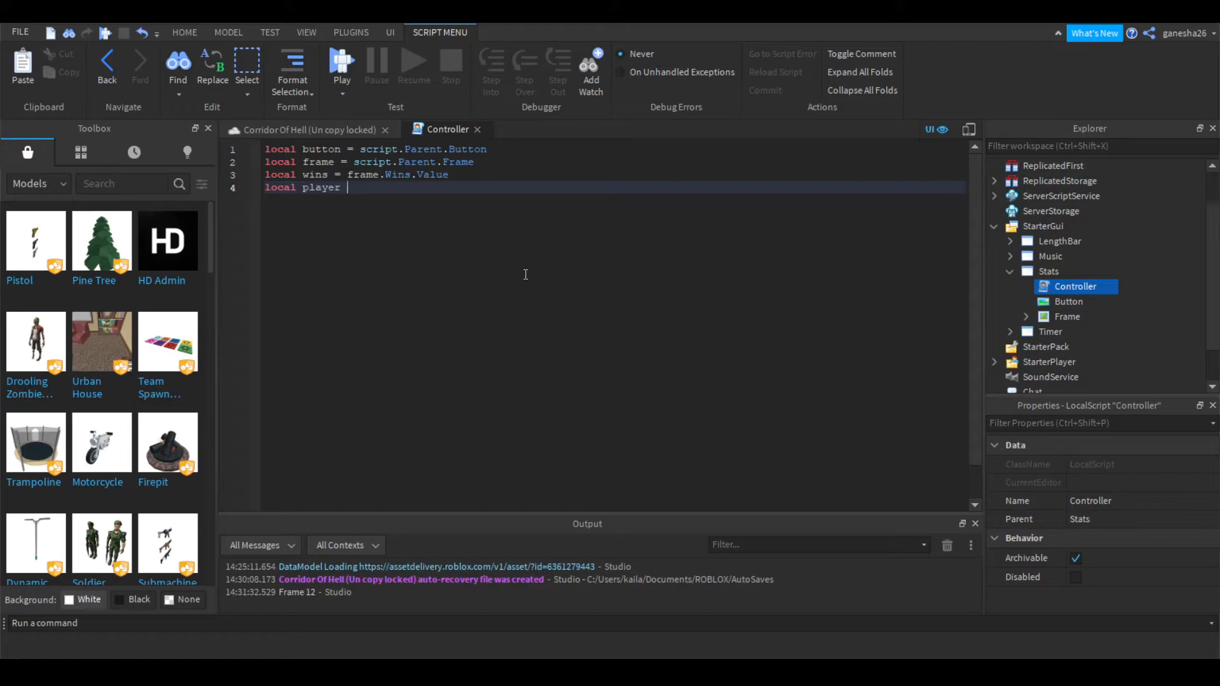
type("= game.")
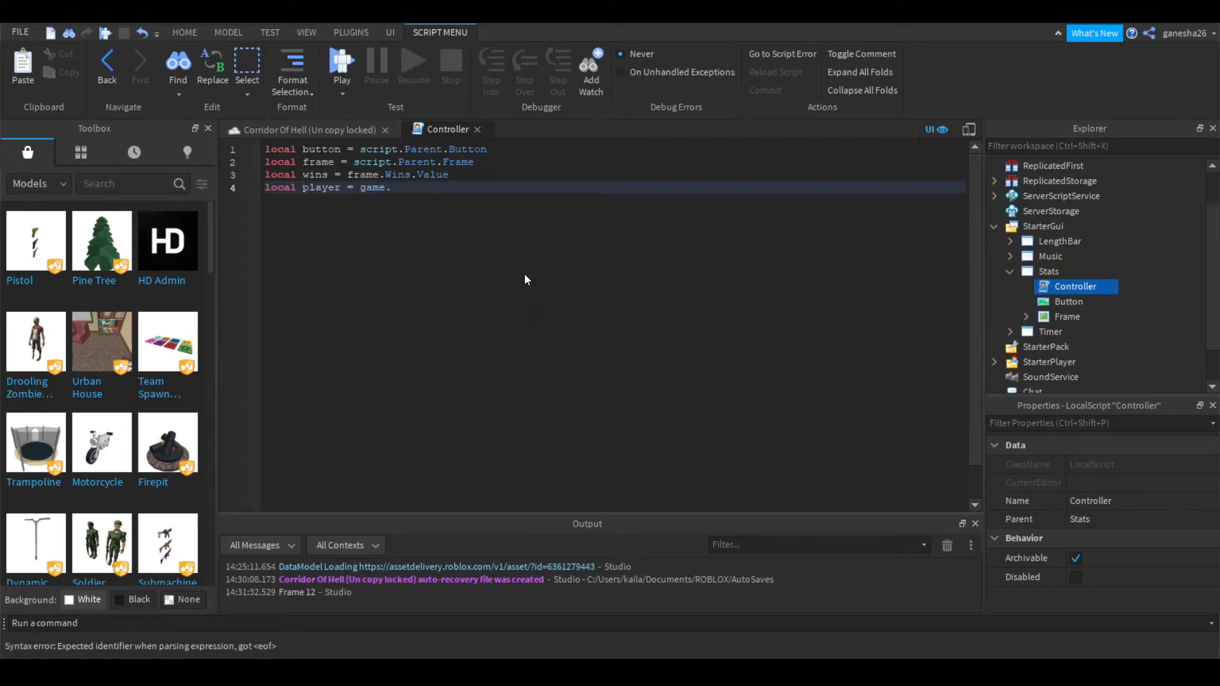
type("Players.LocalPlayer")
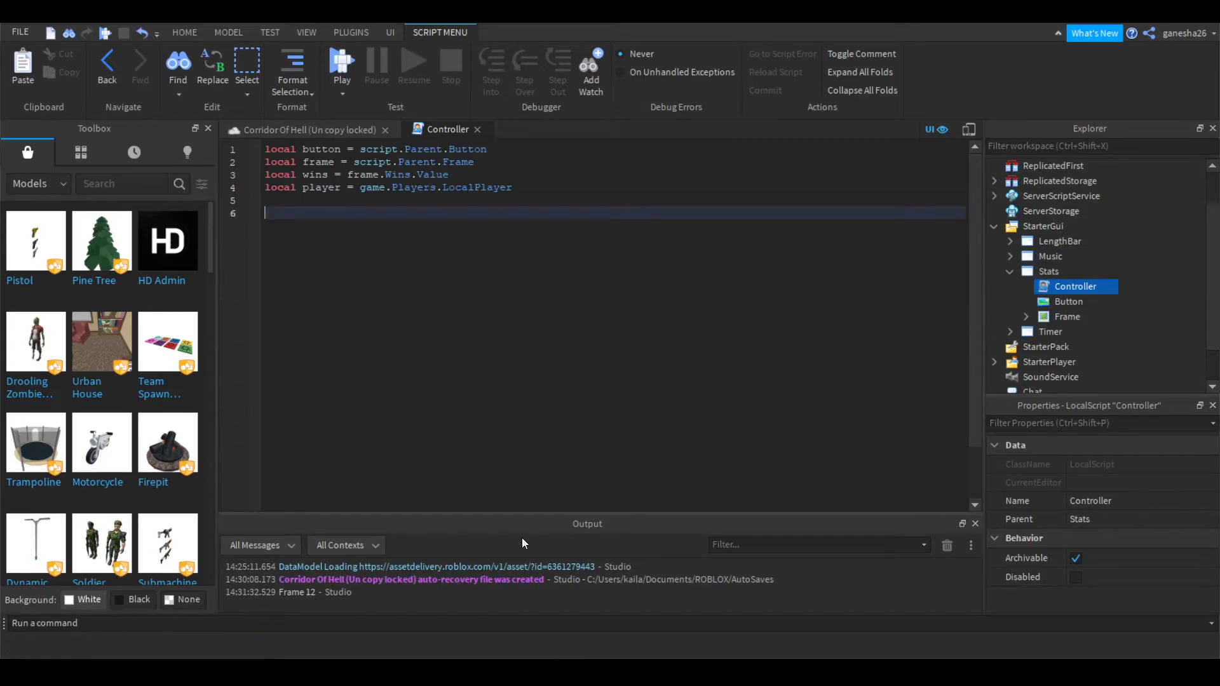
Step: Connect button.MouseButton1Click to set frame.Visible = not frame.Visible
type("but")
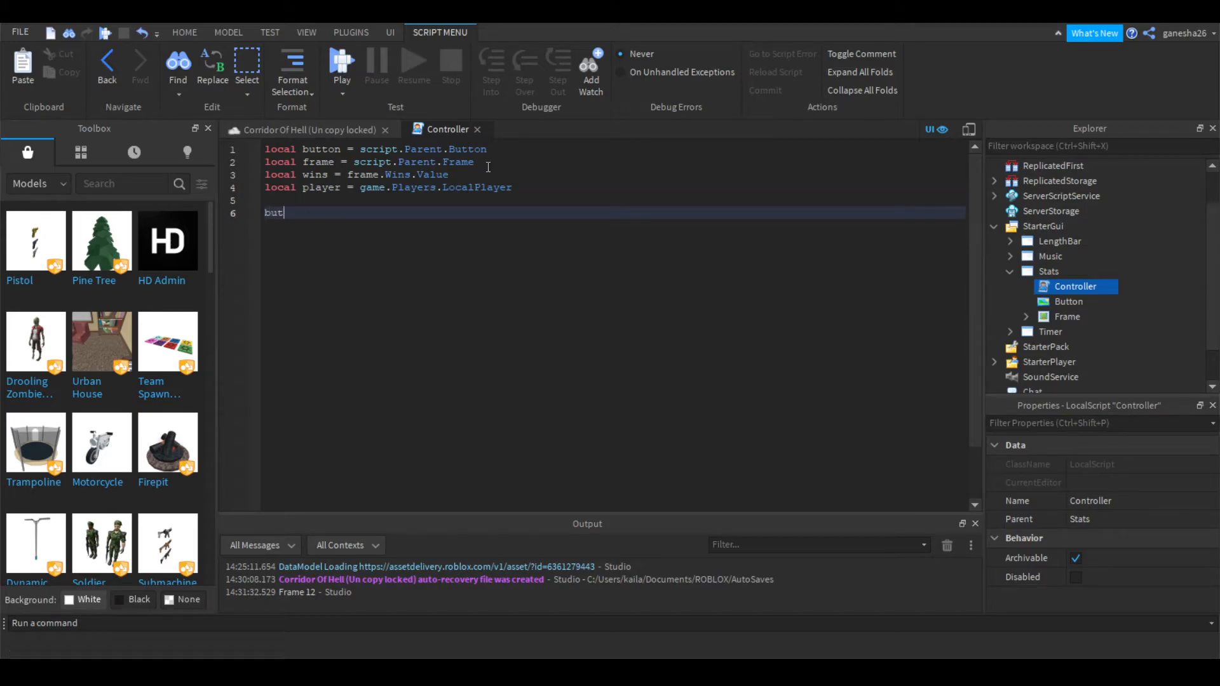
type("ton")
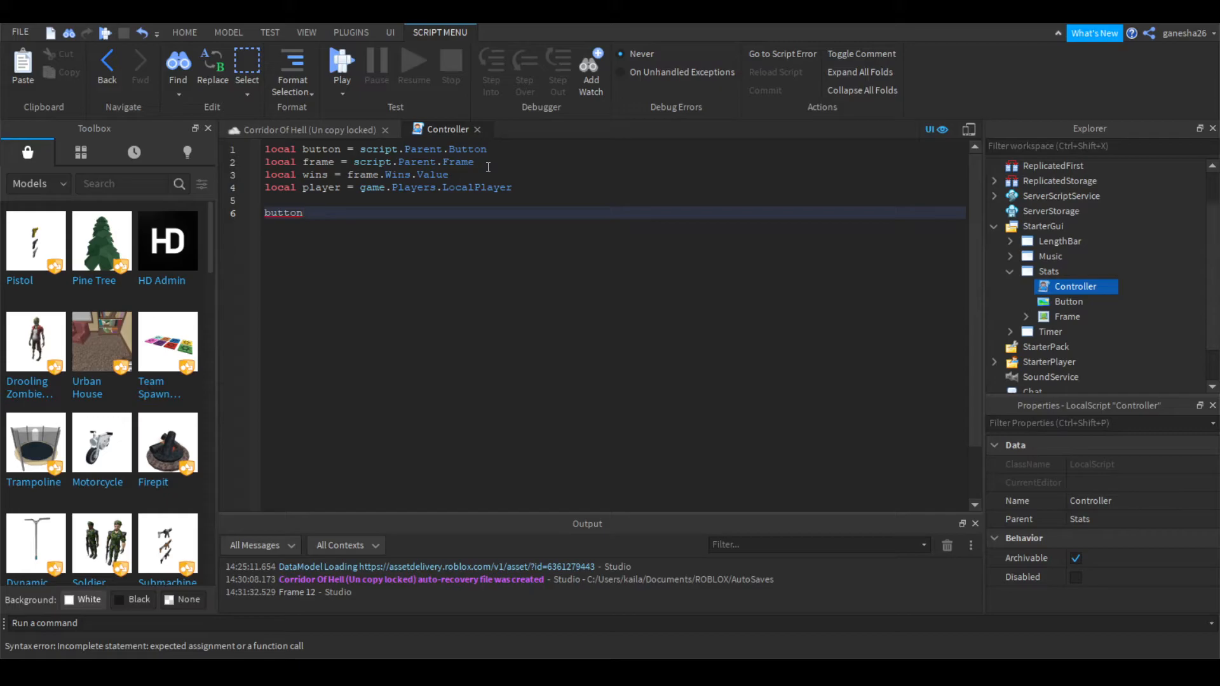
left_click(303, 212)
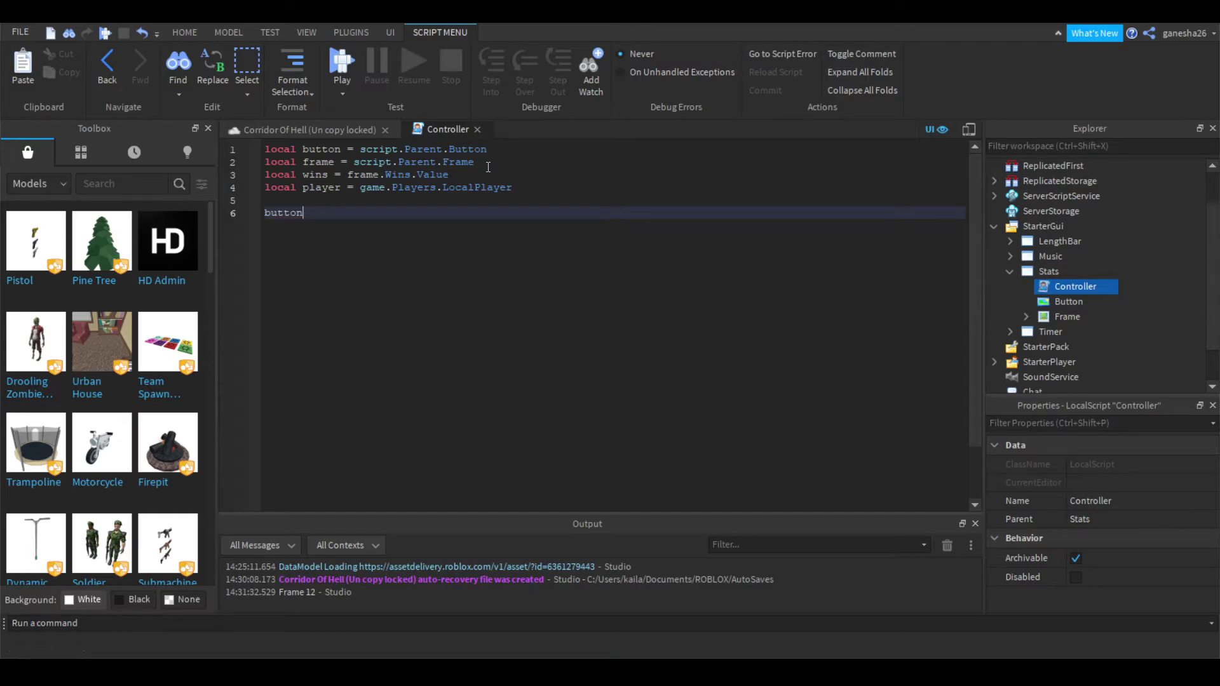
type(".Mpu")
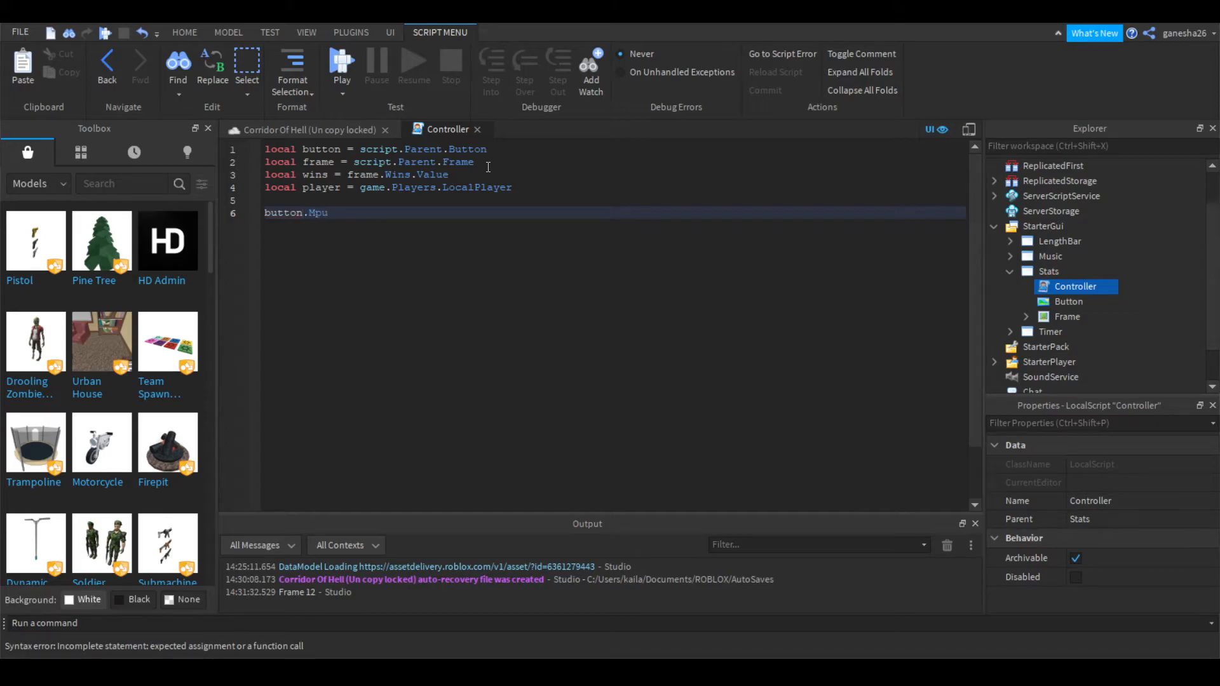
type("ouseButton1Click:")
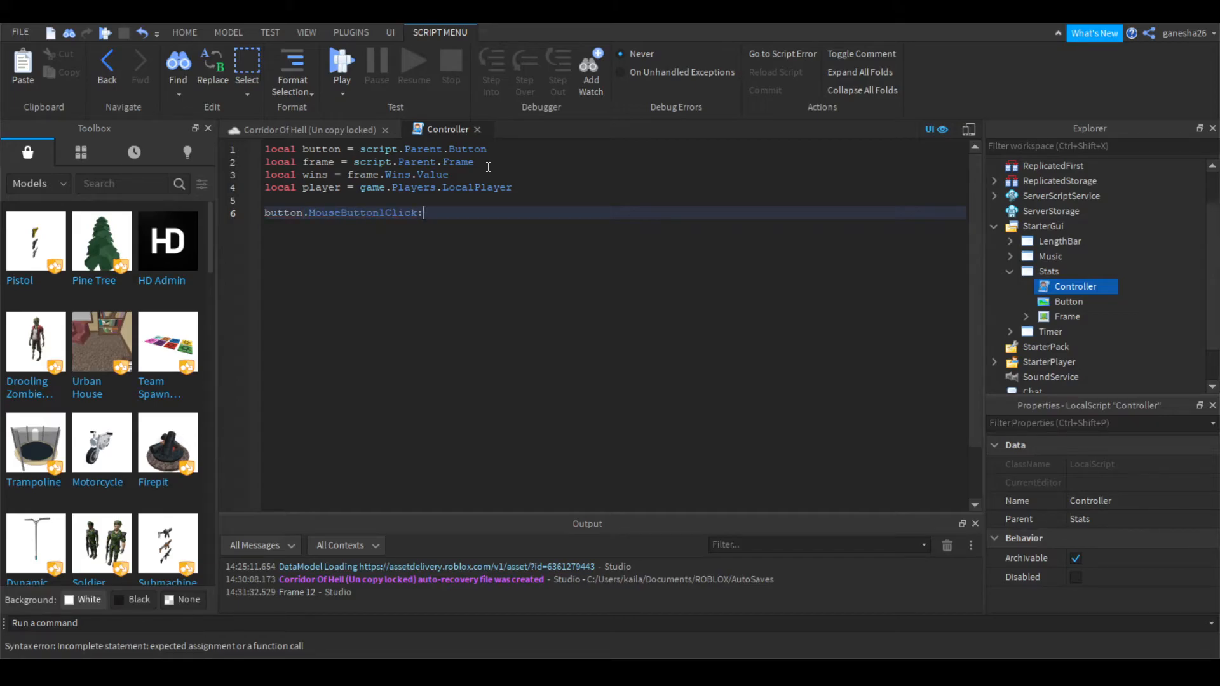
type("Connect(false()")
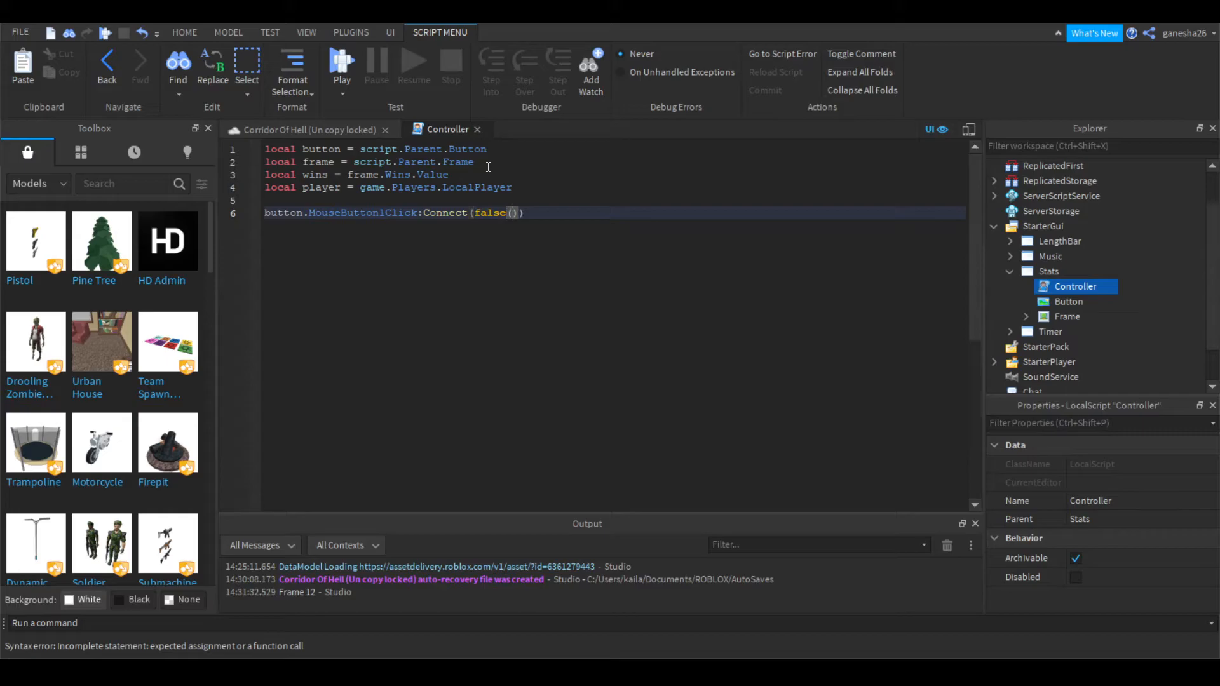
type("function")
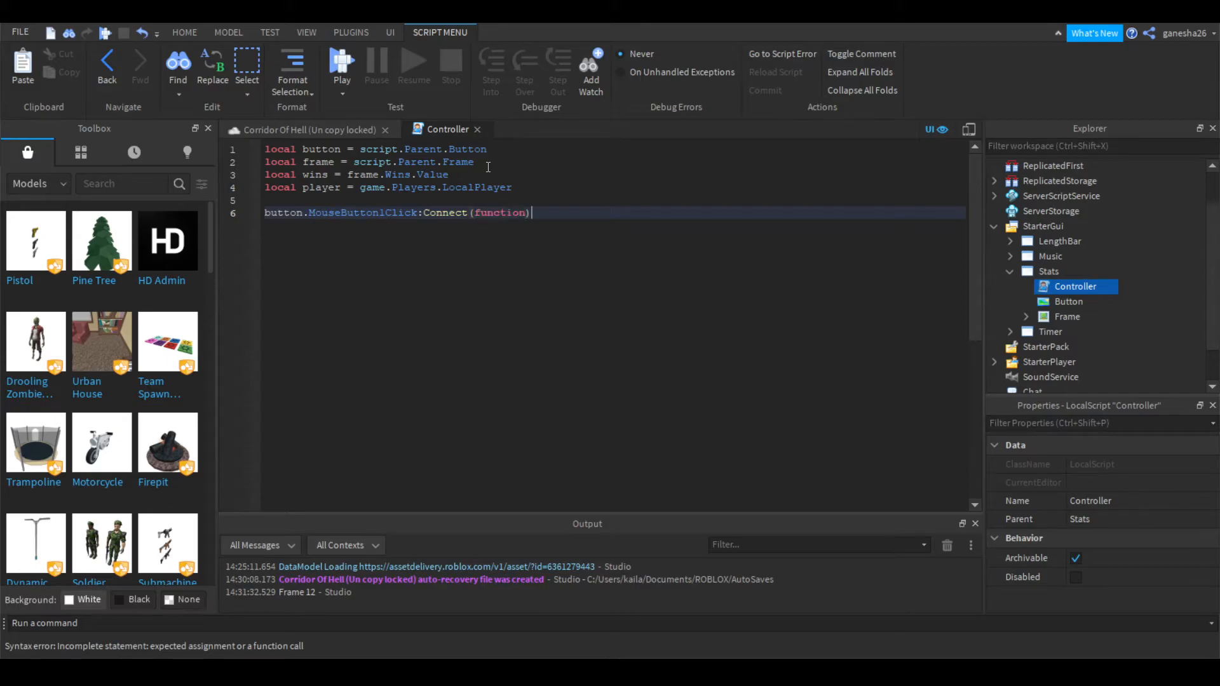
type("()")
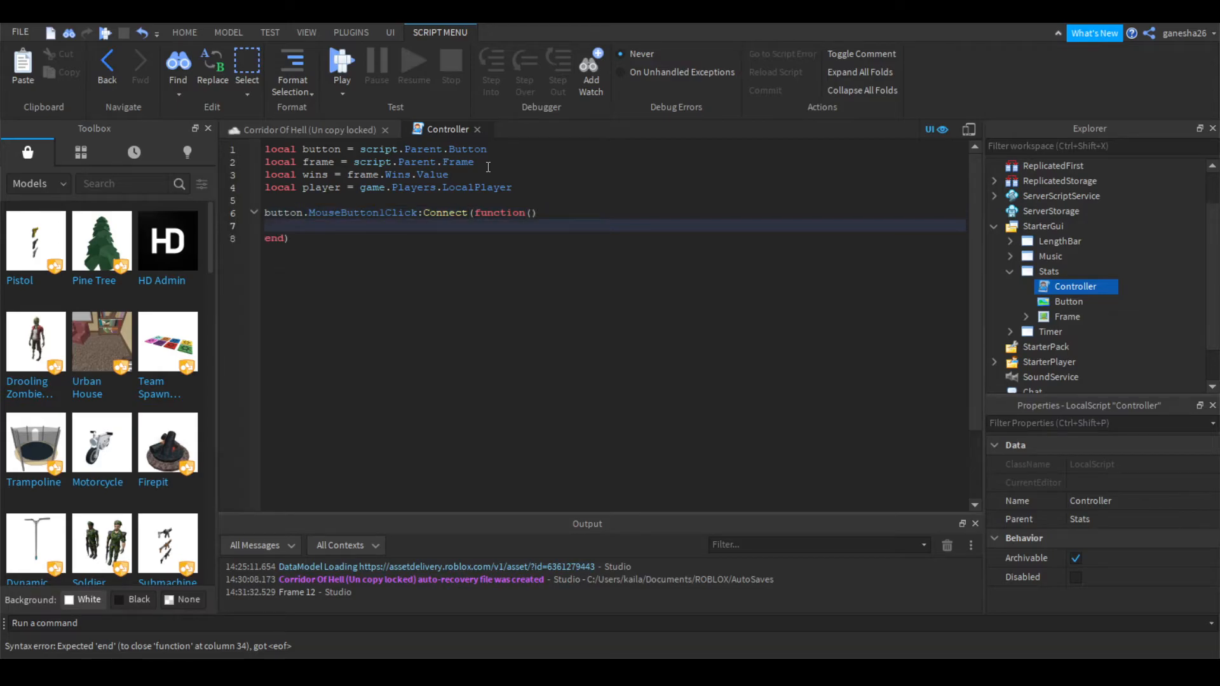
type("frame.Visible = not")
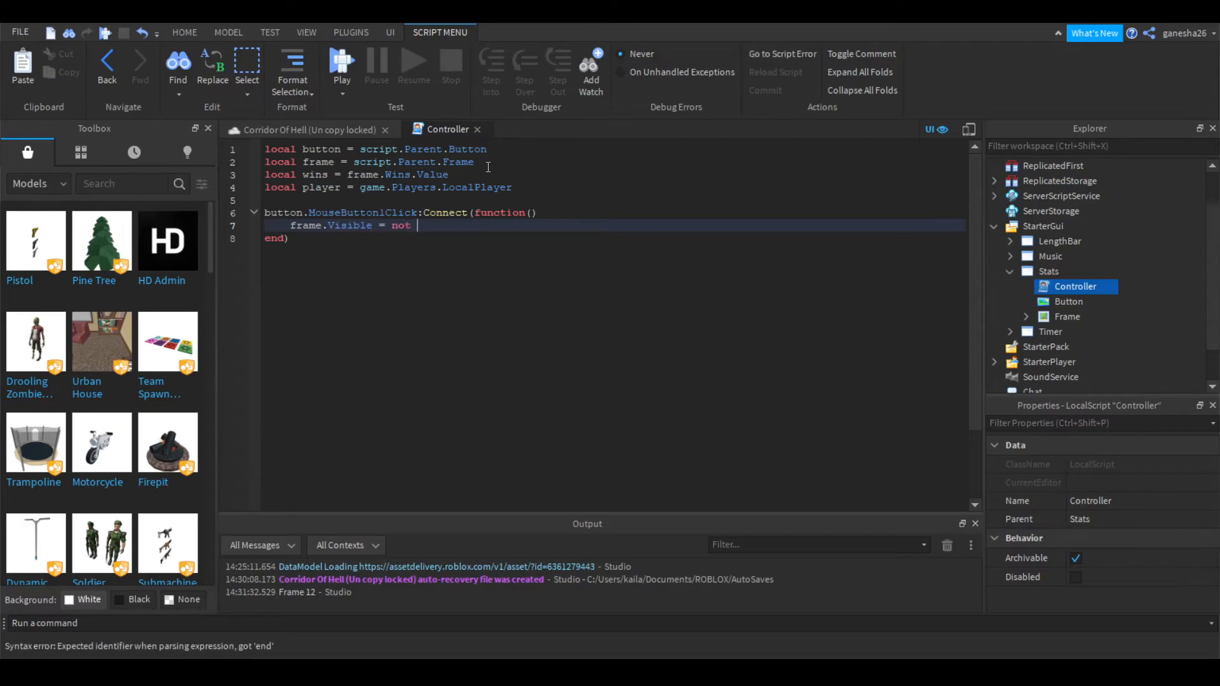
type("frame.")
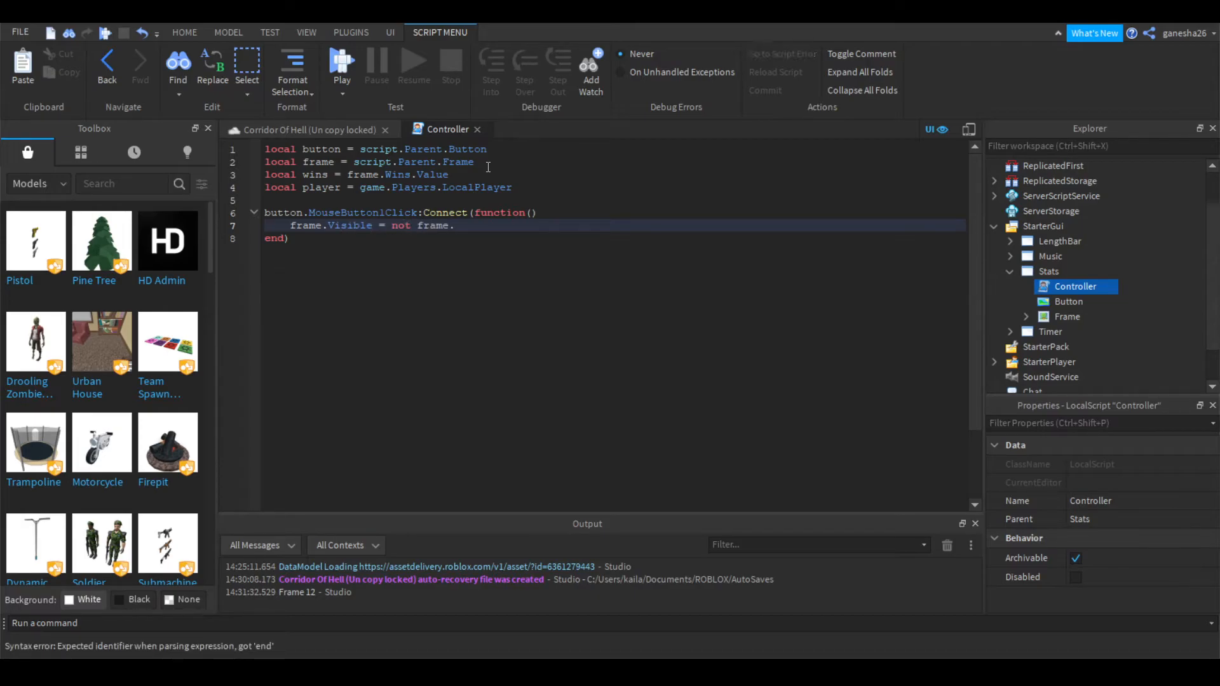
type("Visible")
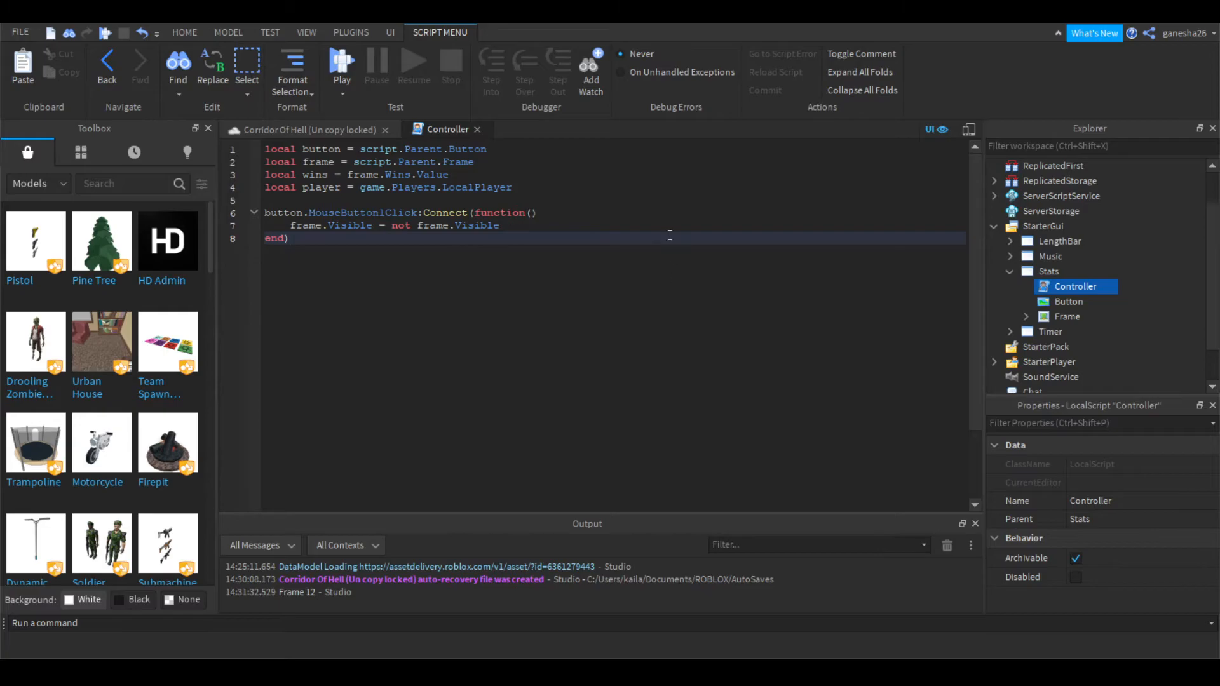
mouse_move(472, 371)
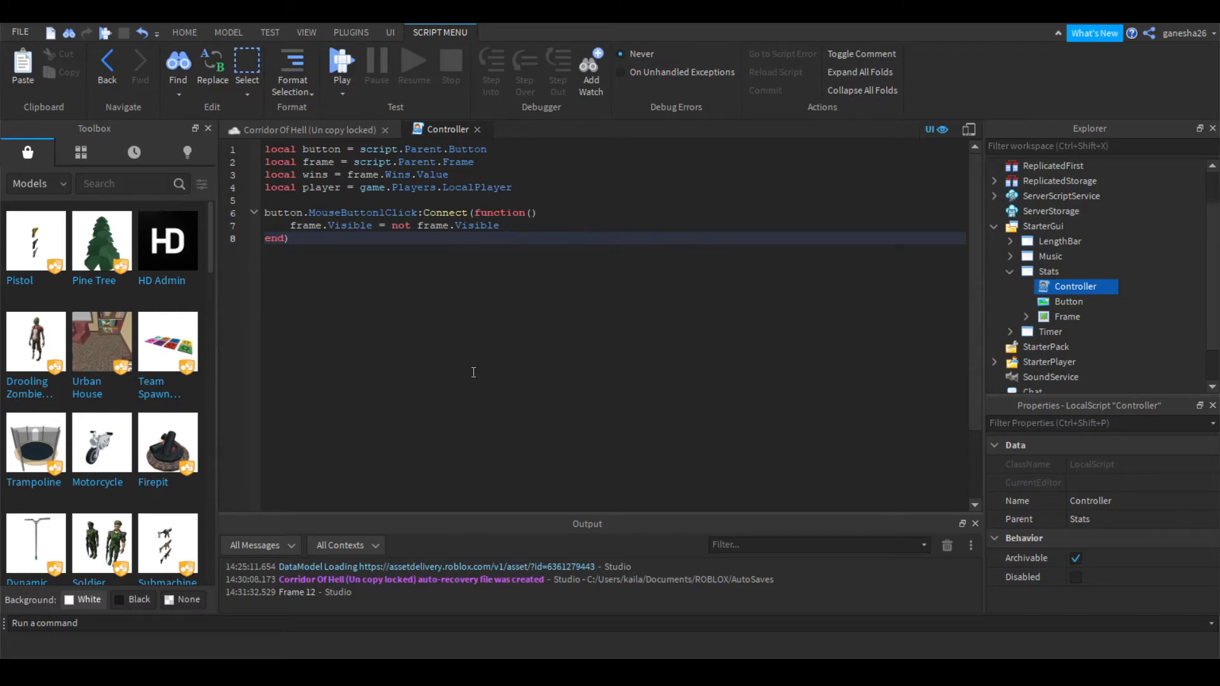
mouse_move(674, 273)
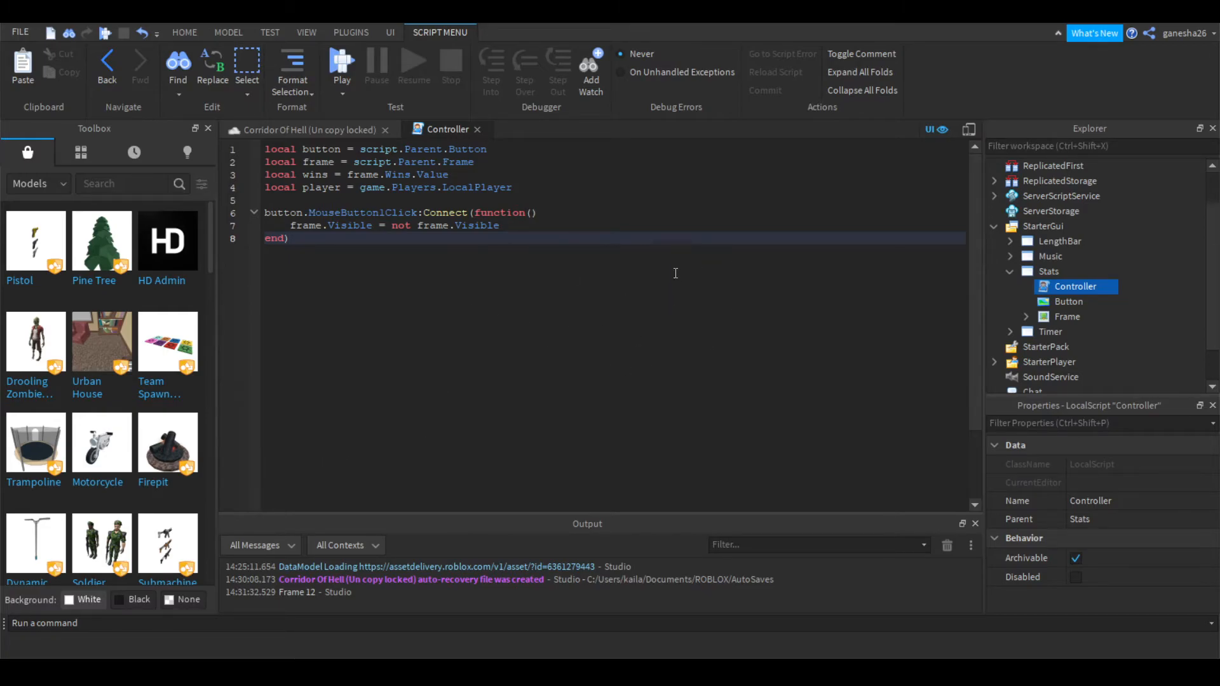
key("enter")
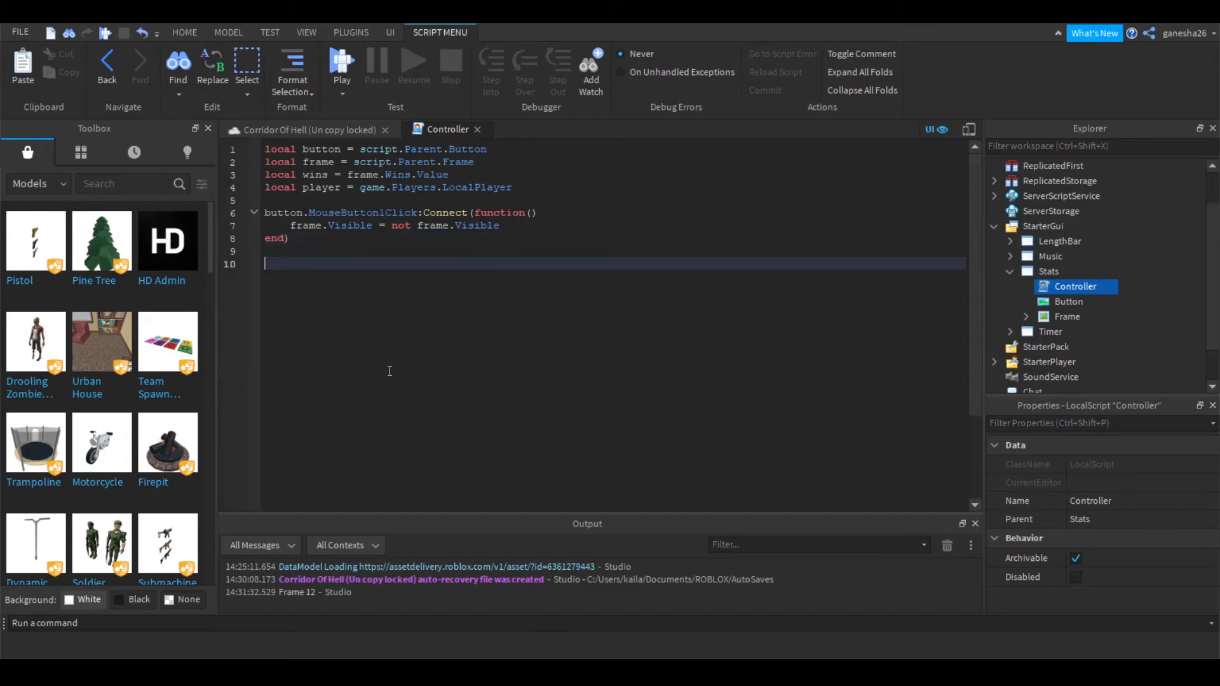
Step: Add a while wait() loop setting wins.Text to player.Values.Wins, then start a playtest
type("while wait() do")
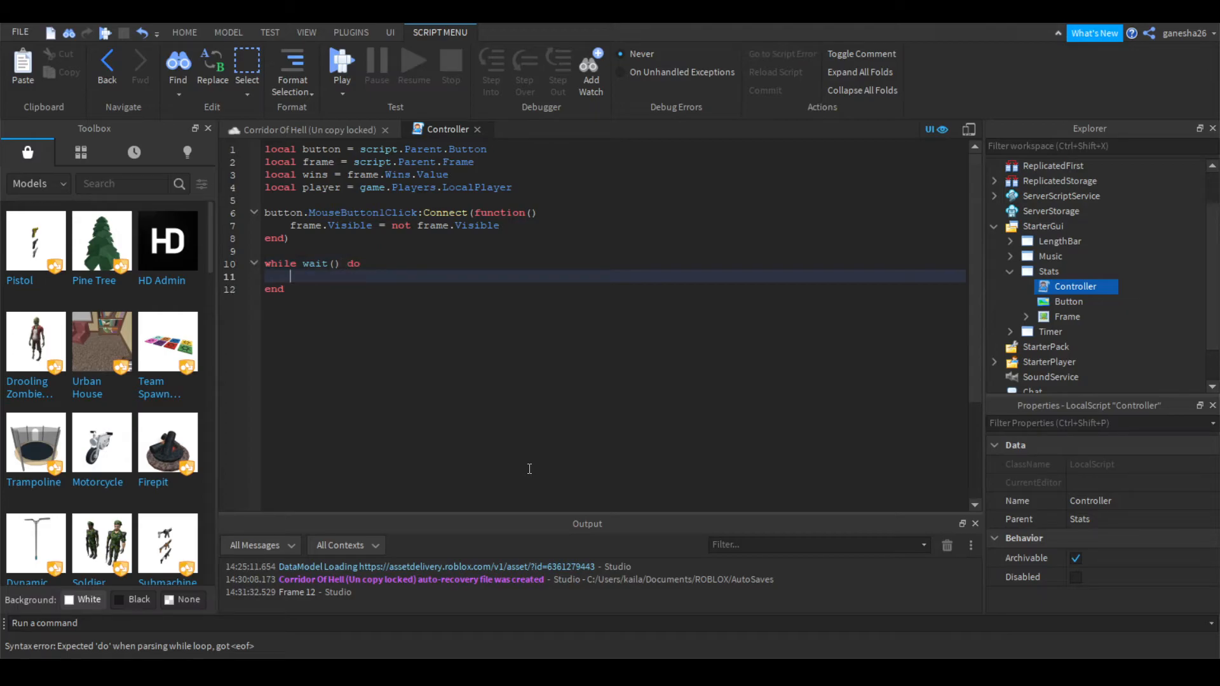
type("wins.Text = player.")
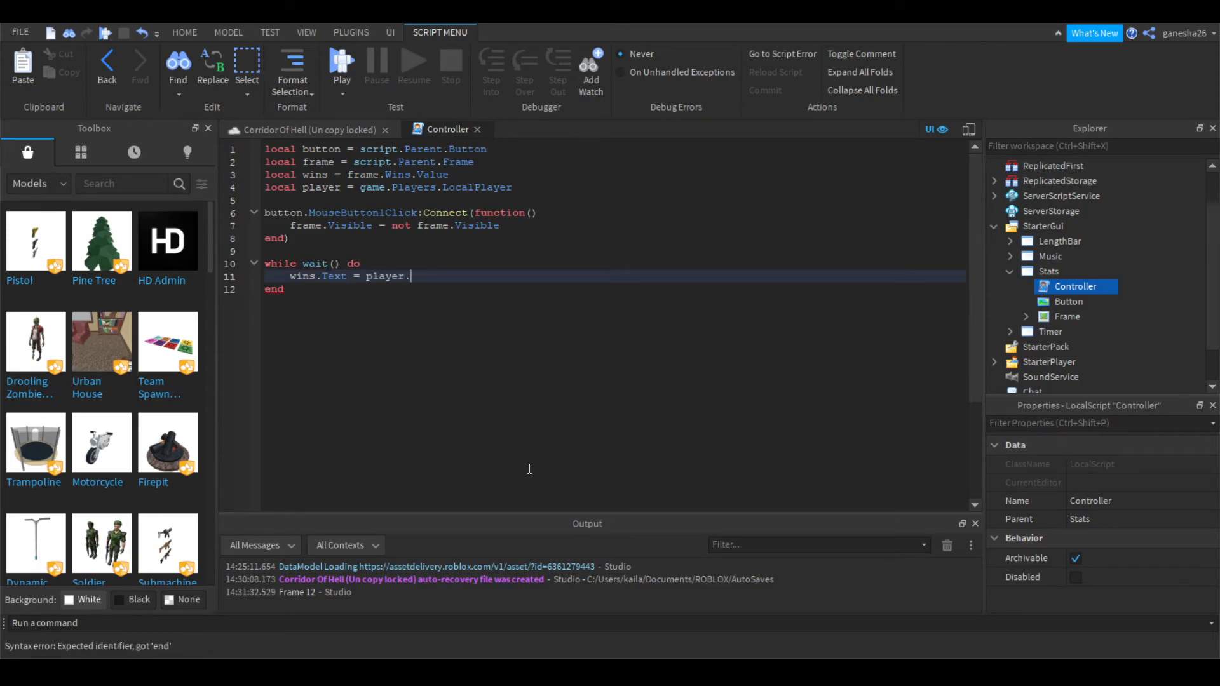
type("Values.")
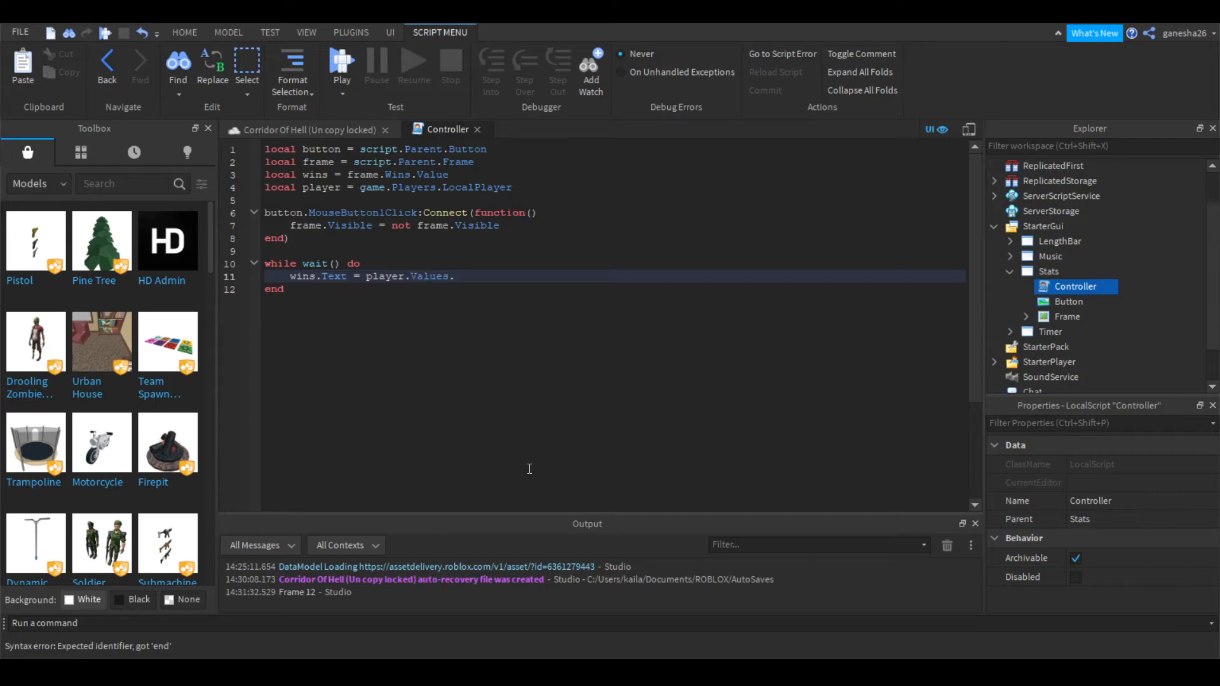
type("Wins")
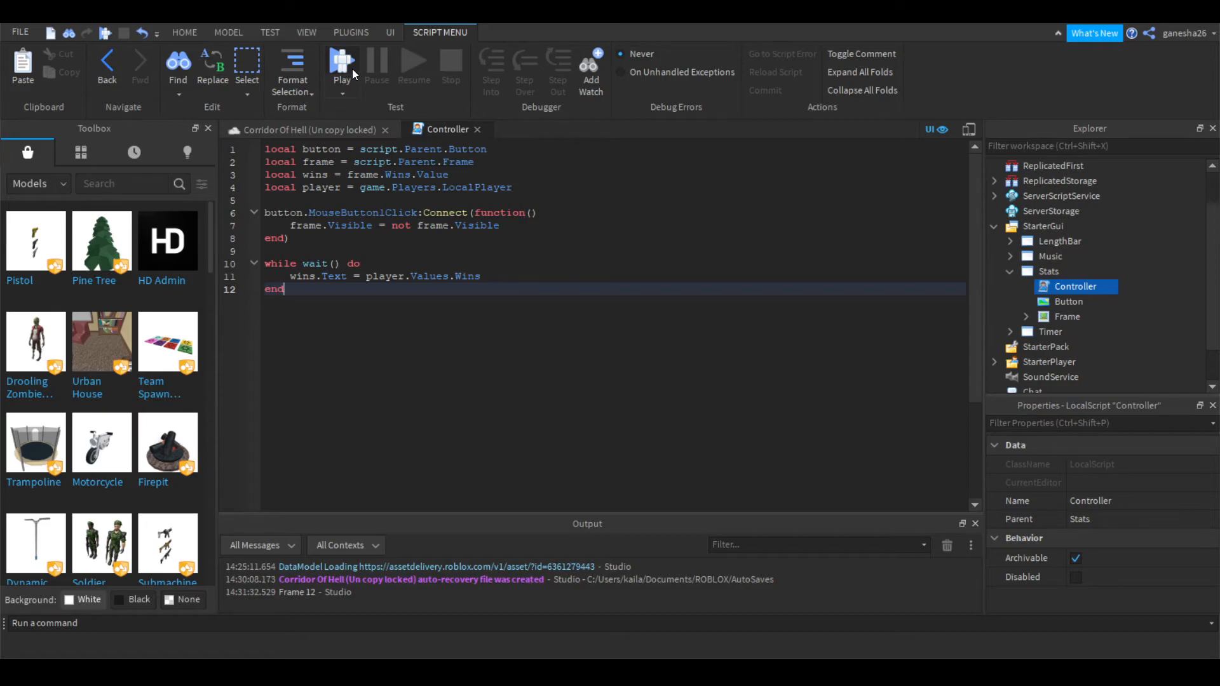
left_click(390, 32)
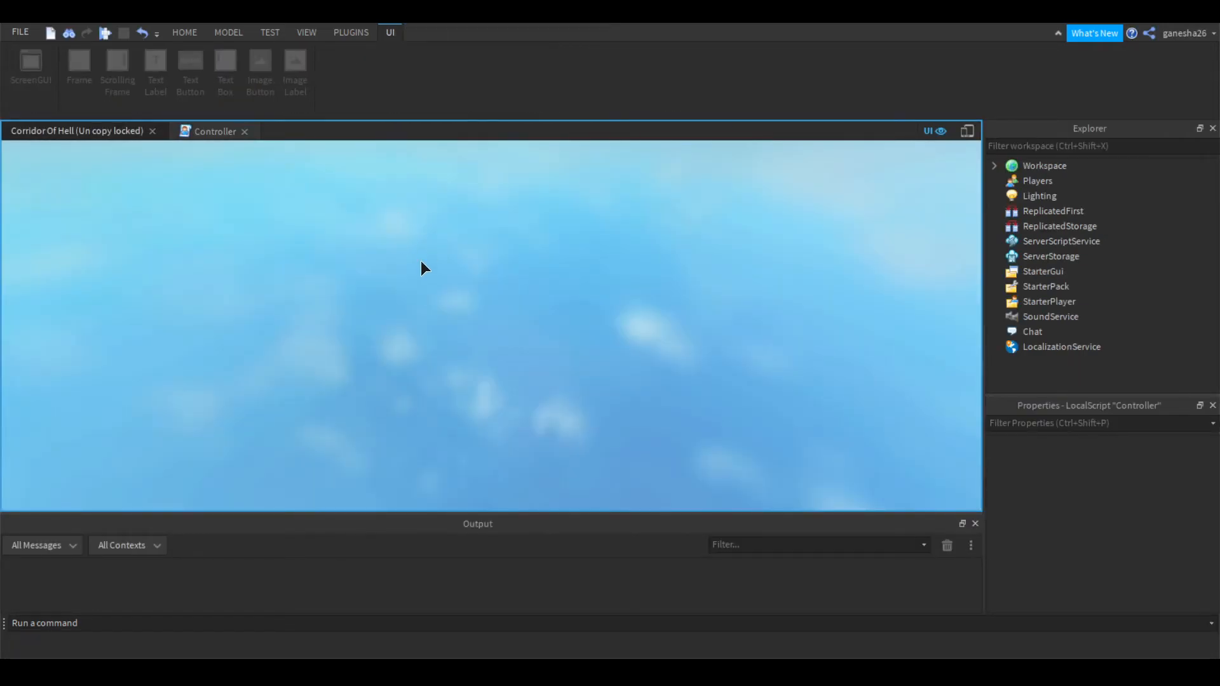
Step: Check the Wins: 0 panel and line 11 string-expected error, then stop the playtest
left_click(184, 32)
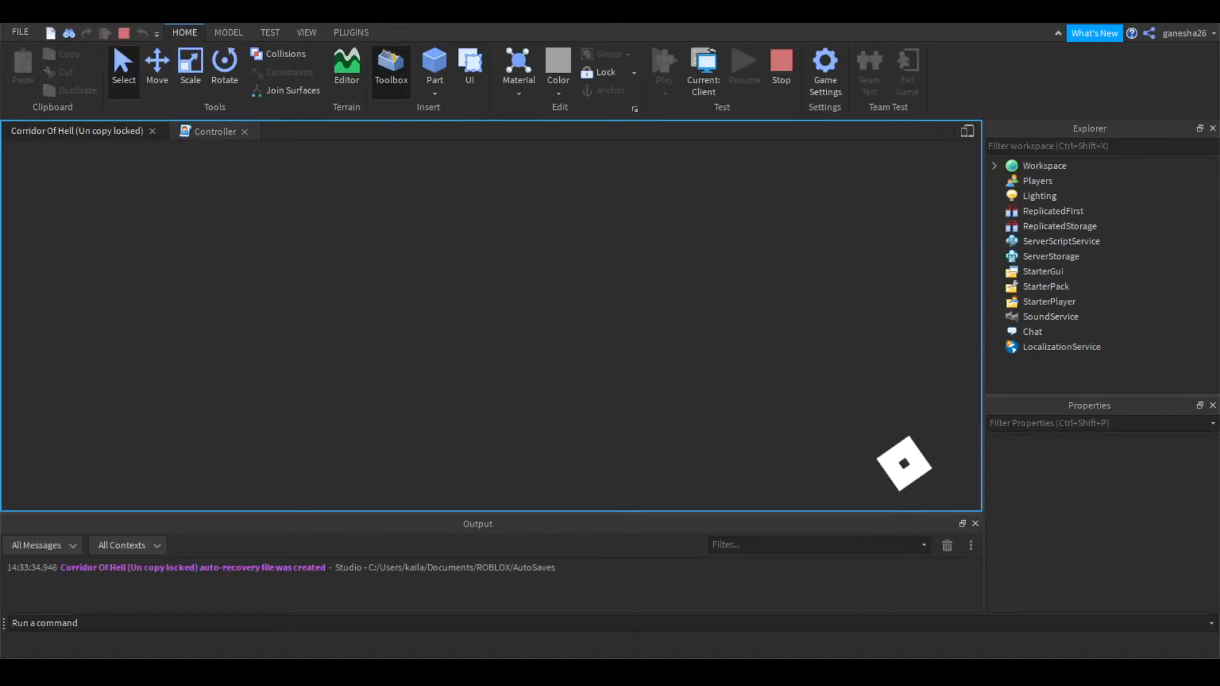
left_click(663, 58)
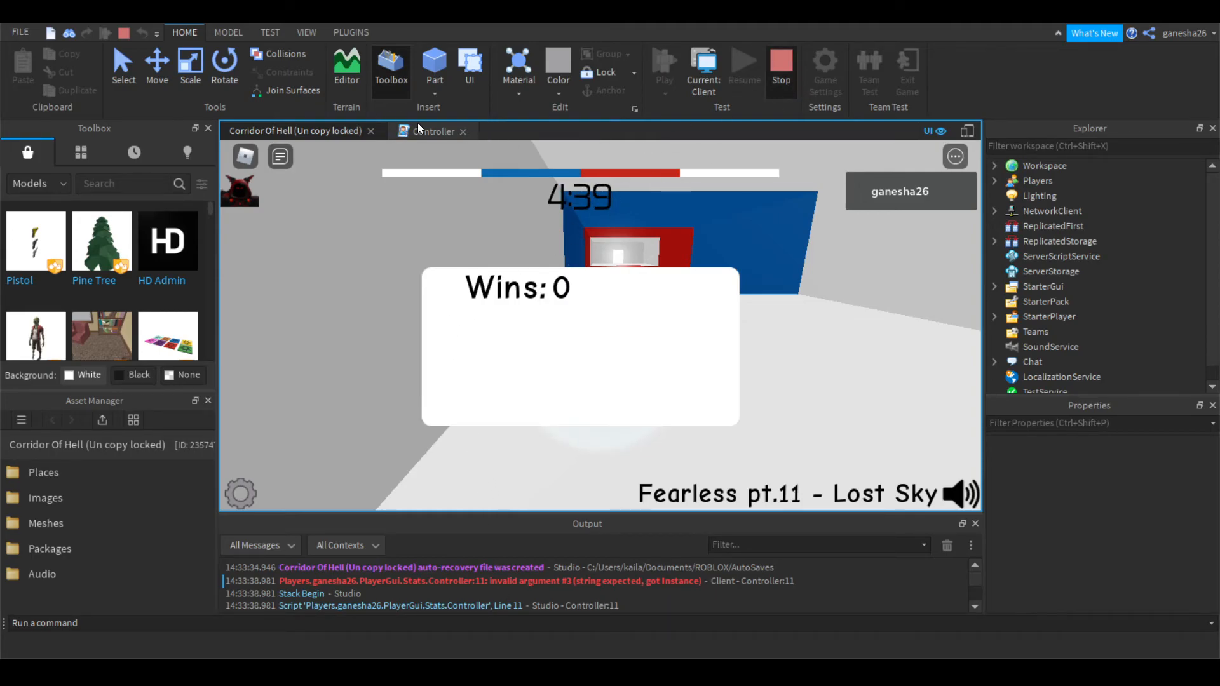
left_click(443, 130)
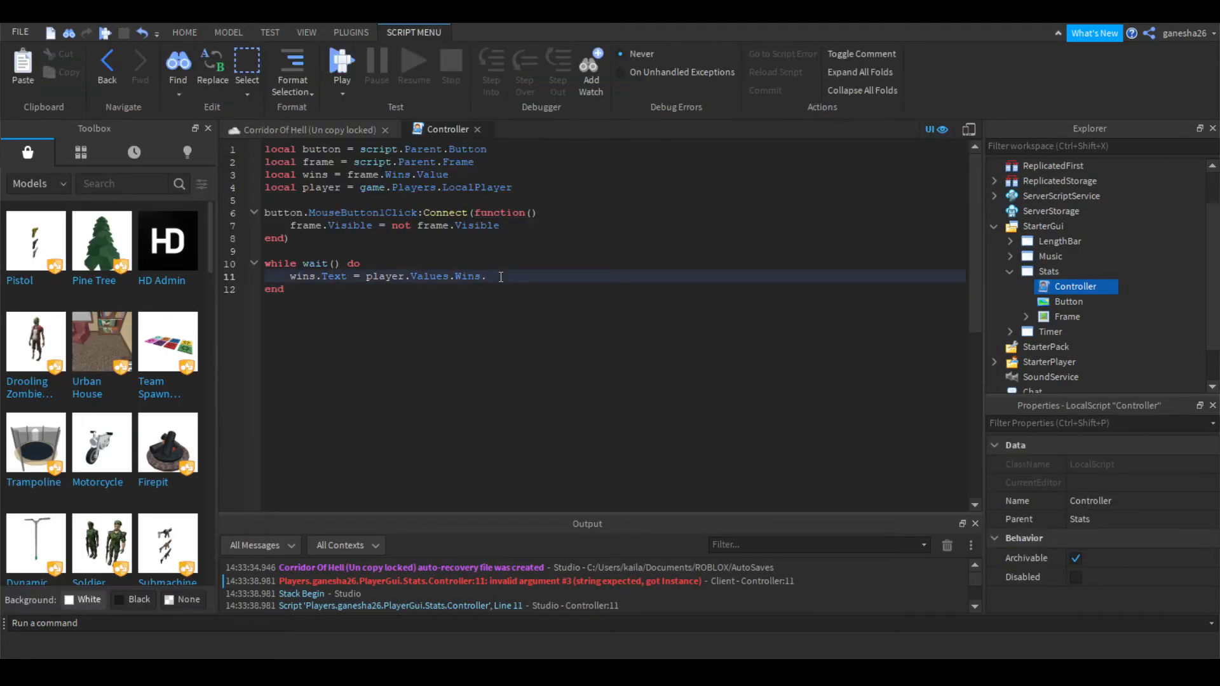
Step: Append .Value to player.Values.Wins on line 11, then run and stop an error-free playtest
type("Value")
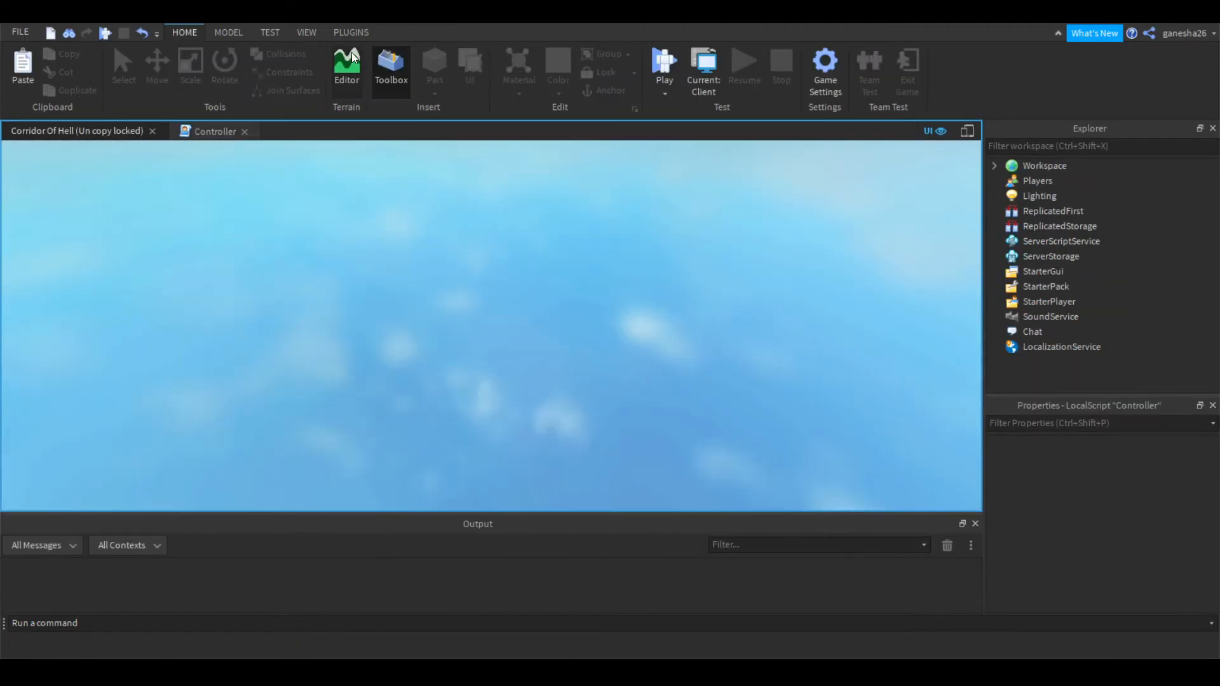
left_click(663, 66)
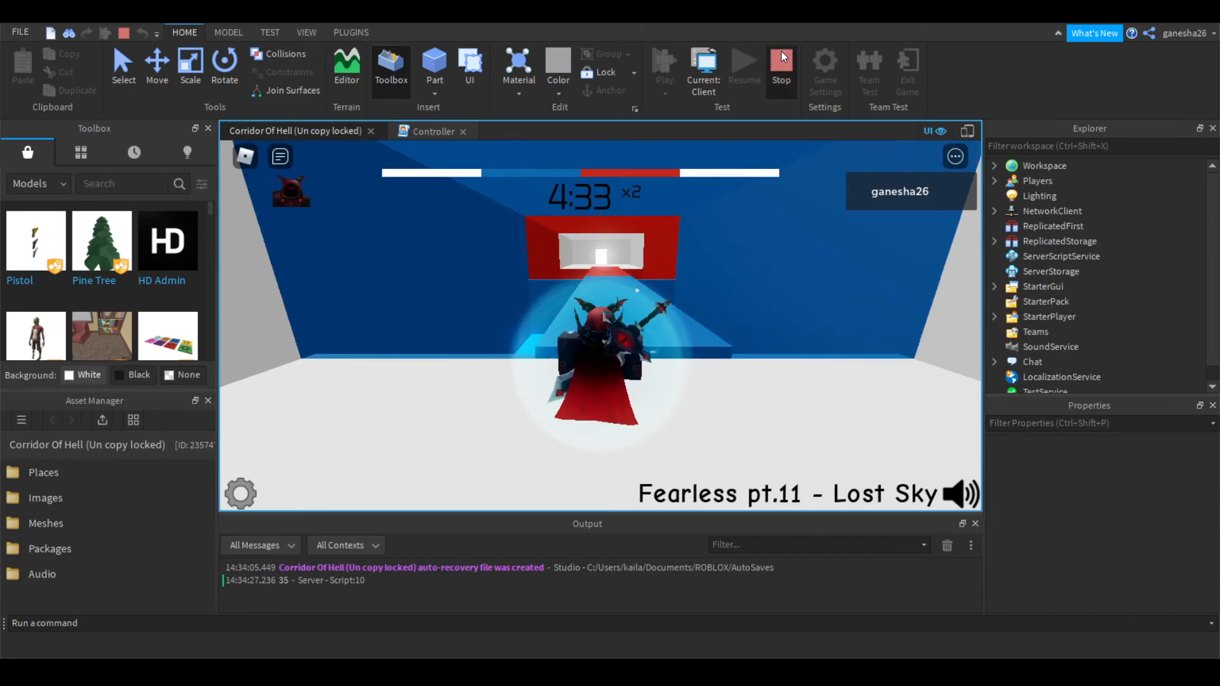
left_click(780, 66)
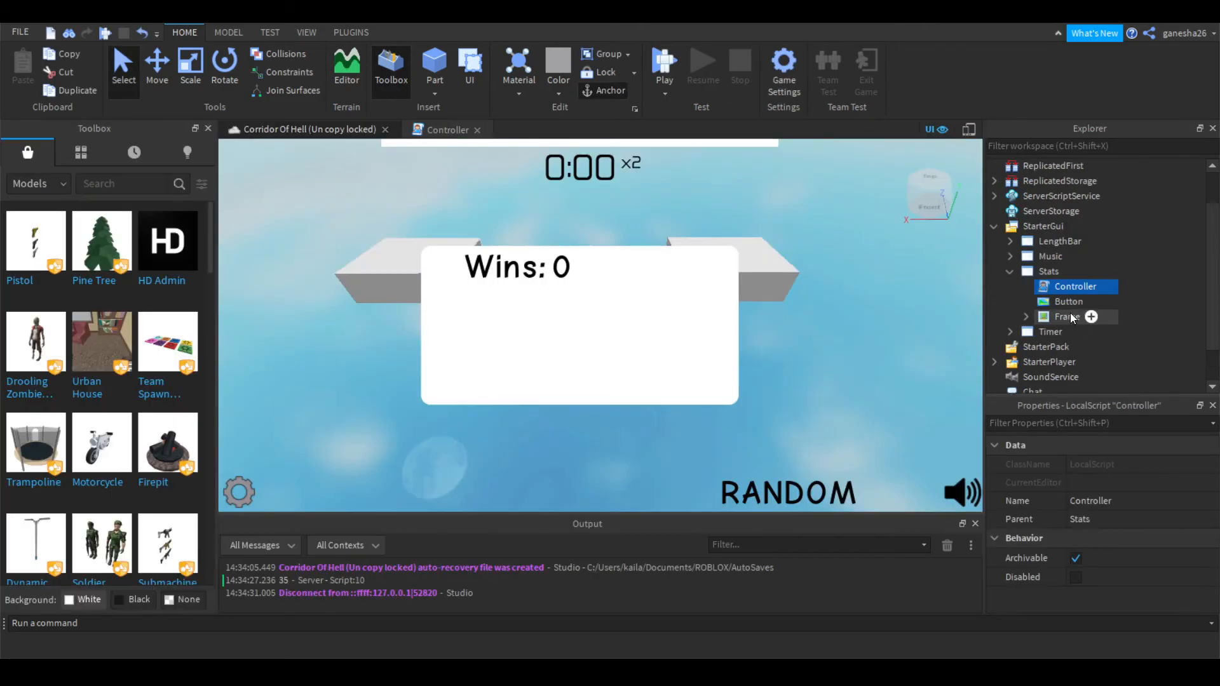
Step: Uncheck ResetOnSpawn on the Stats ScreenGui, then launch a third playtest
left_click(1048, 271)
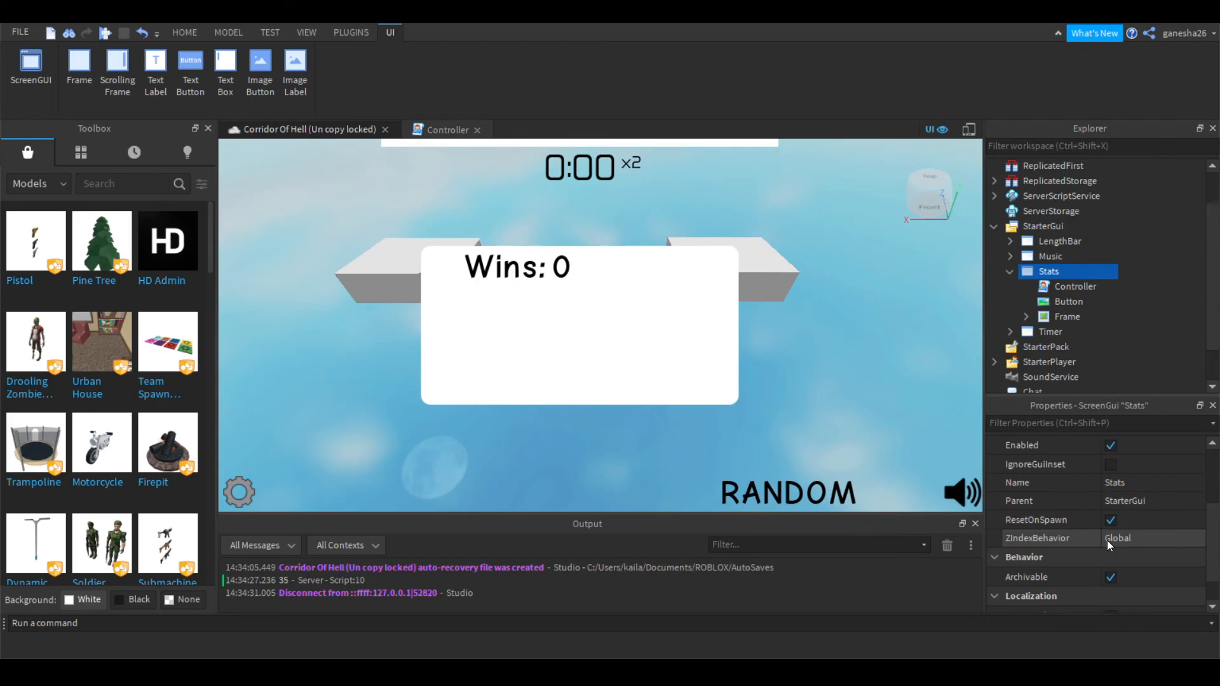
left_click(1036, 519)
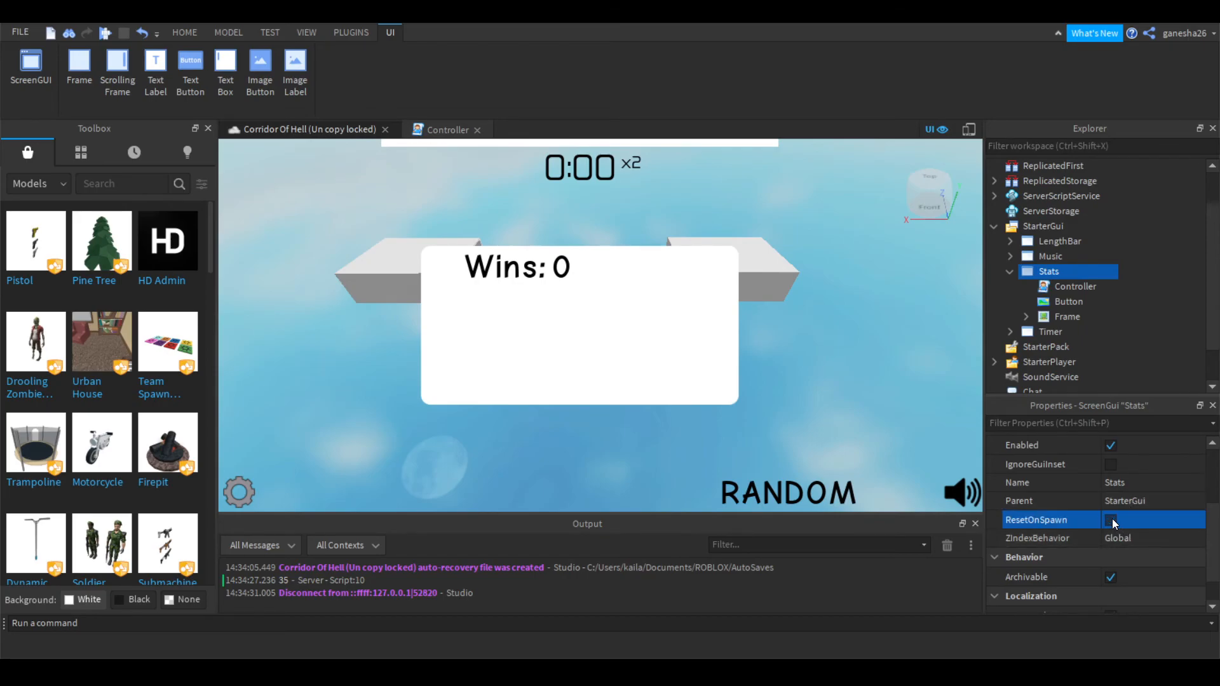
left_click(184, 32)
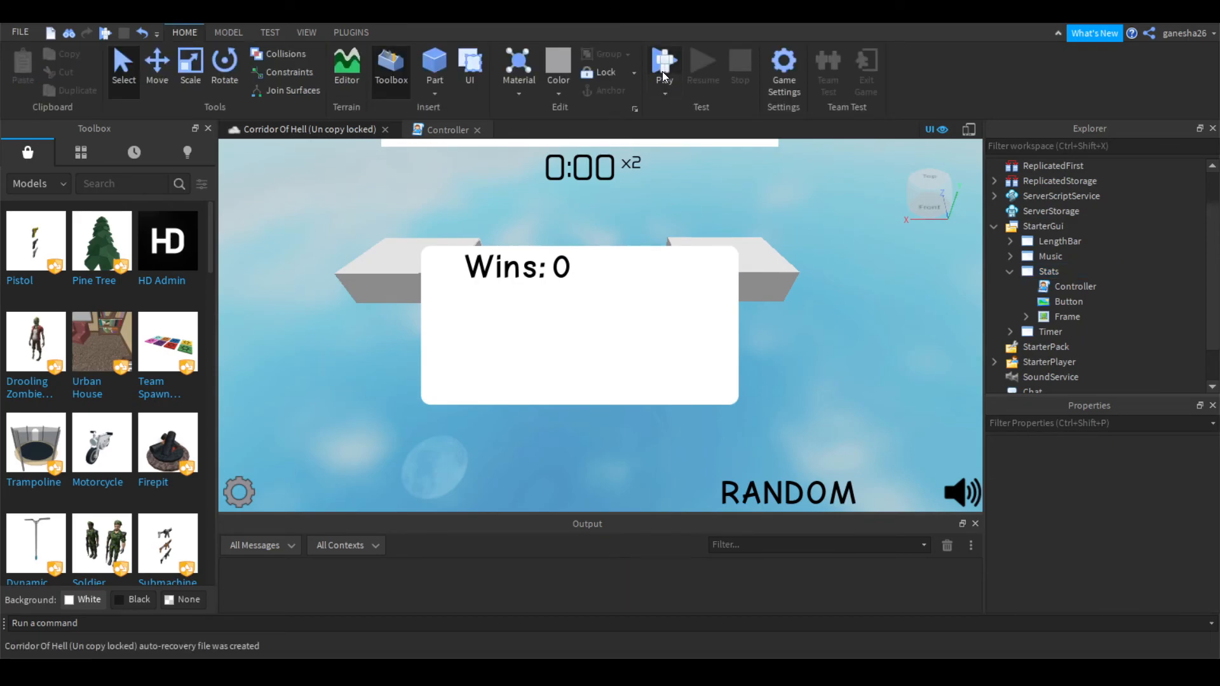
left_click(663, 61)
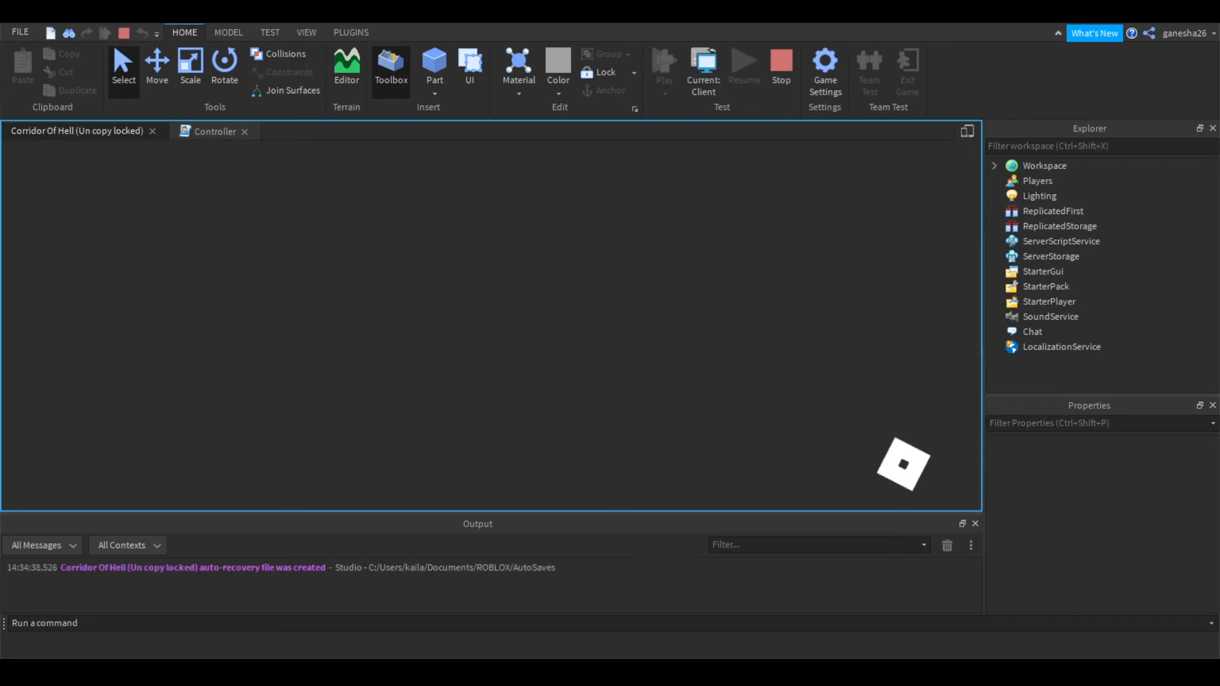